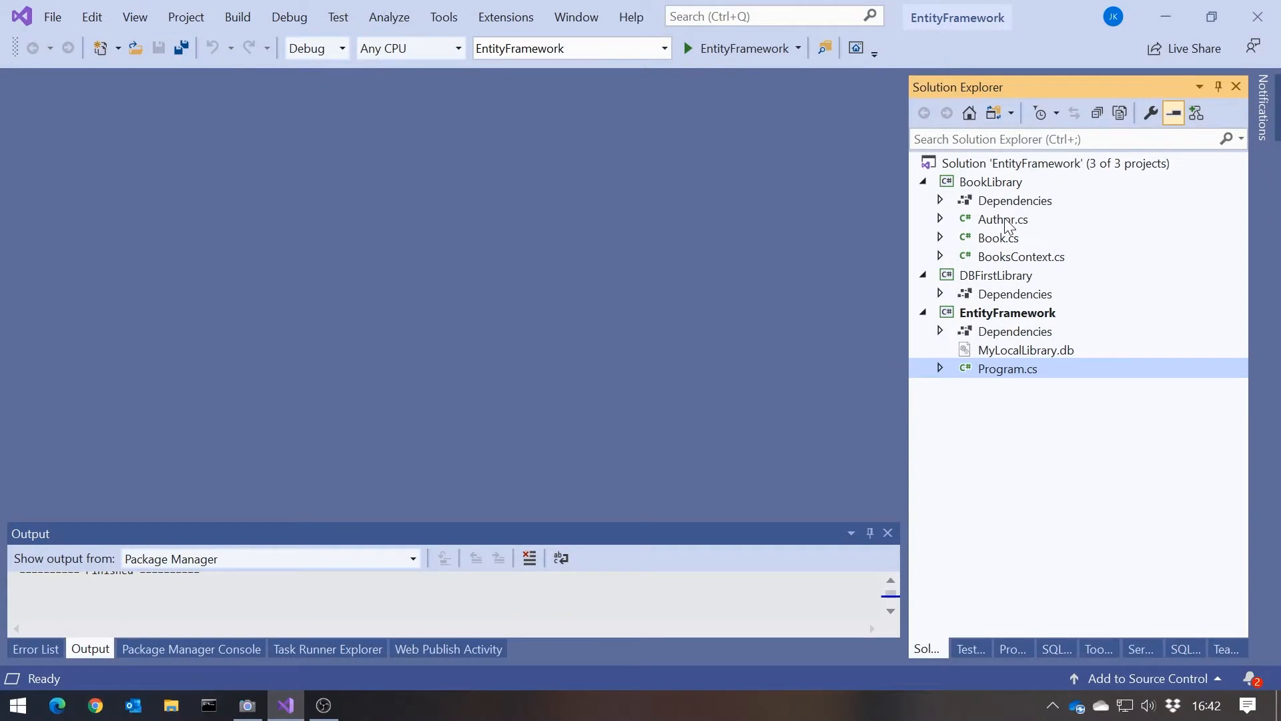
View BooksContext.cs and the SQLite toolbox connections with MyLocalLibrary.db expanded.
double_click(1002, 219)
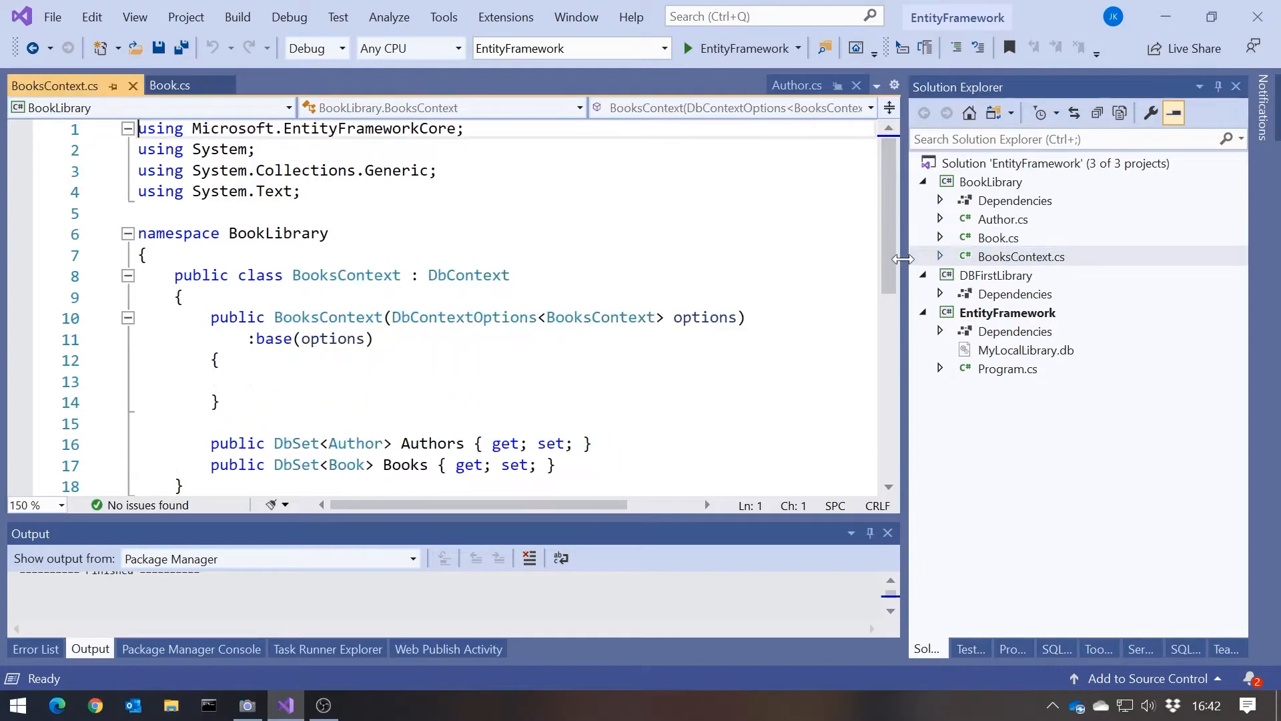
mouse_move(1062, 304)
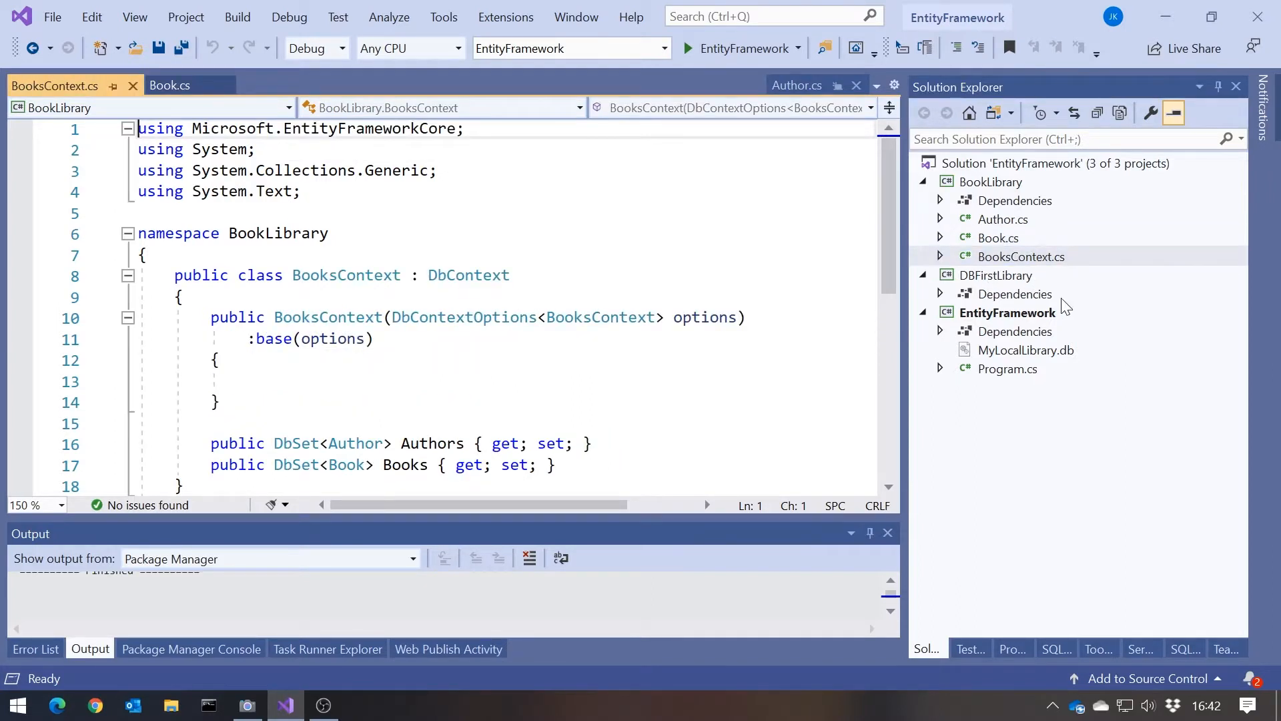
left_click(1026, 350)
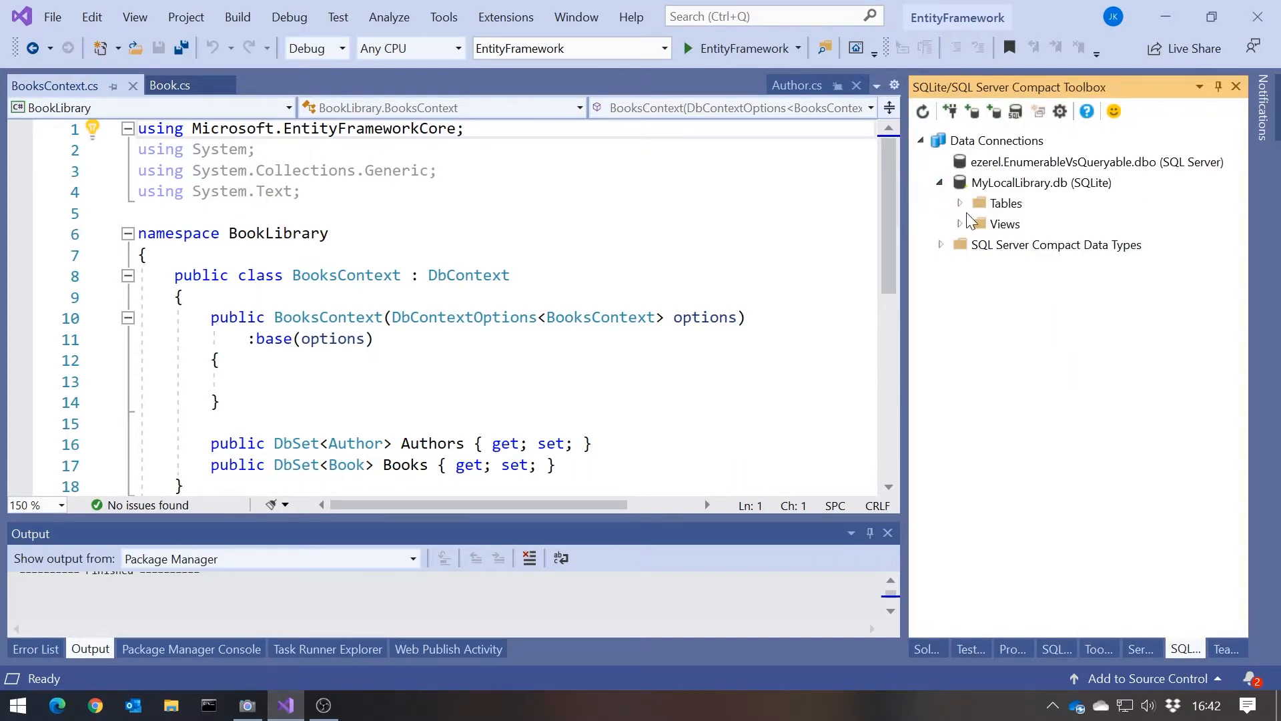
Expand the Tables node to list Authors and Books in MyLocalLibrary.db.
left_click(960, 202)
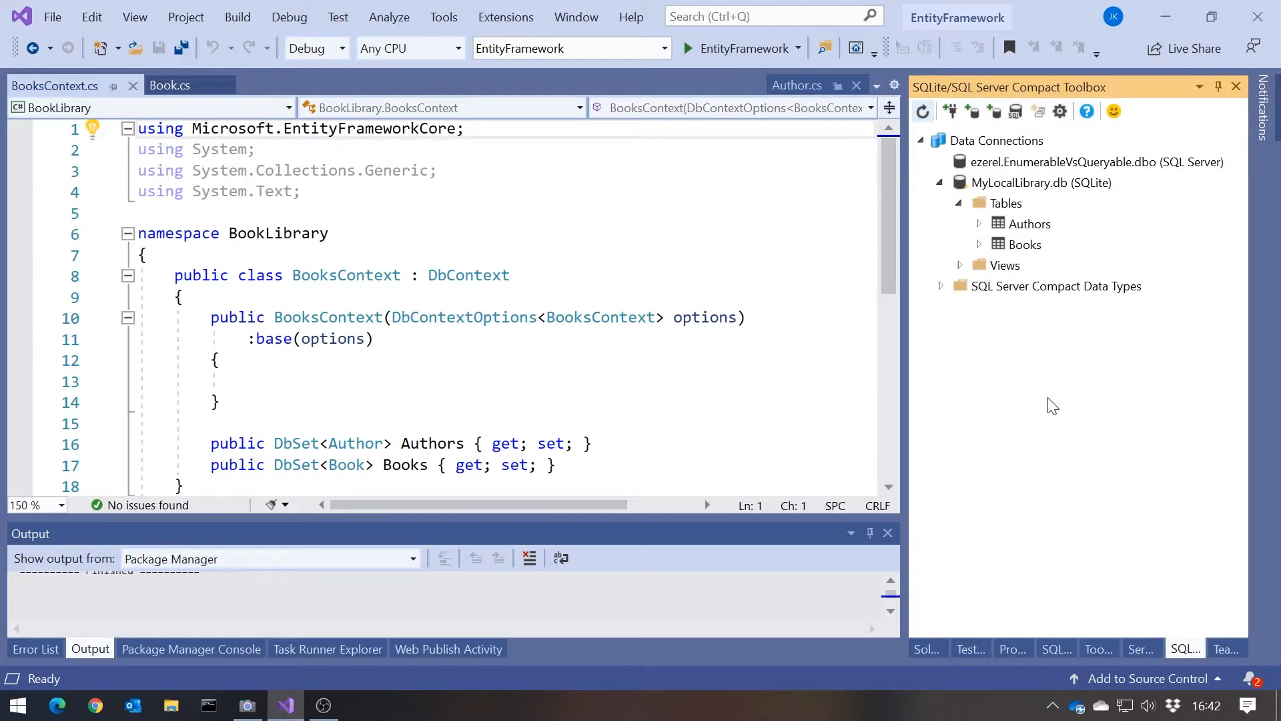
mouse_move(939, 669)
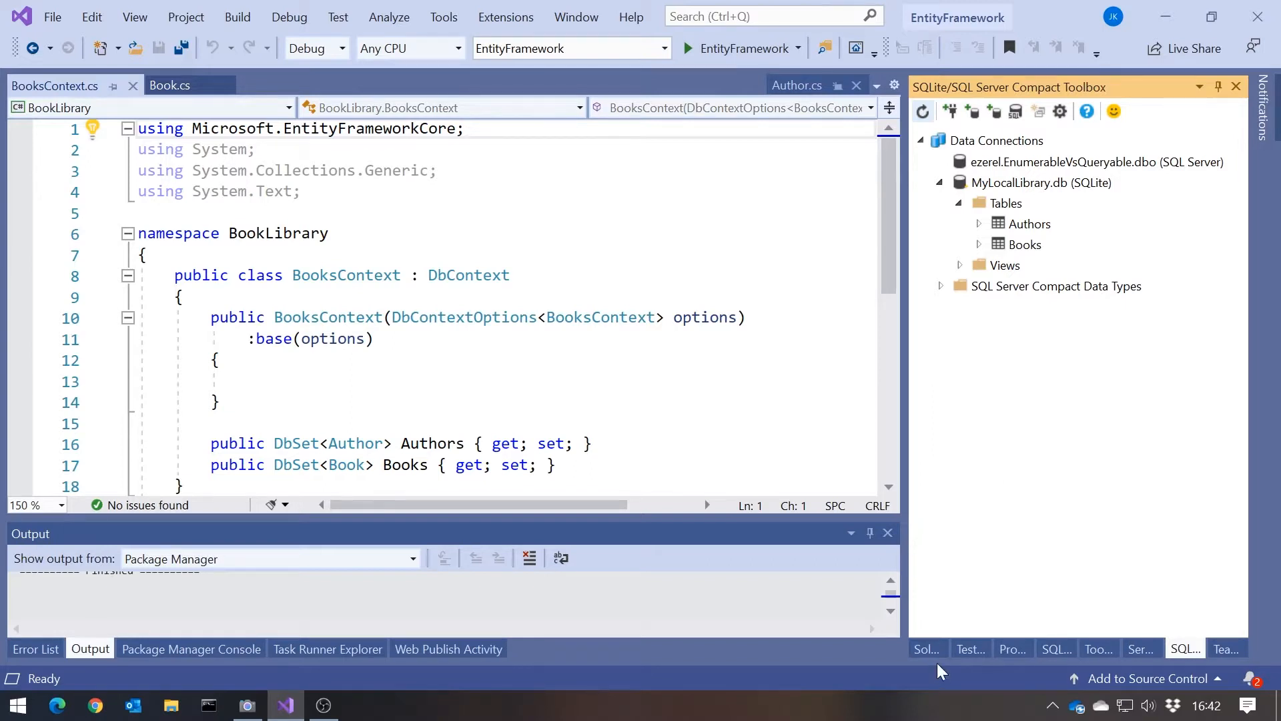
View the DBFirstLibrary project file in Solution Explorer.
left_click(926, 649)
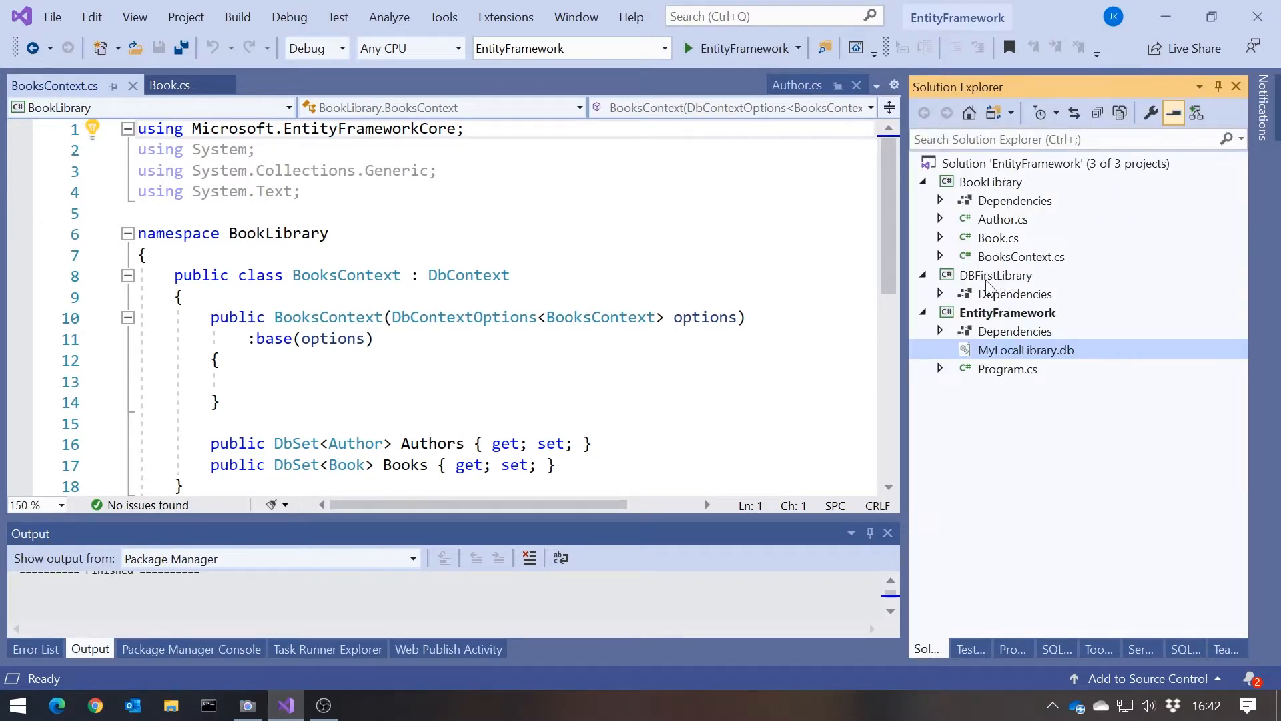
left_click(995, 275)
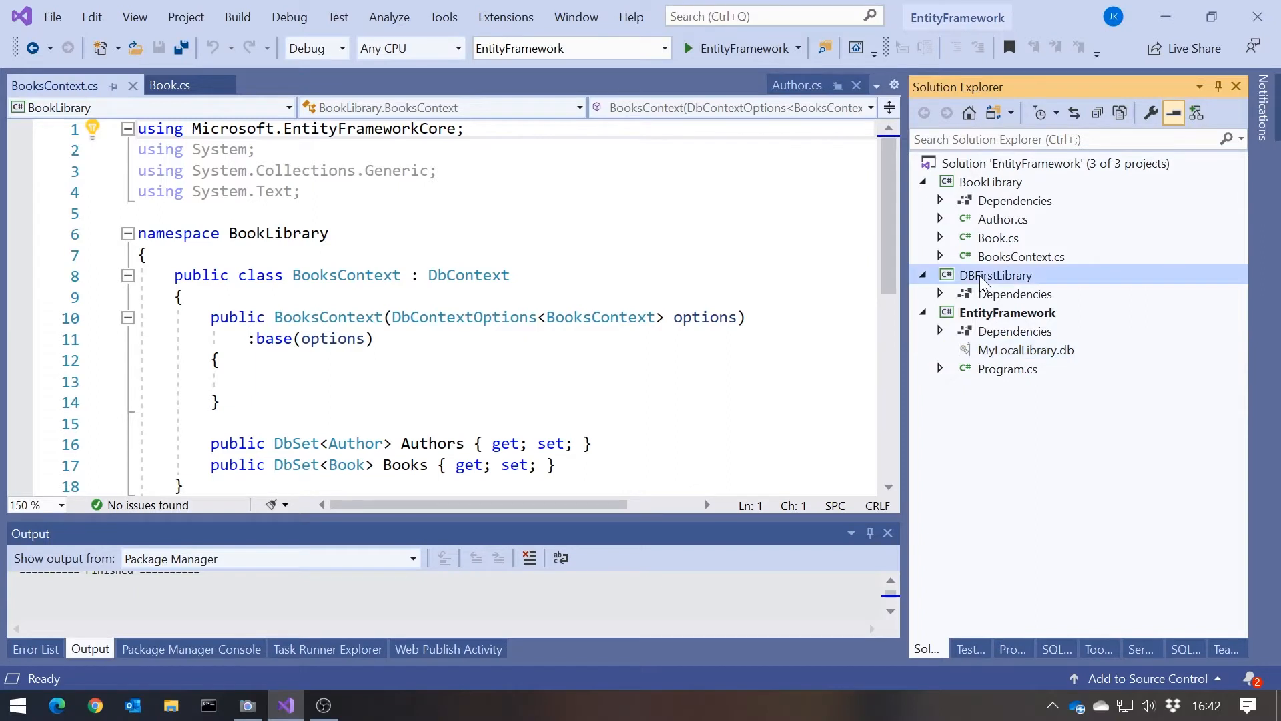
double_click(995, 275)
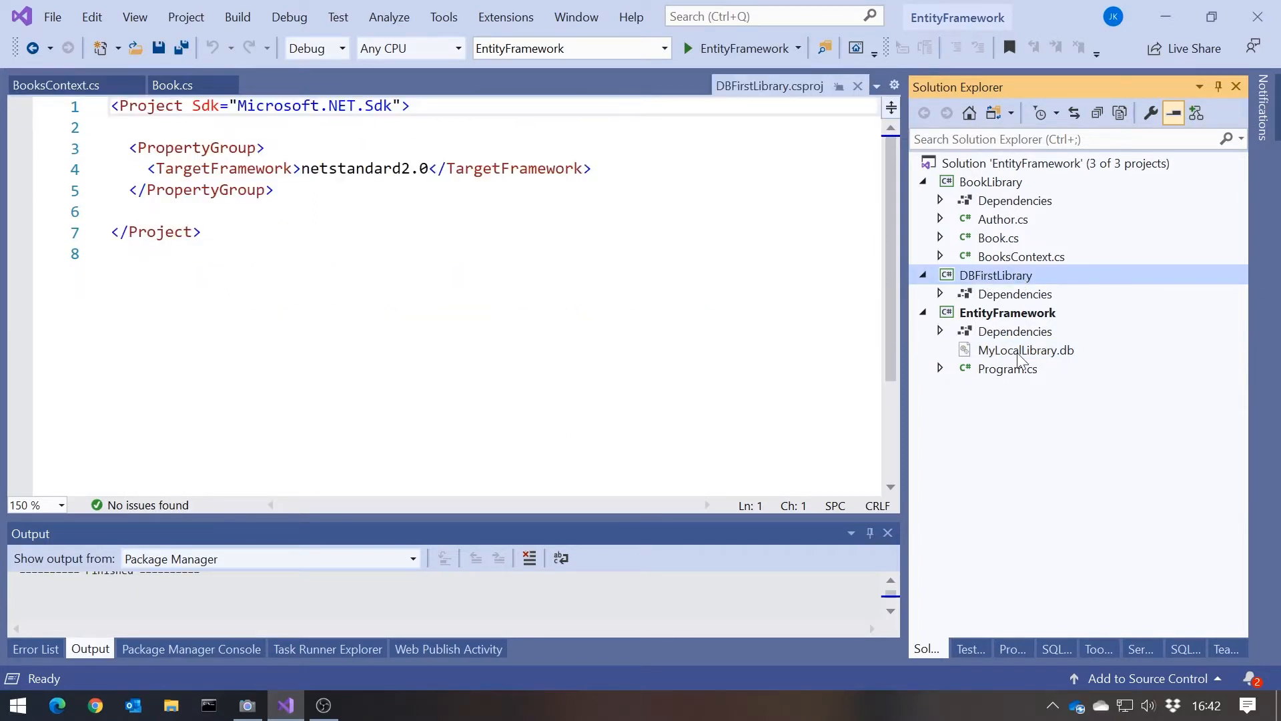
Check that EntityFramework references BookLibrary and DBFirstLibrary, then close the .csproj.
left_click(940, 331)
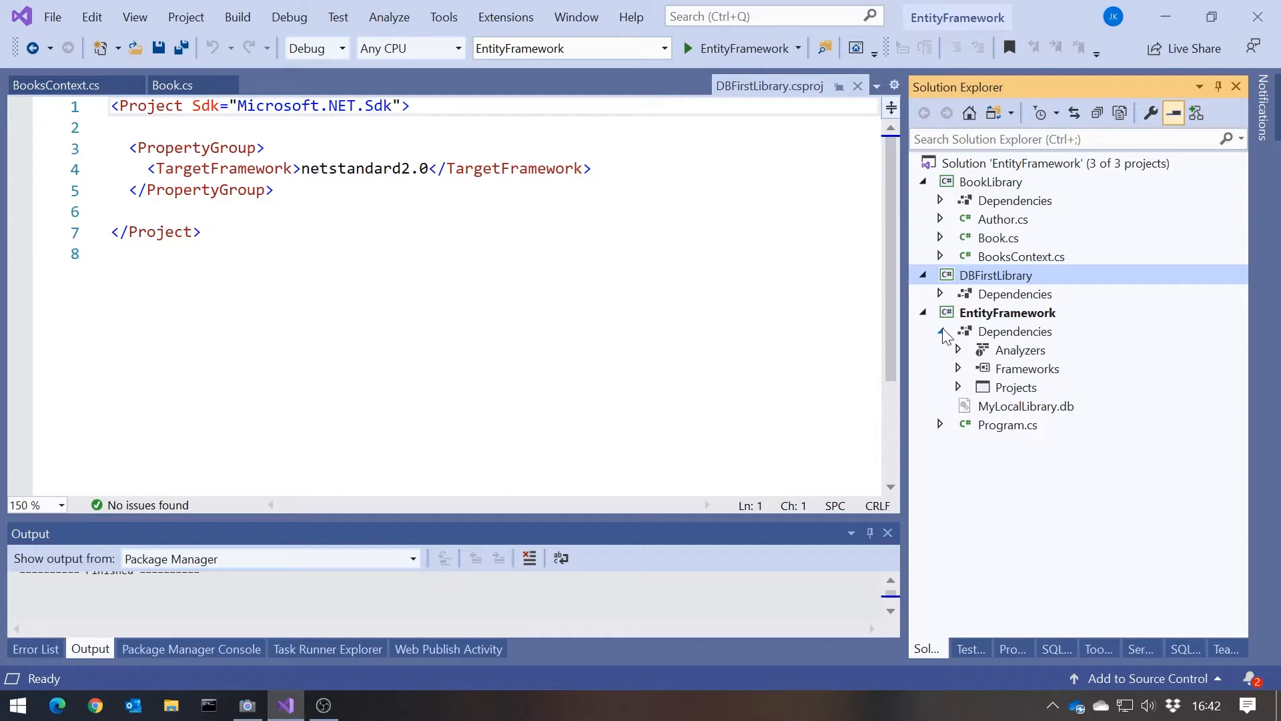
left_click(958, 387)
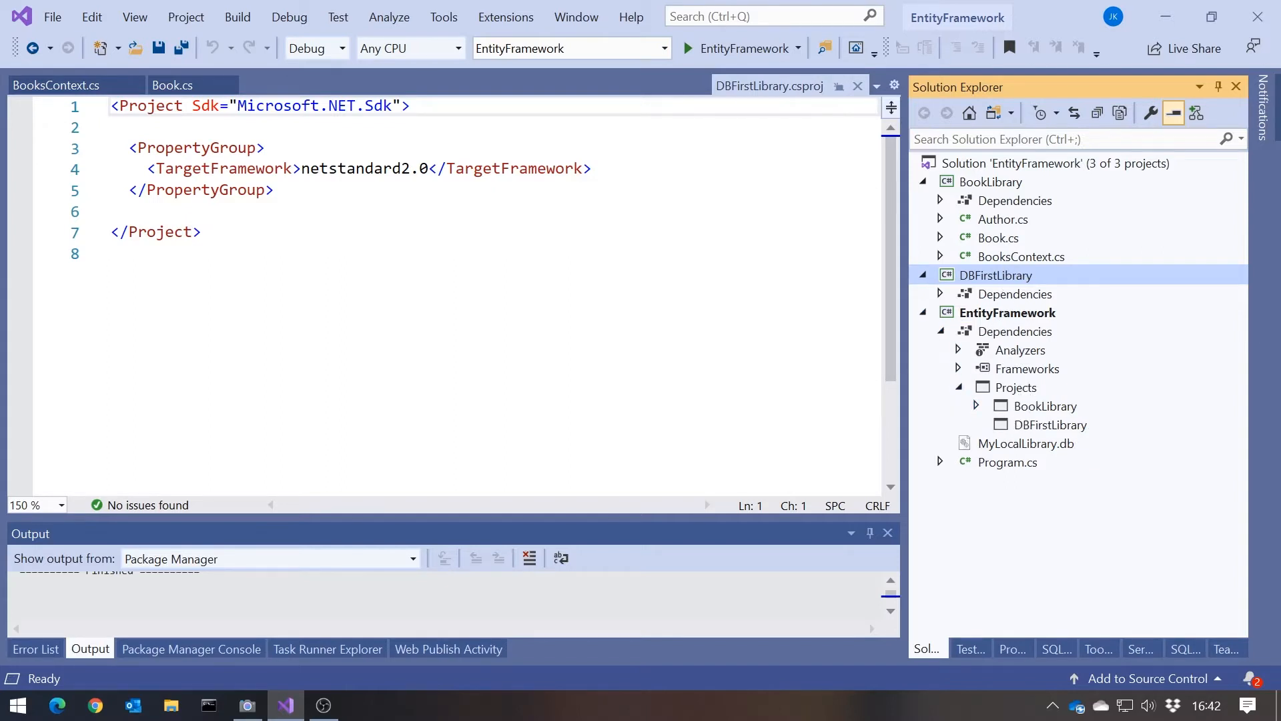
left_click(922, 312)
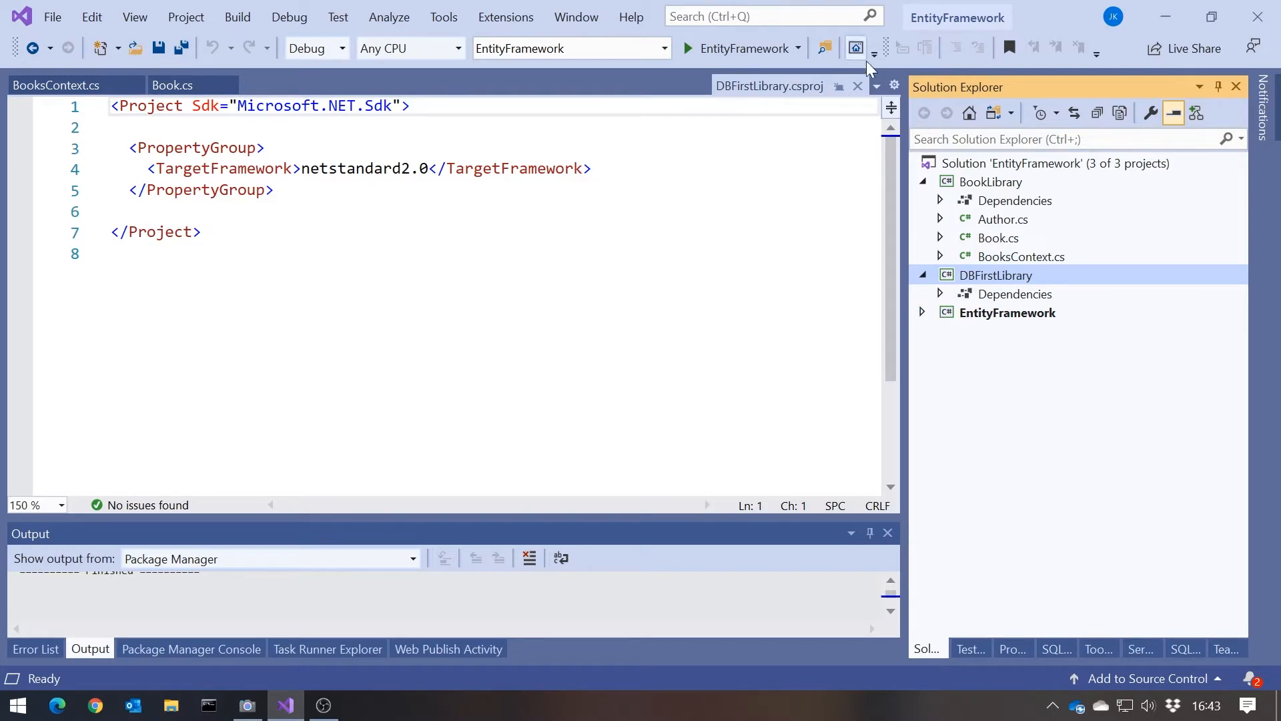
left_click(56, 86)
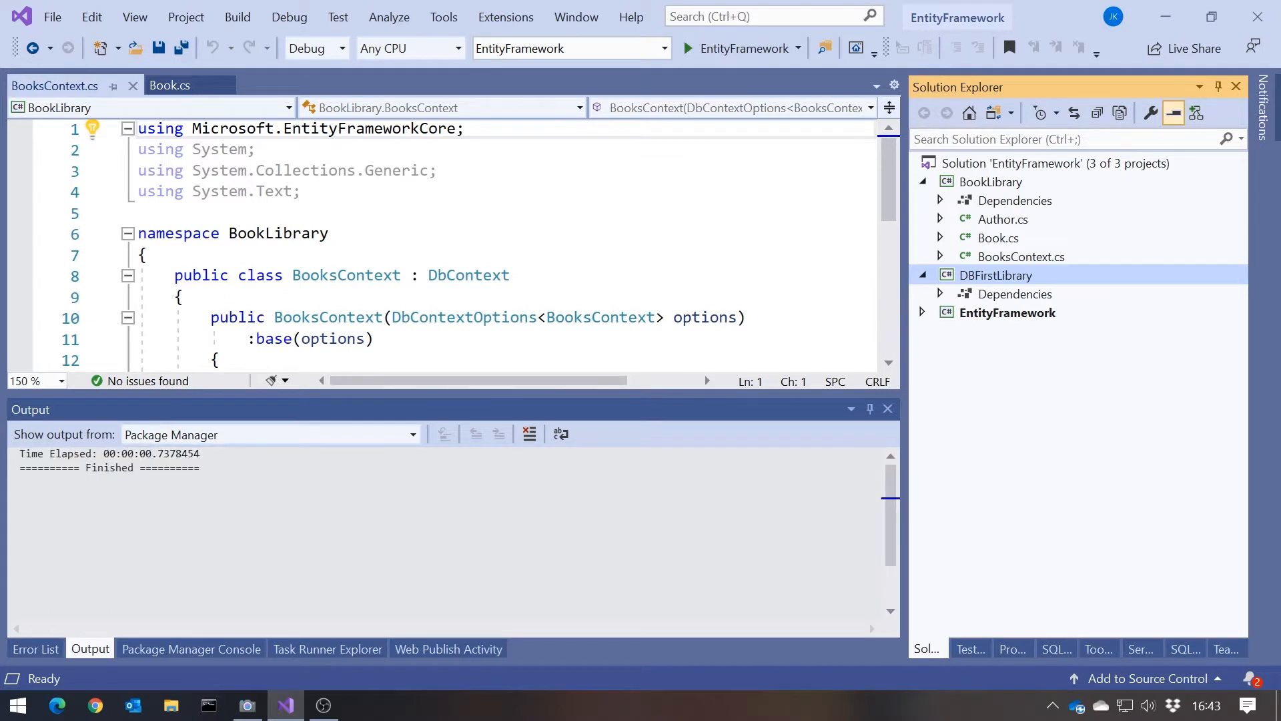
mouse_move(402, 639)
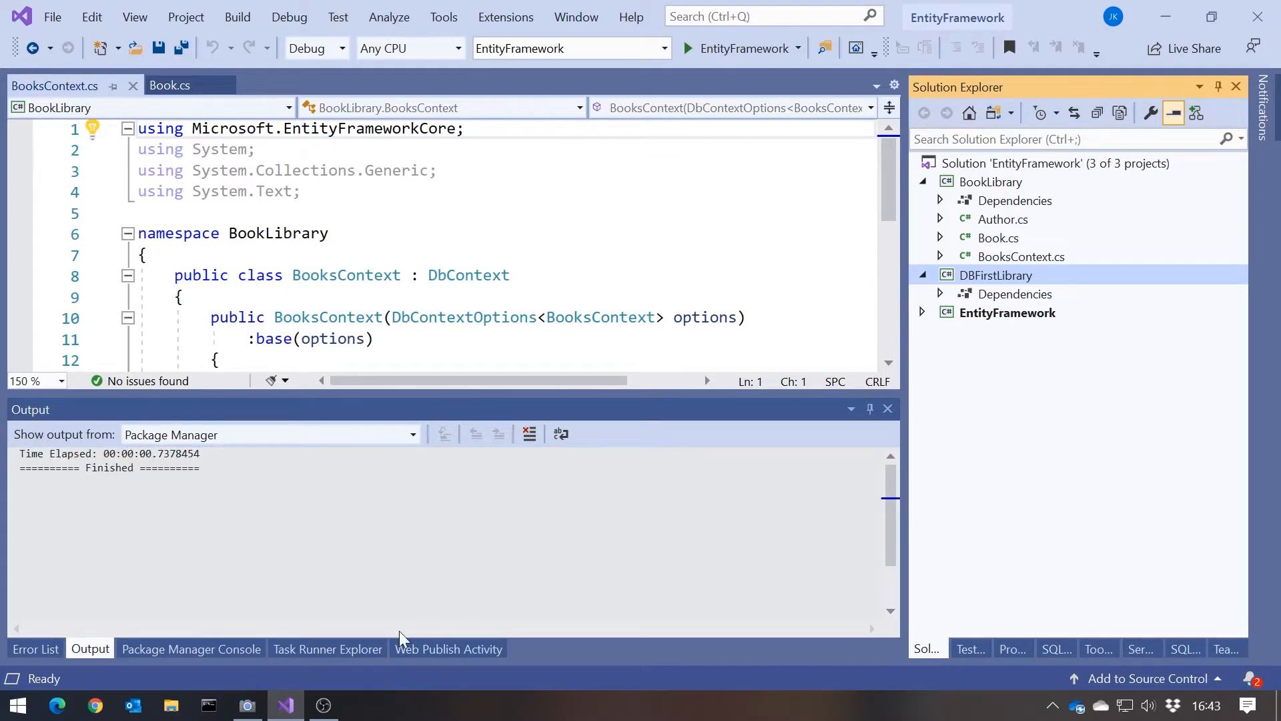
Set DBFirstLibrary as the default project in the Package Manager Console.
left_click(190, 648)
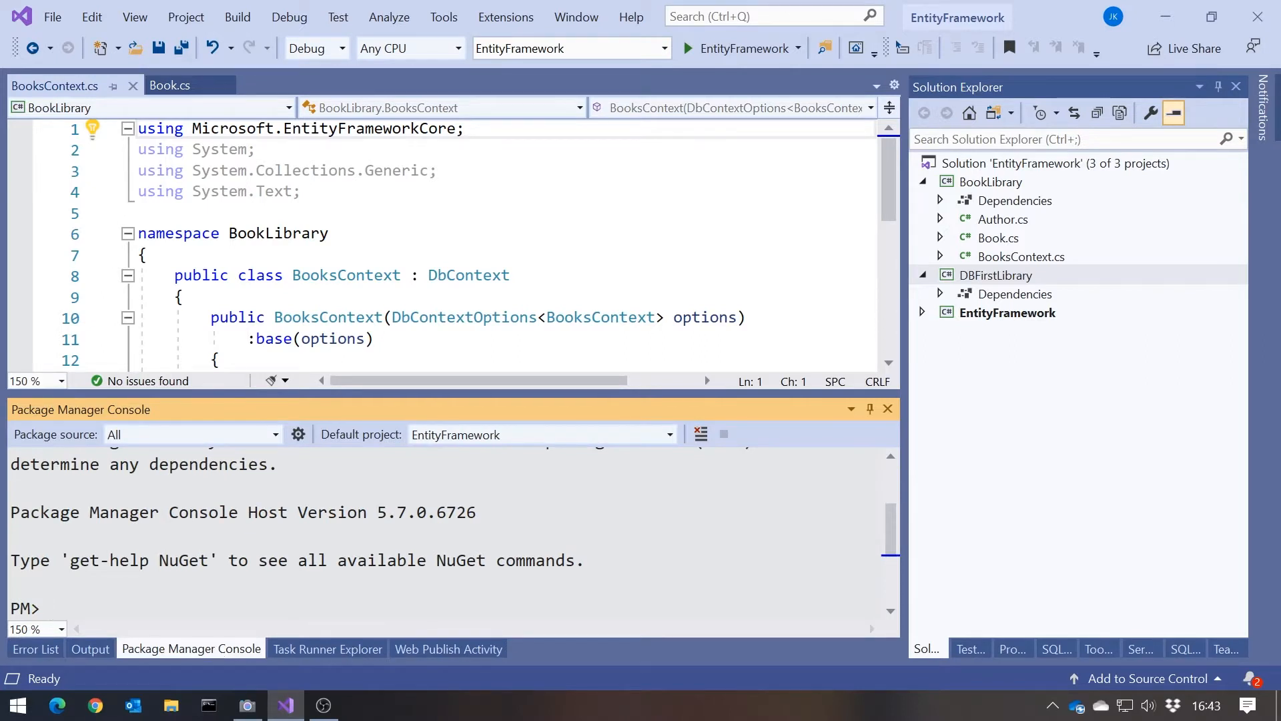
mouse_move(469, 434)
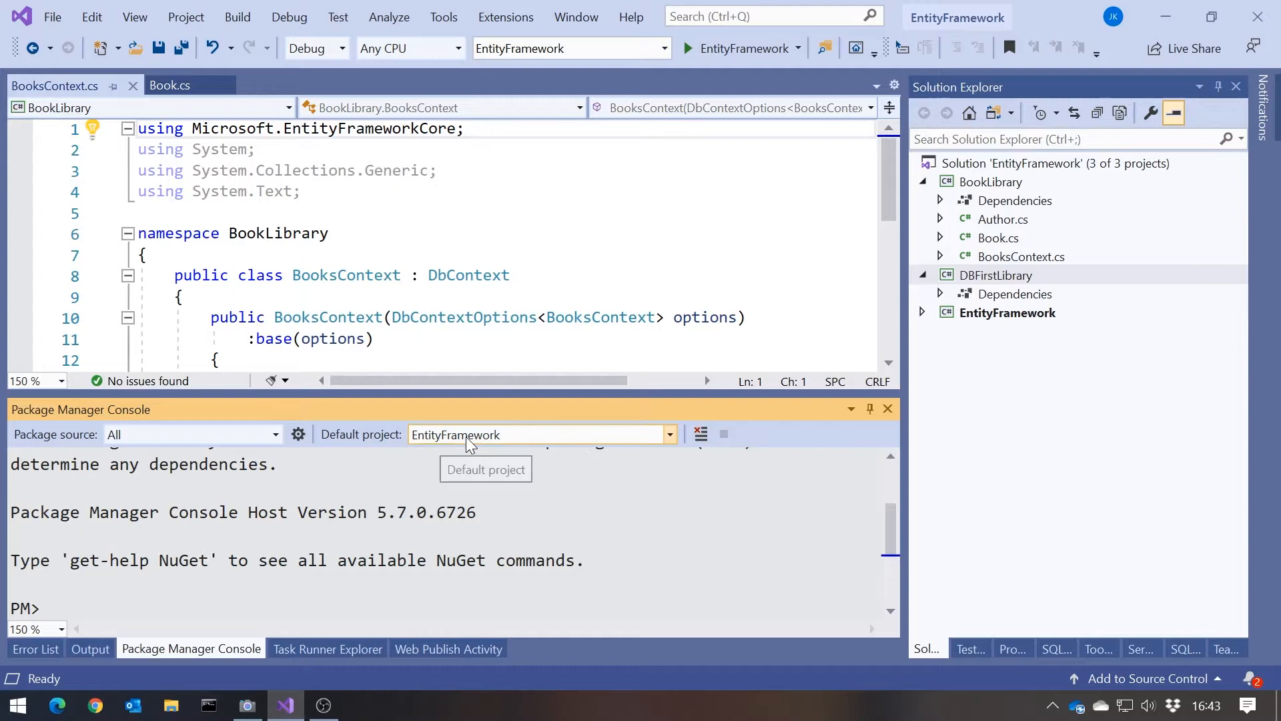
mouse_move(490, 443)
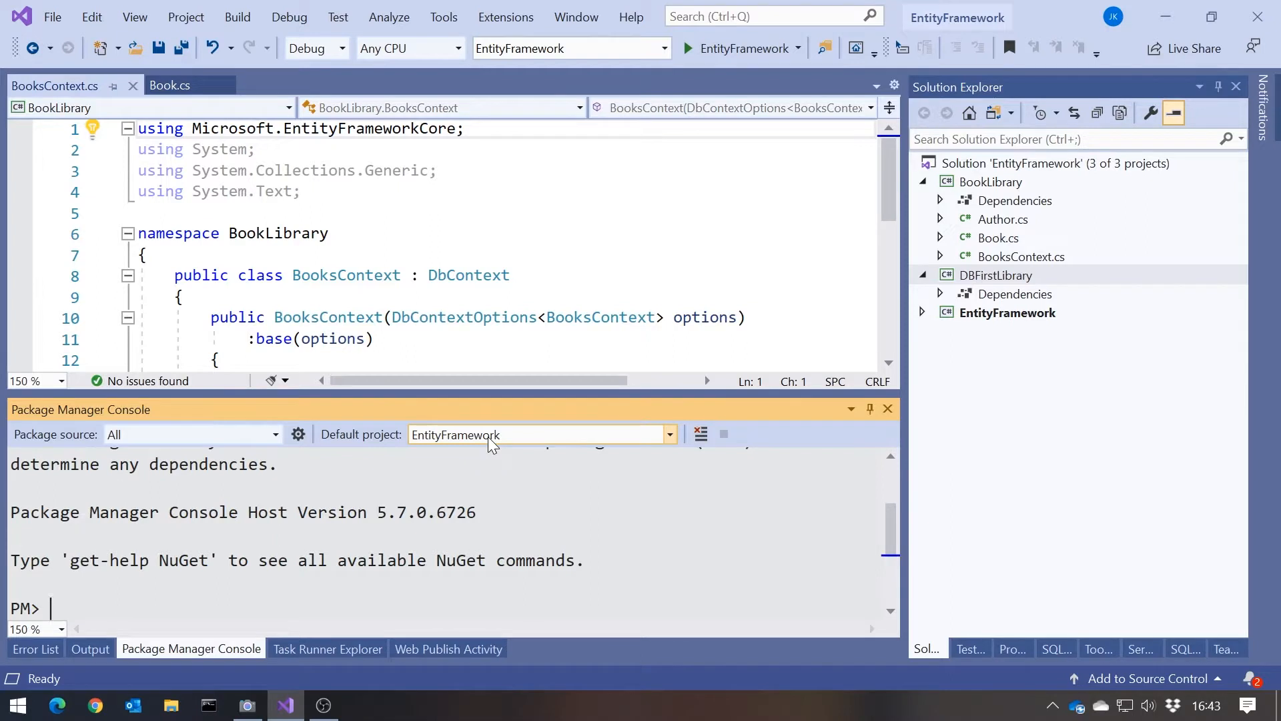
mouse_move(601, 432)
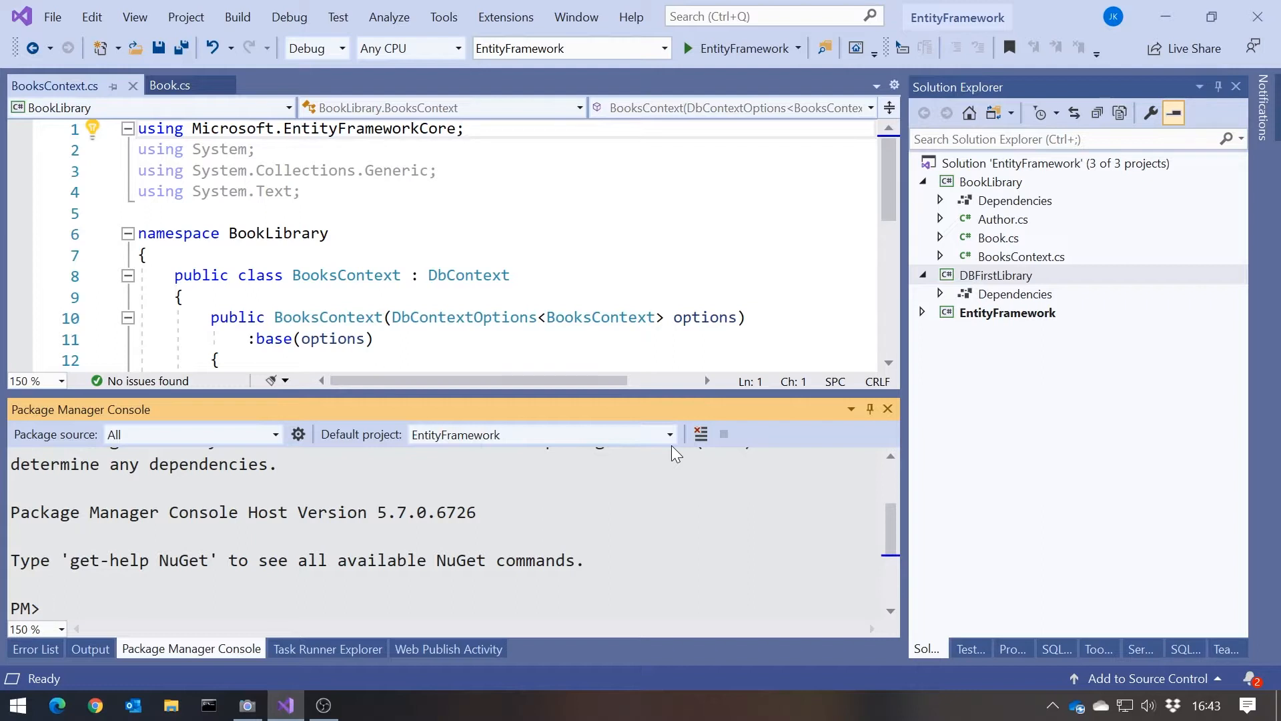
left_click(667, 434)
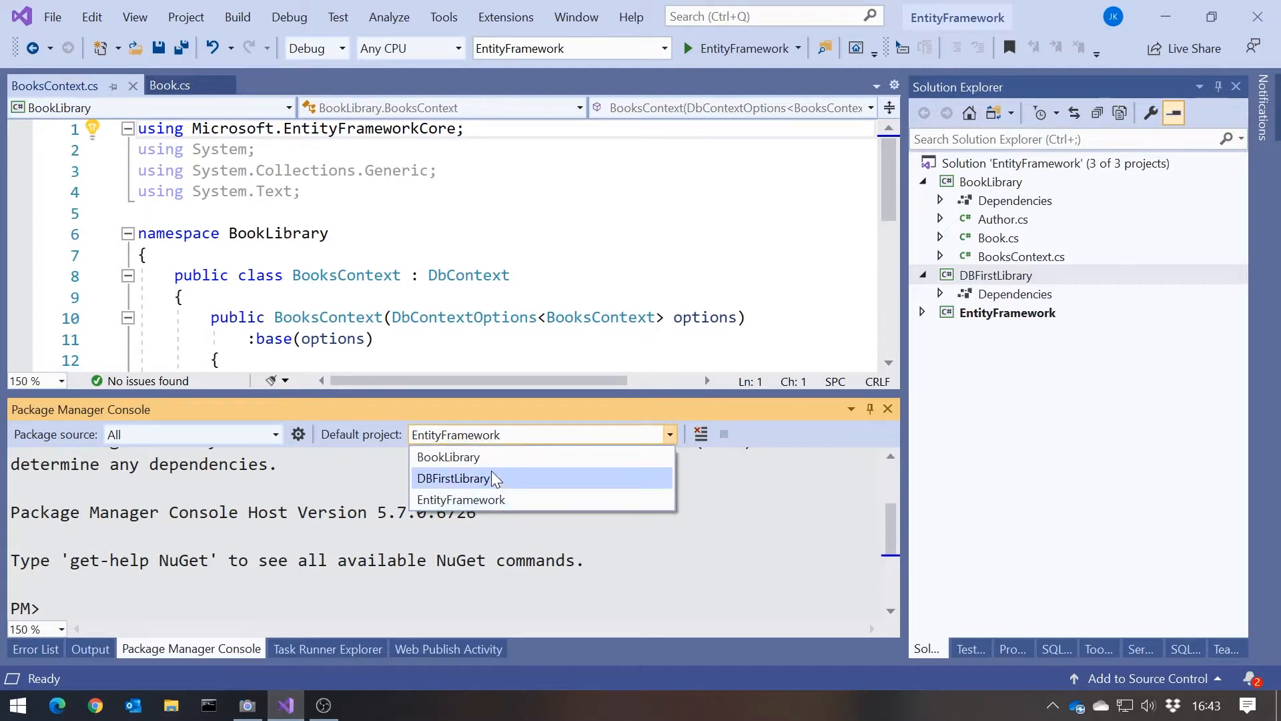
left_click(455, 478)
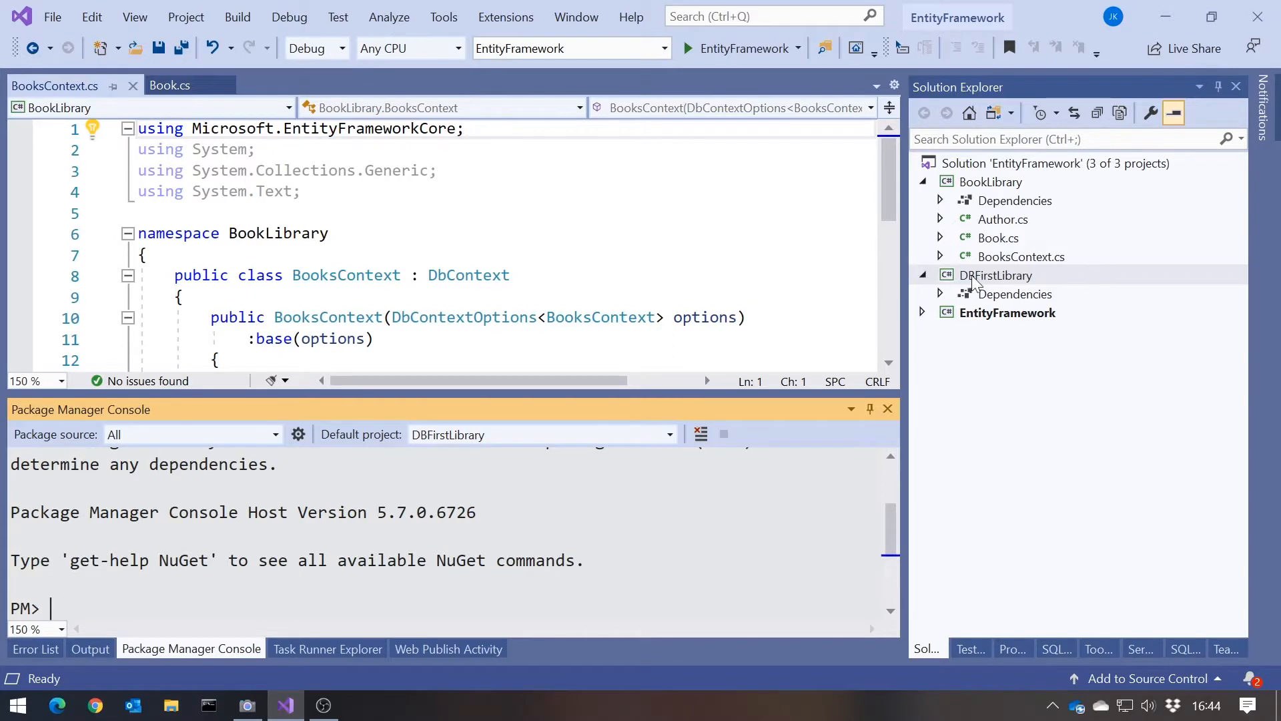
Search NuGet packages for entityframeworkcore in the DBFirstLibrary project.
left_click(996, 275)
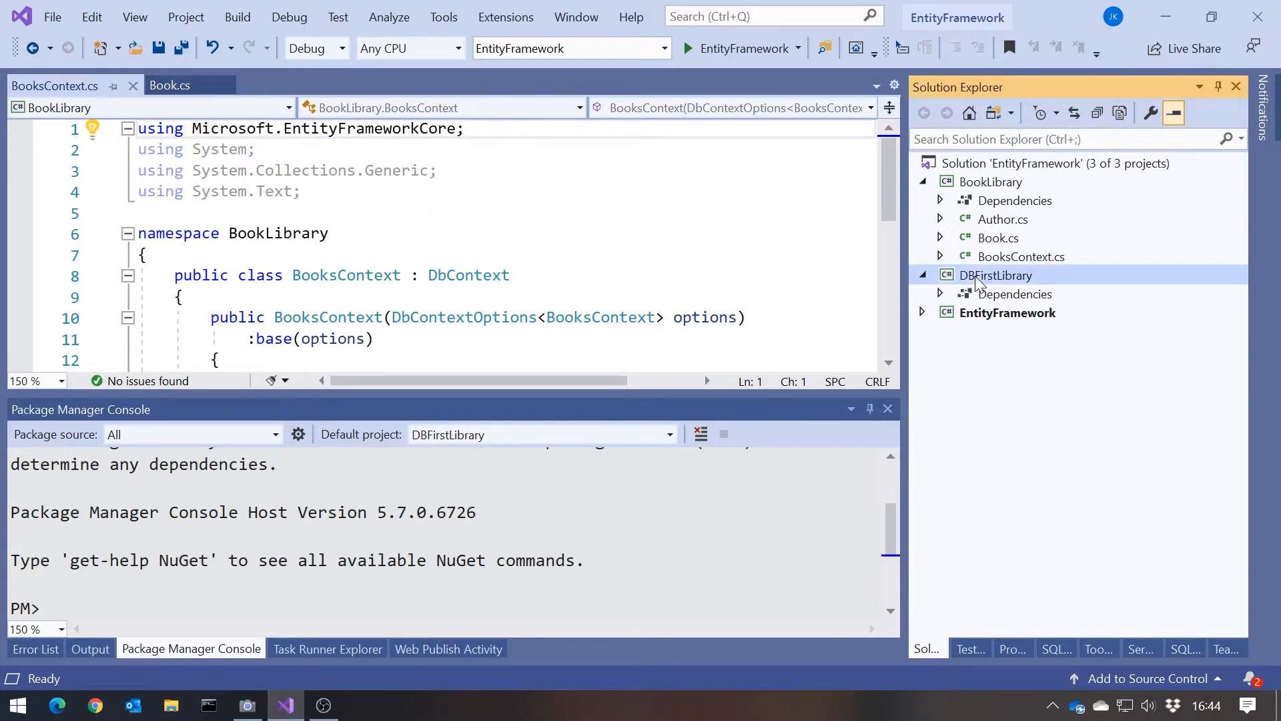
right_click(996, 275)
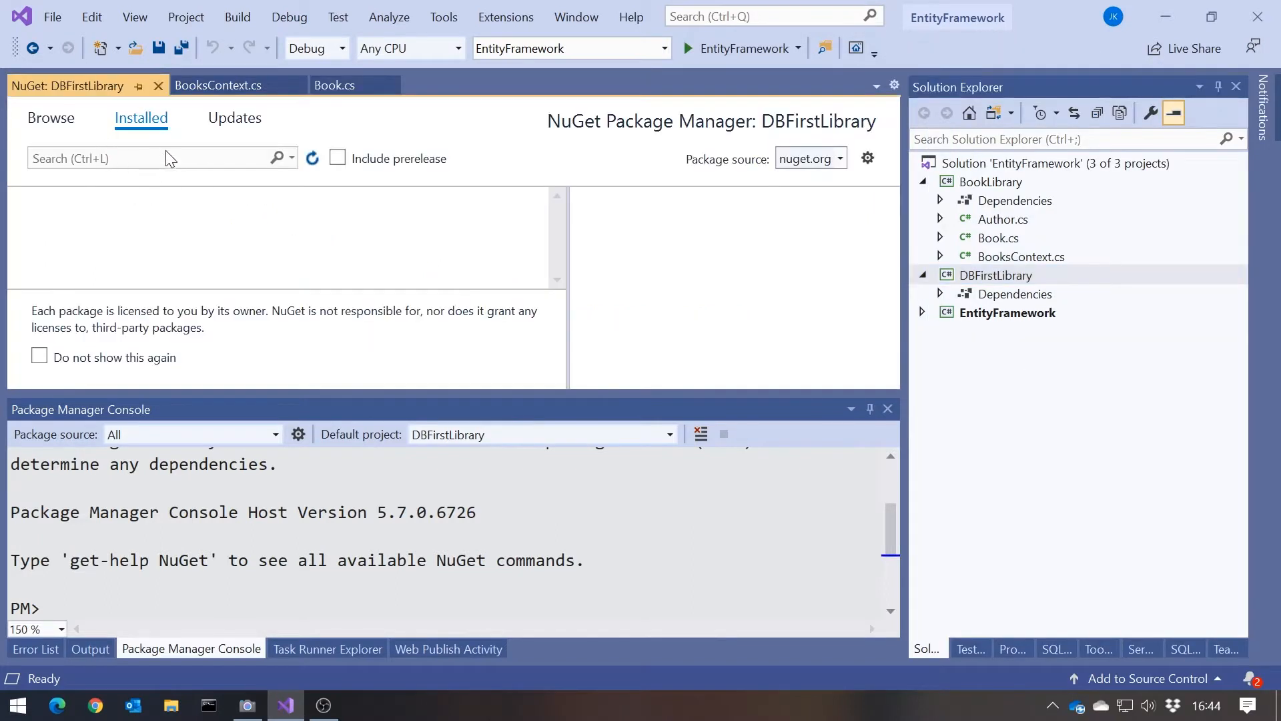
type("En")
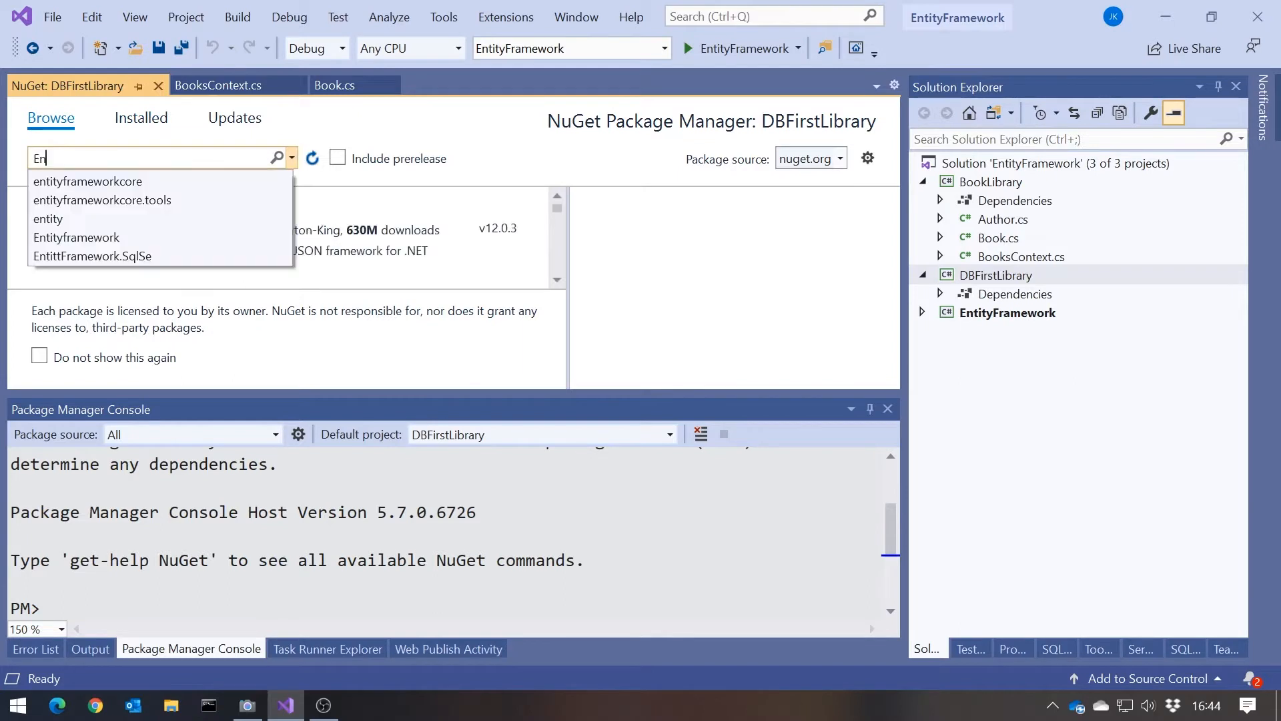
left_click(88, 180)
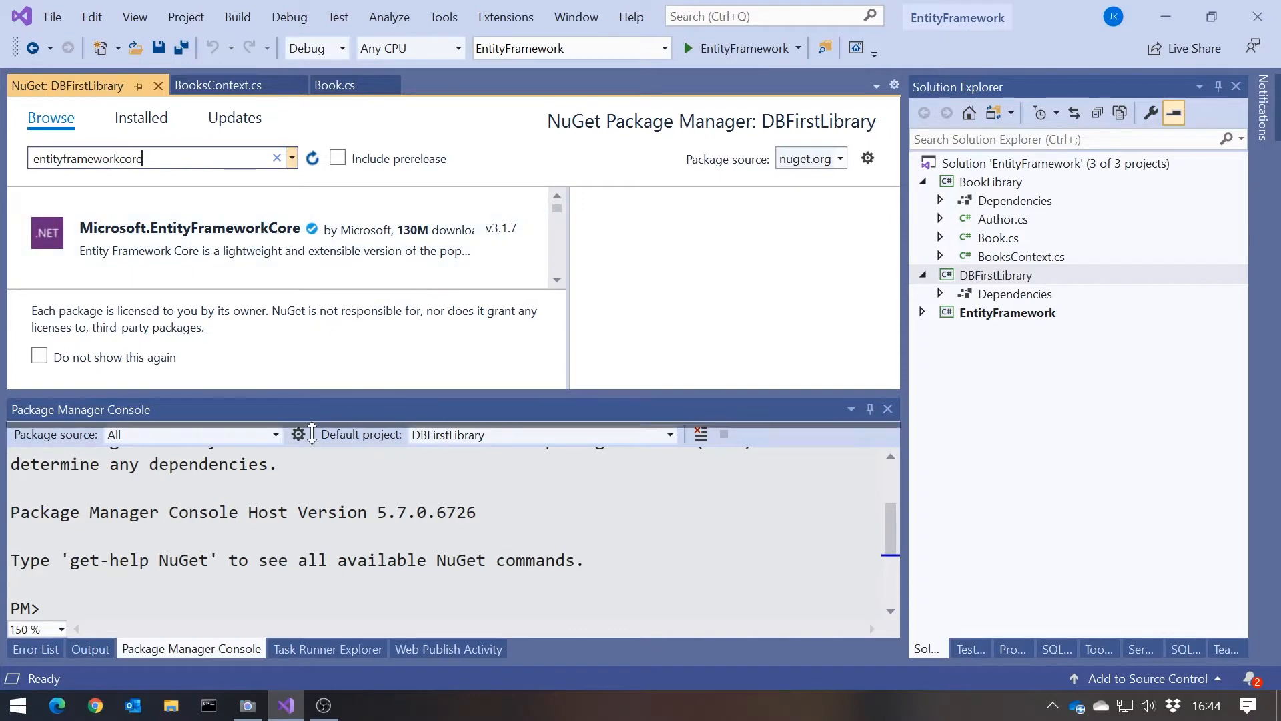
Install Microsoft.EntityFrameworkCore 3.1.7 into DBFirstLibrary and confirm the changes.
left_click(191, 238)
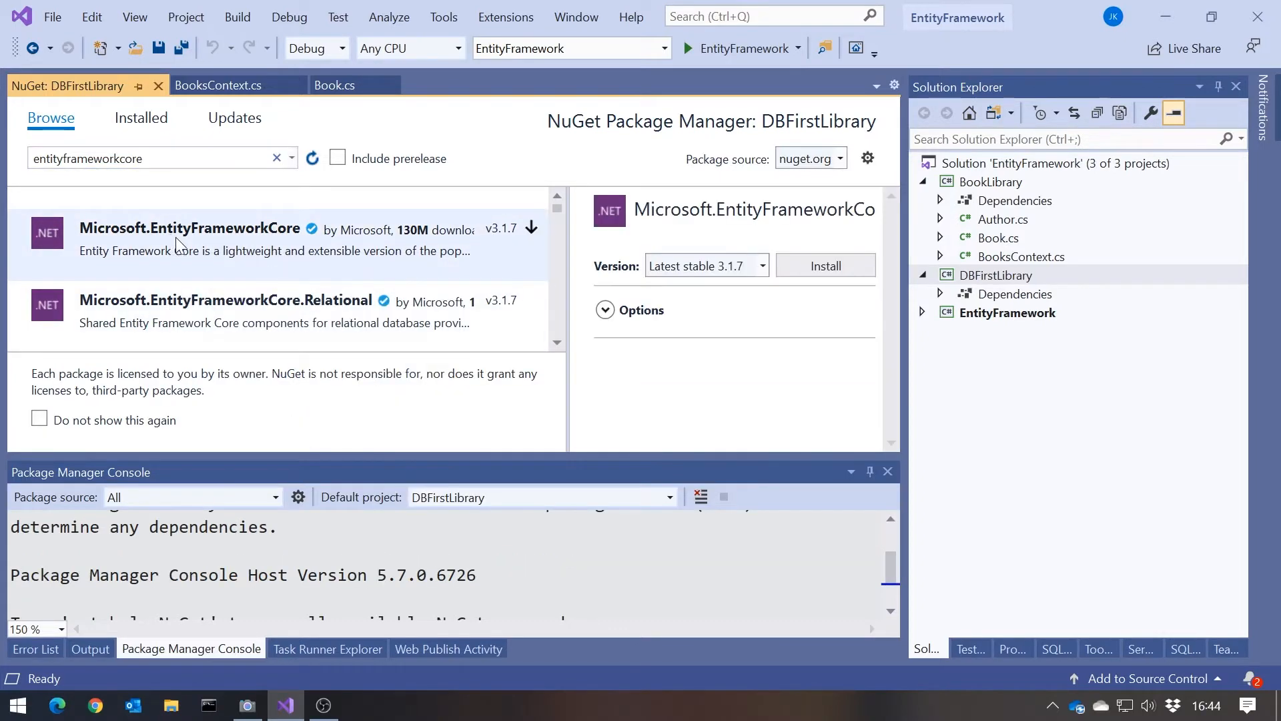
left_click(825, 266)
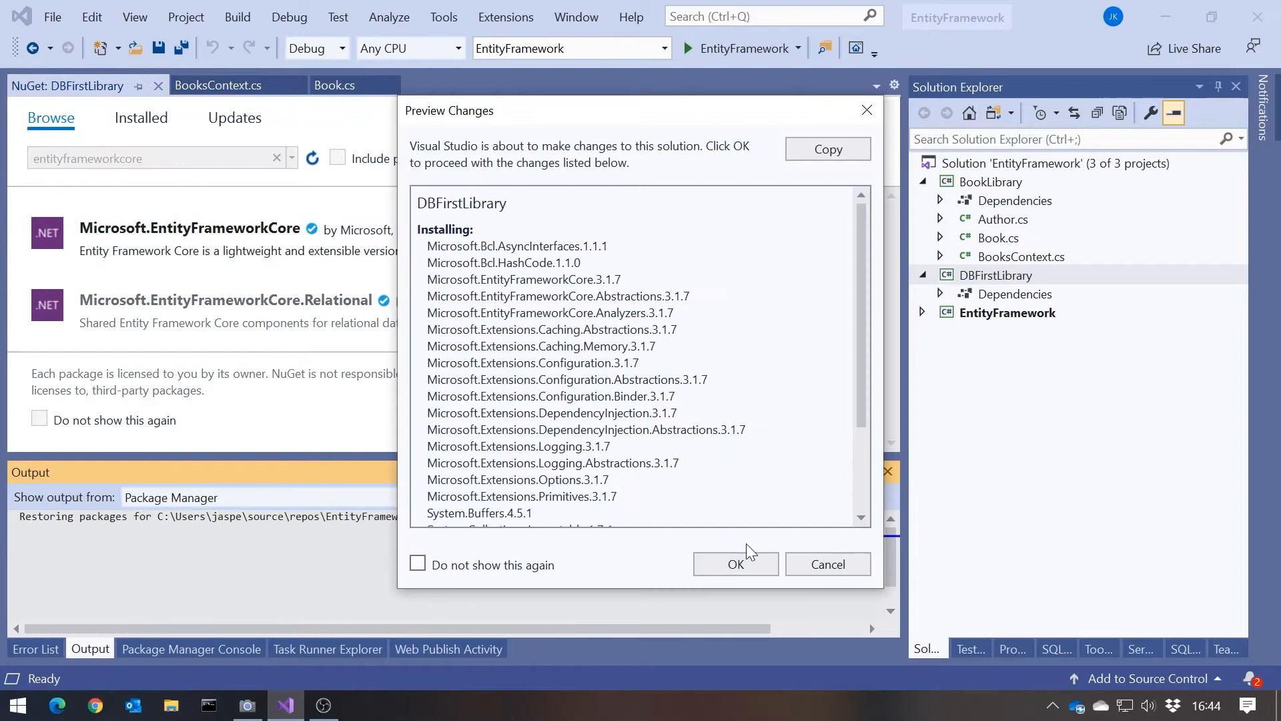
left_click(734, 564)
type(".tool")
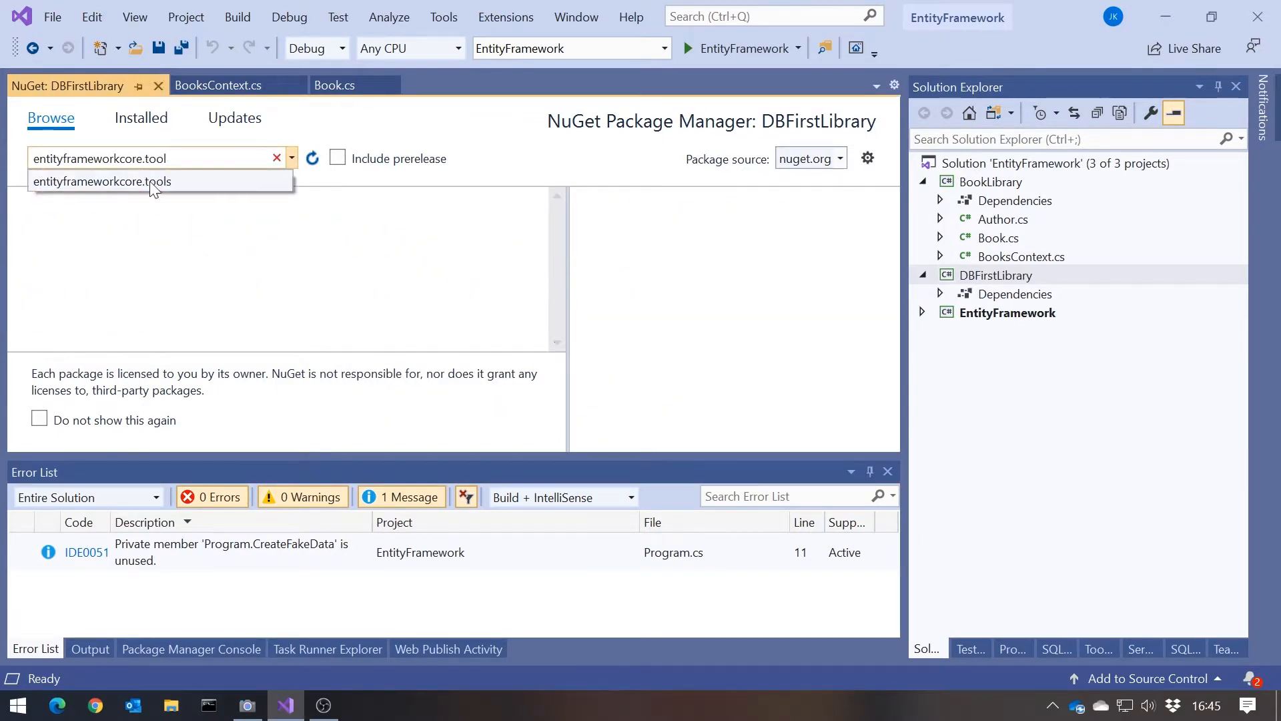
Install Microsoft.EntityFrameworkCore.Tools into DBFirstLibrary.
left_click(101, 182)
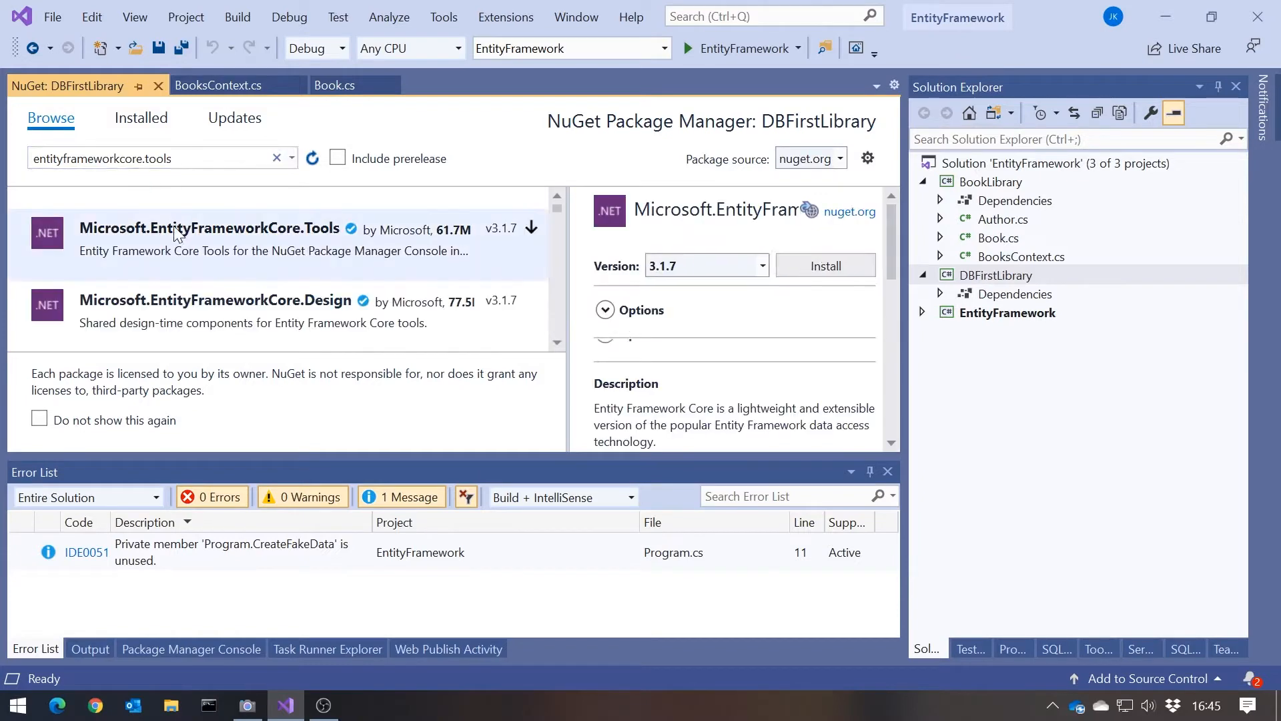
left_click(825, 265)
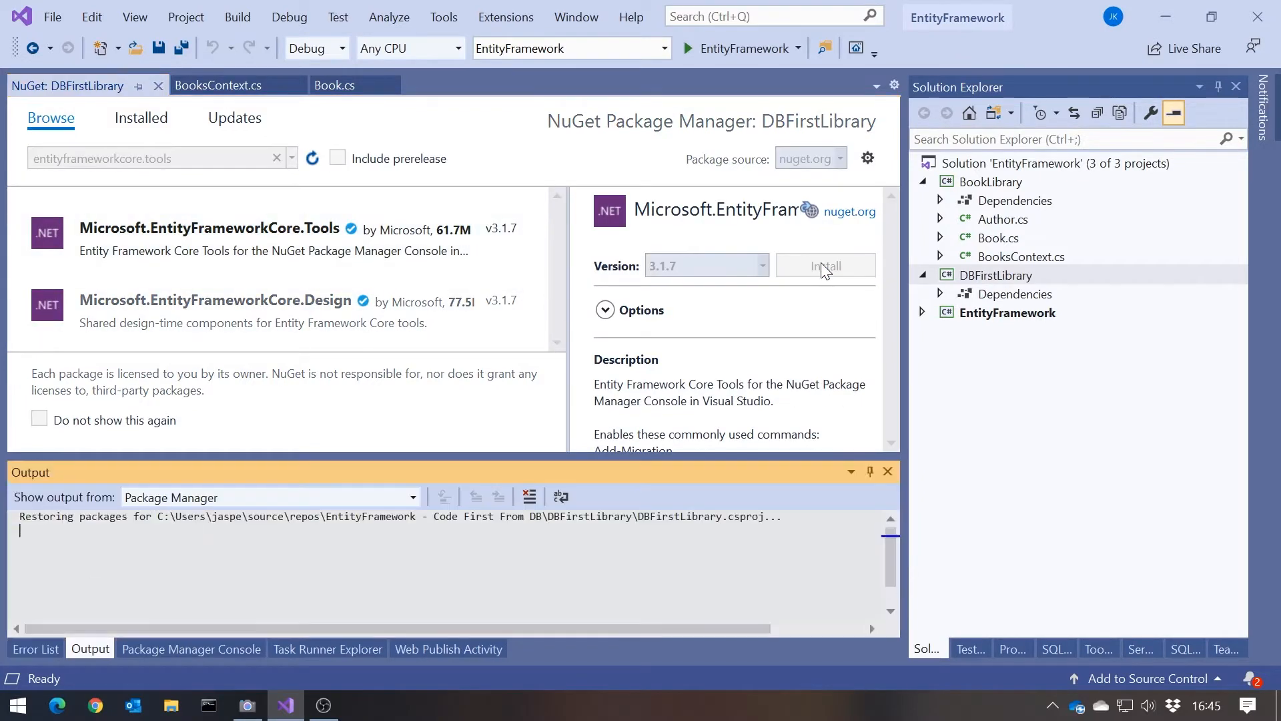
left_click(823, 266)
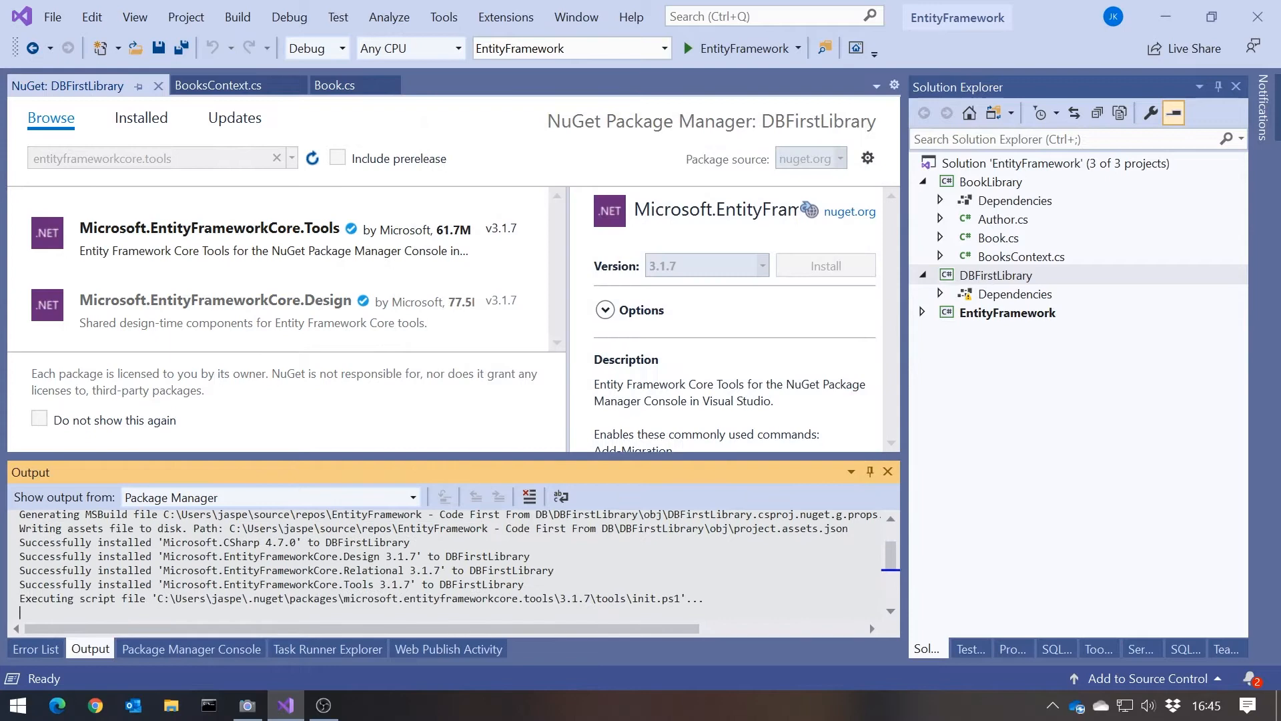
Install Microsoft.EntityFrameworkCore.Design 3.1.7 and verify DBFirstLibrary's package list shows Core, Design and Tools.
left_click(36, 648)
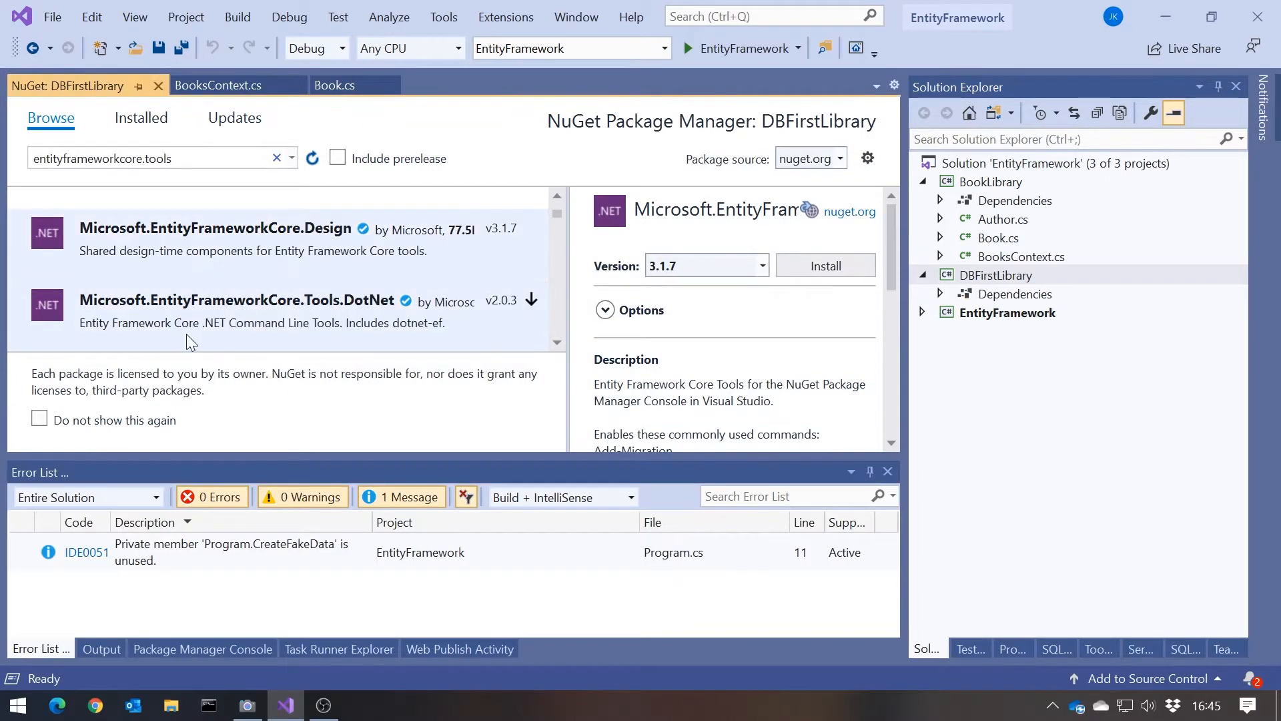
left_click(215, 228)
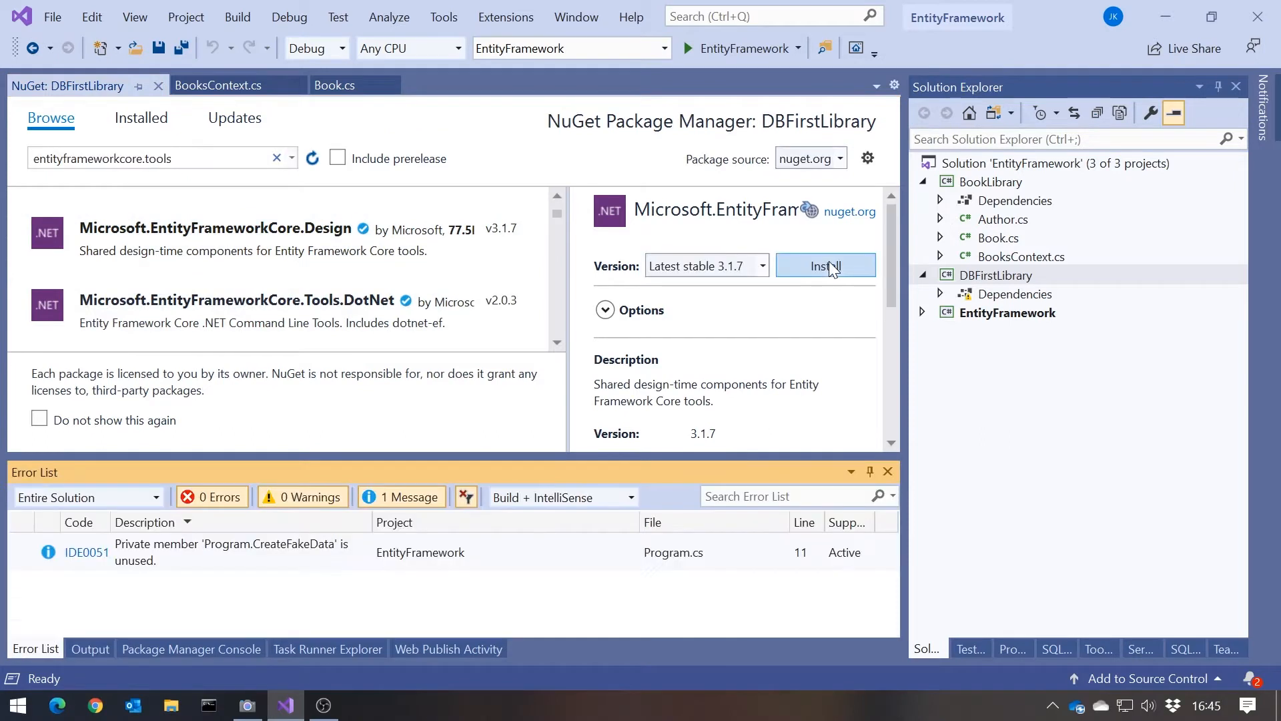
left_click(825, 265)
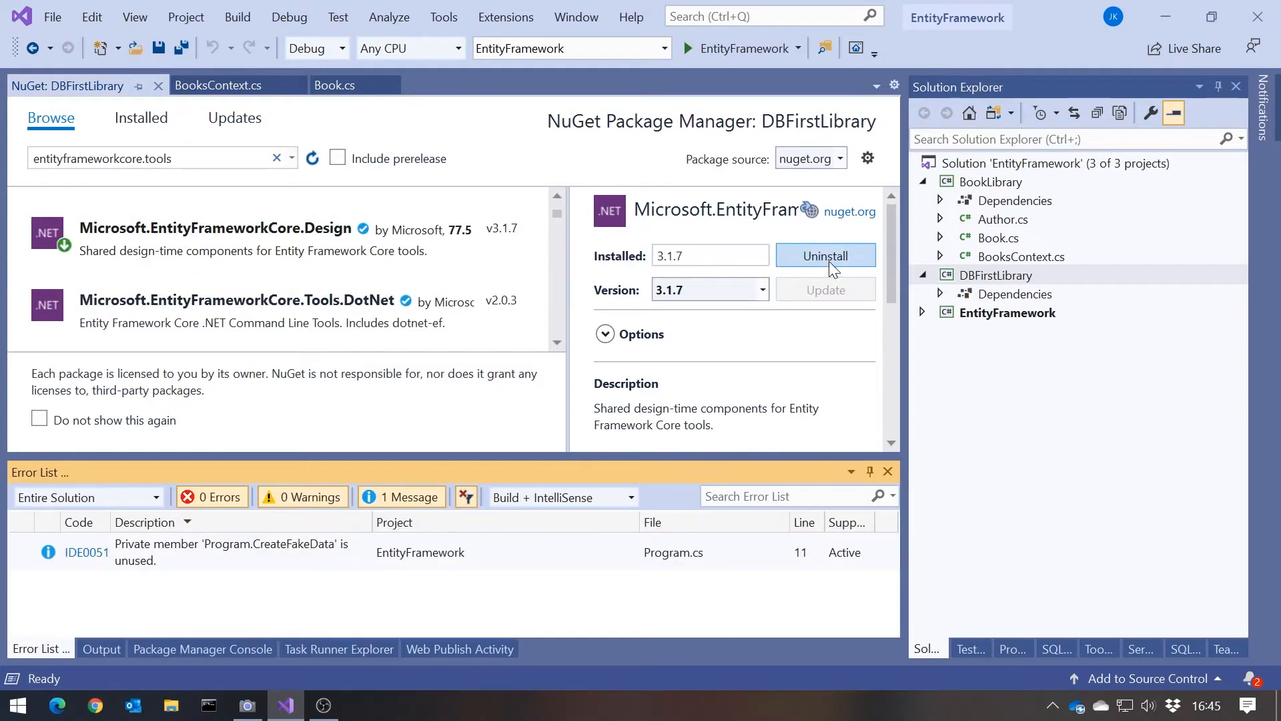
left_click(939, 294)
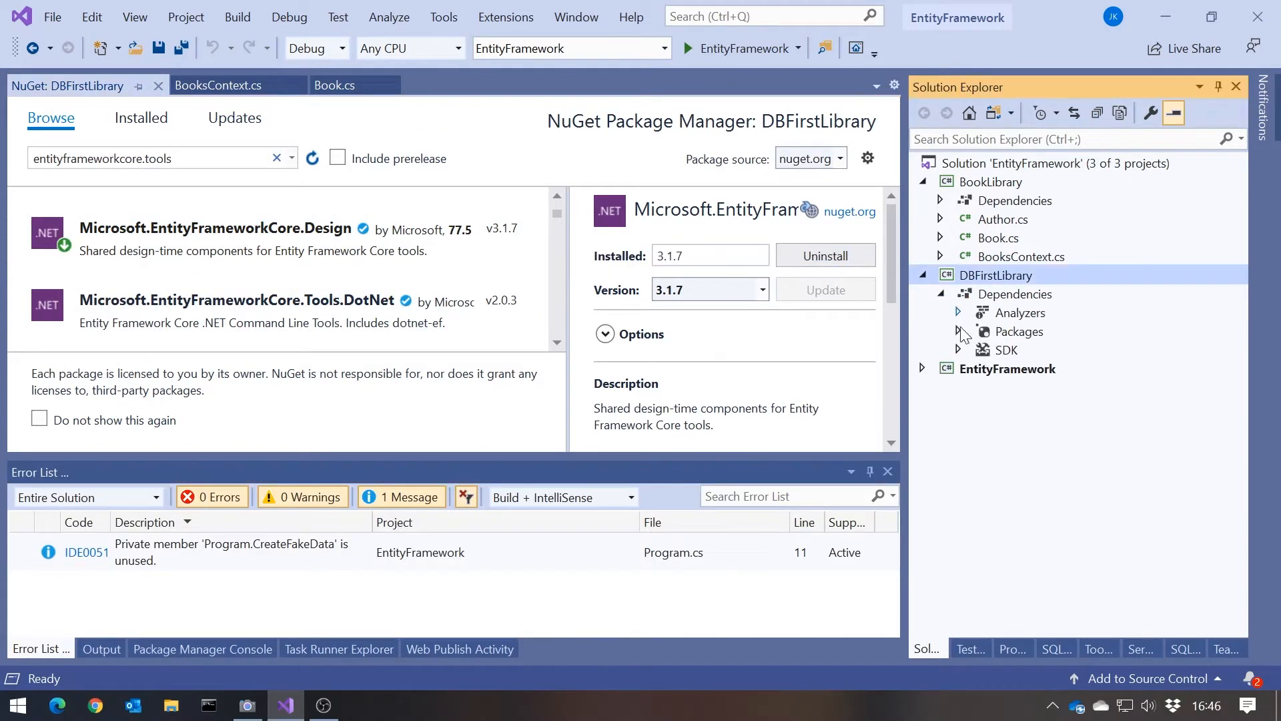
left_click(958, 331)
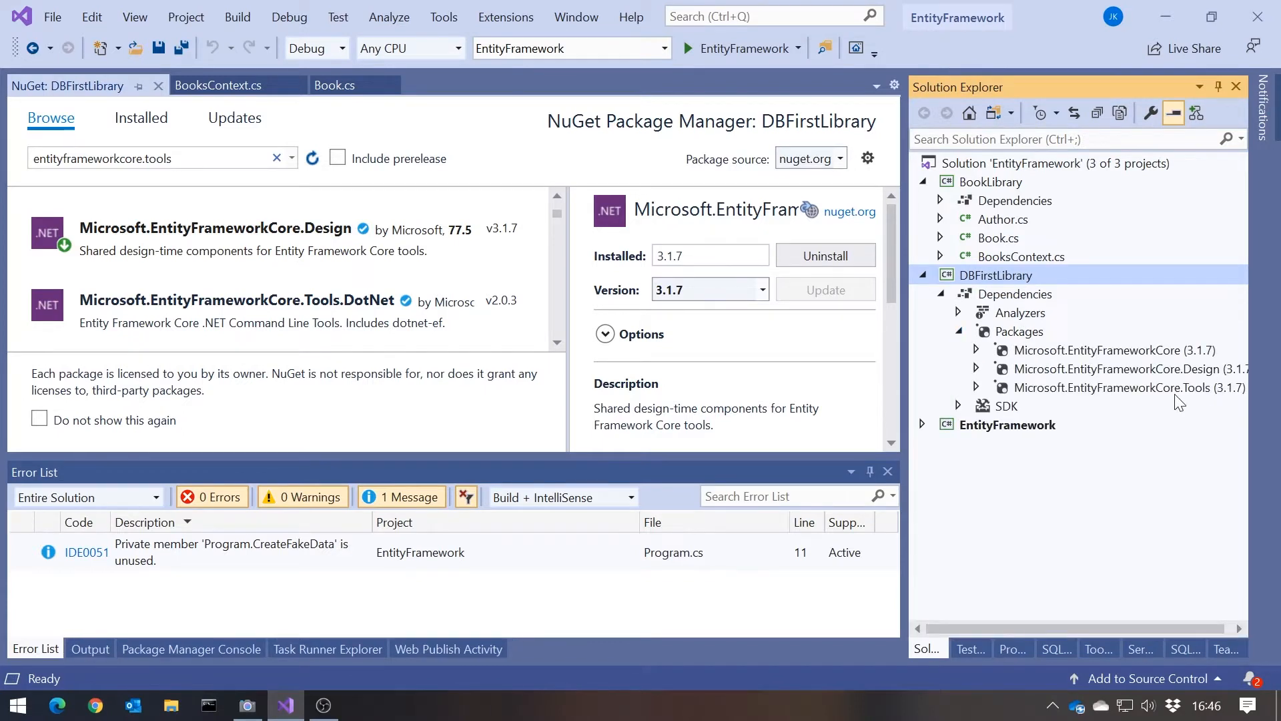
Expand the EntityFramework project showing MyLocalLibrary.db and Program.cs and bring up its actions.
left_click(191, 649)
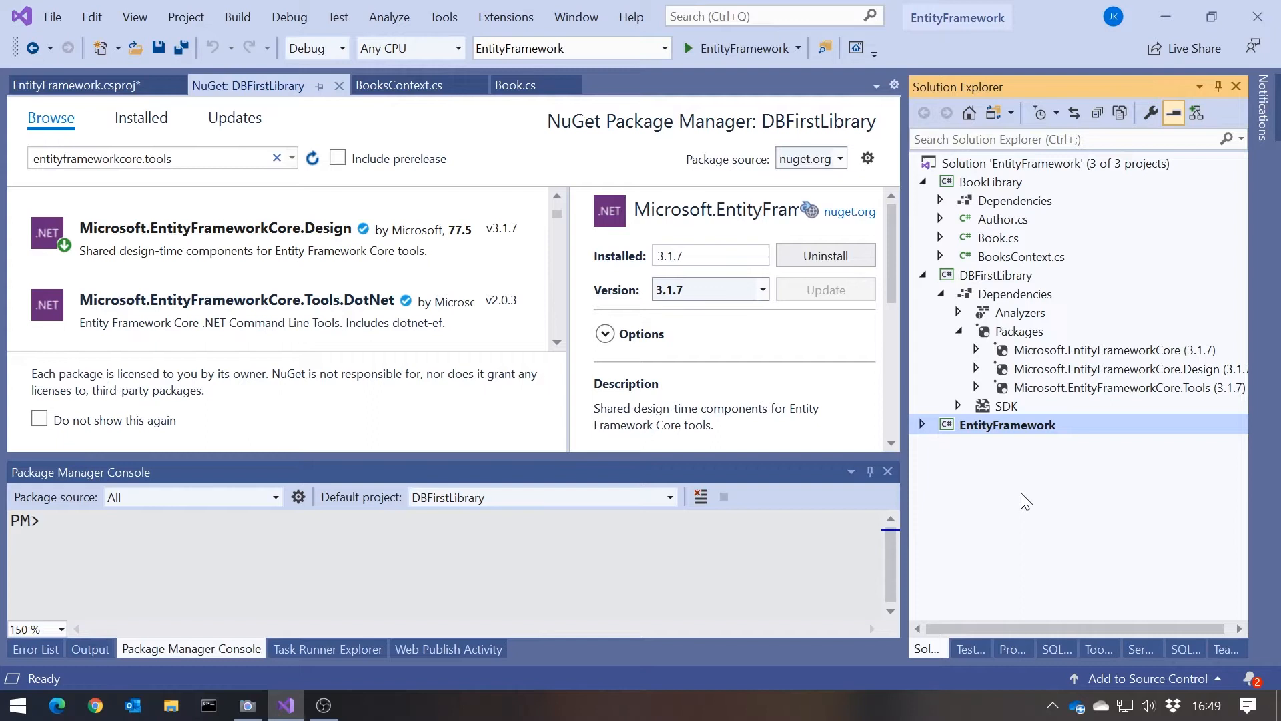
mouse_move(934, 423)
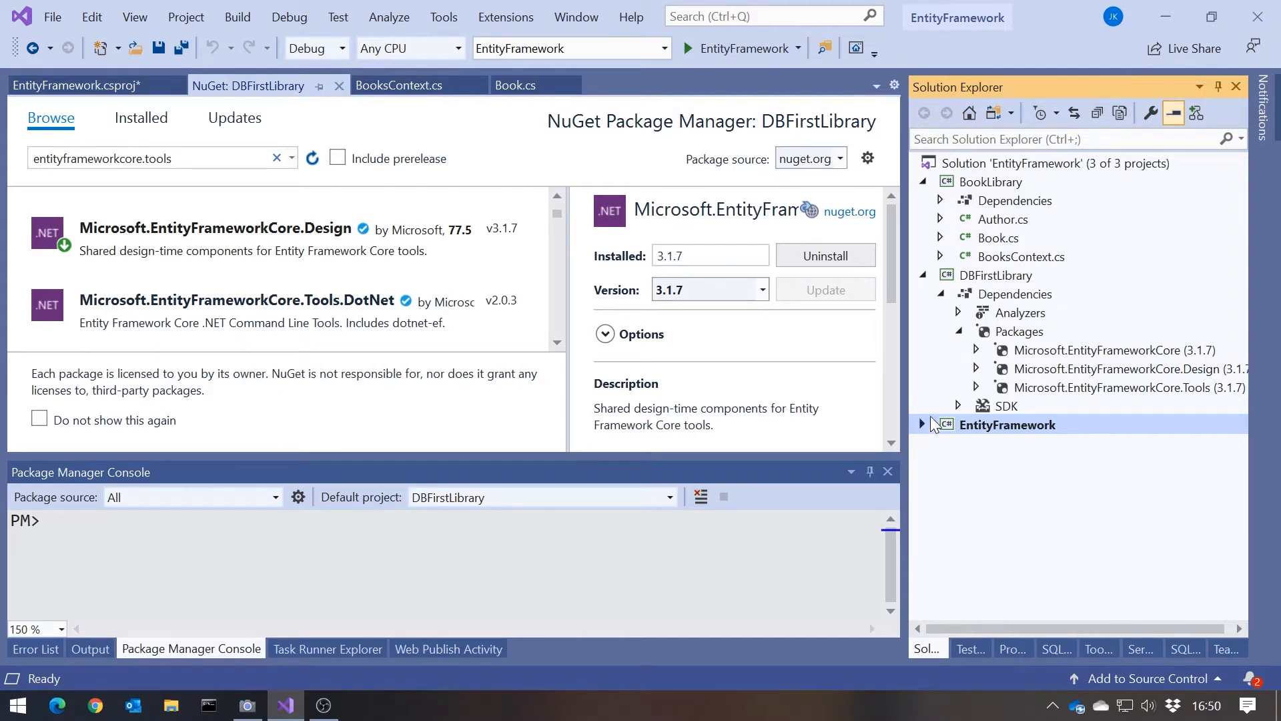
left_click(922, 424)
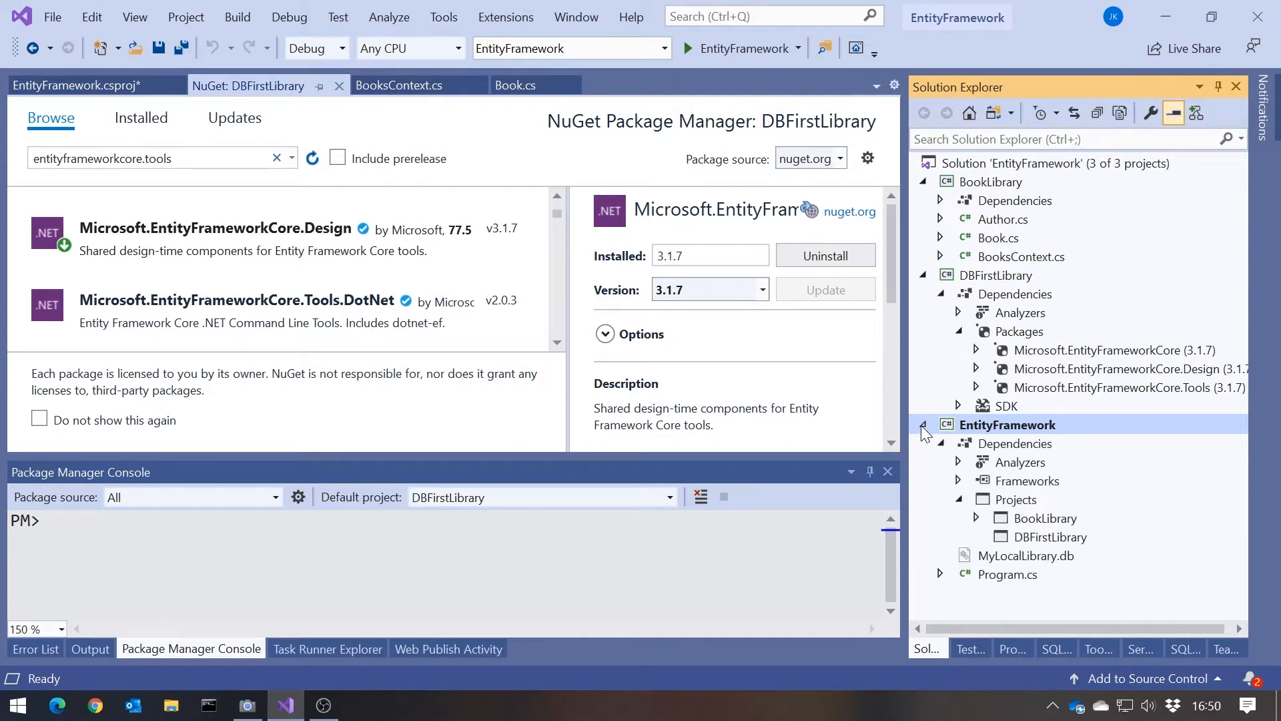
left_click(1009, 424)
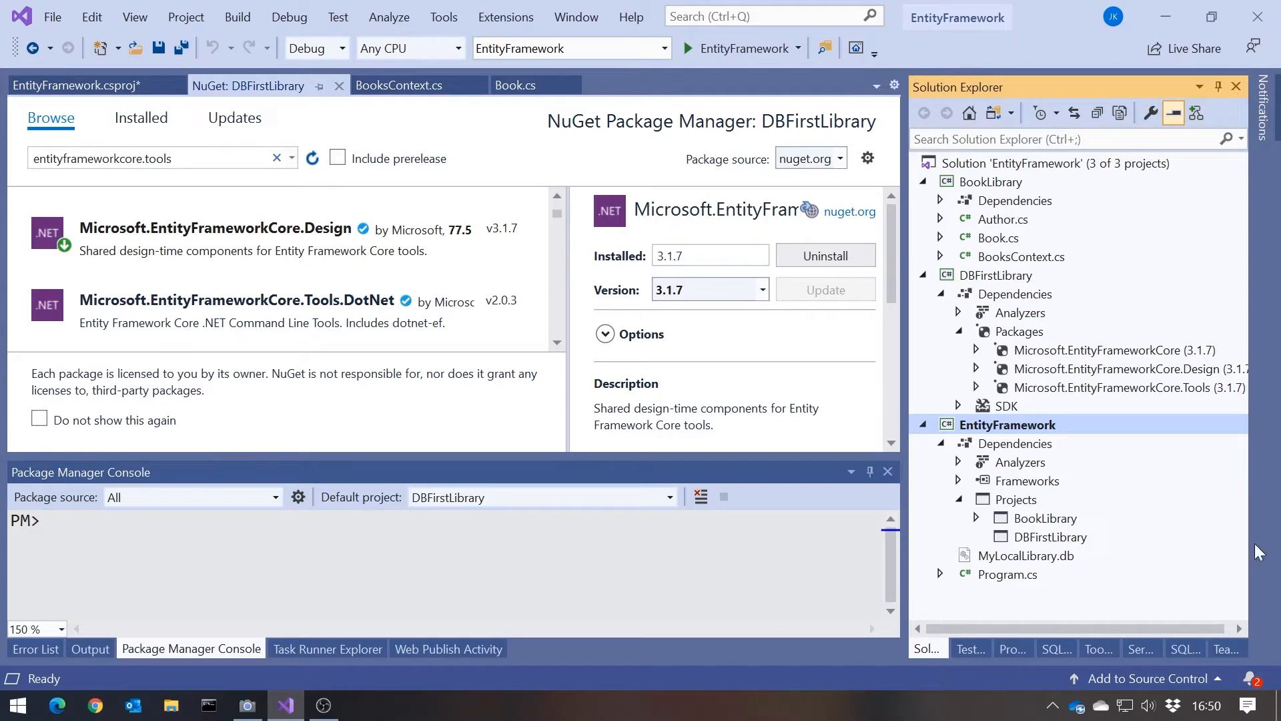
right_click(1007, 424)
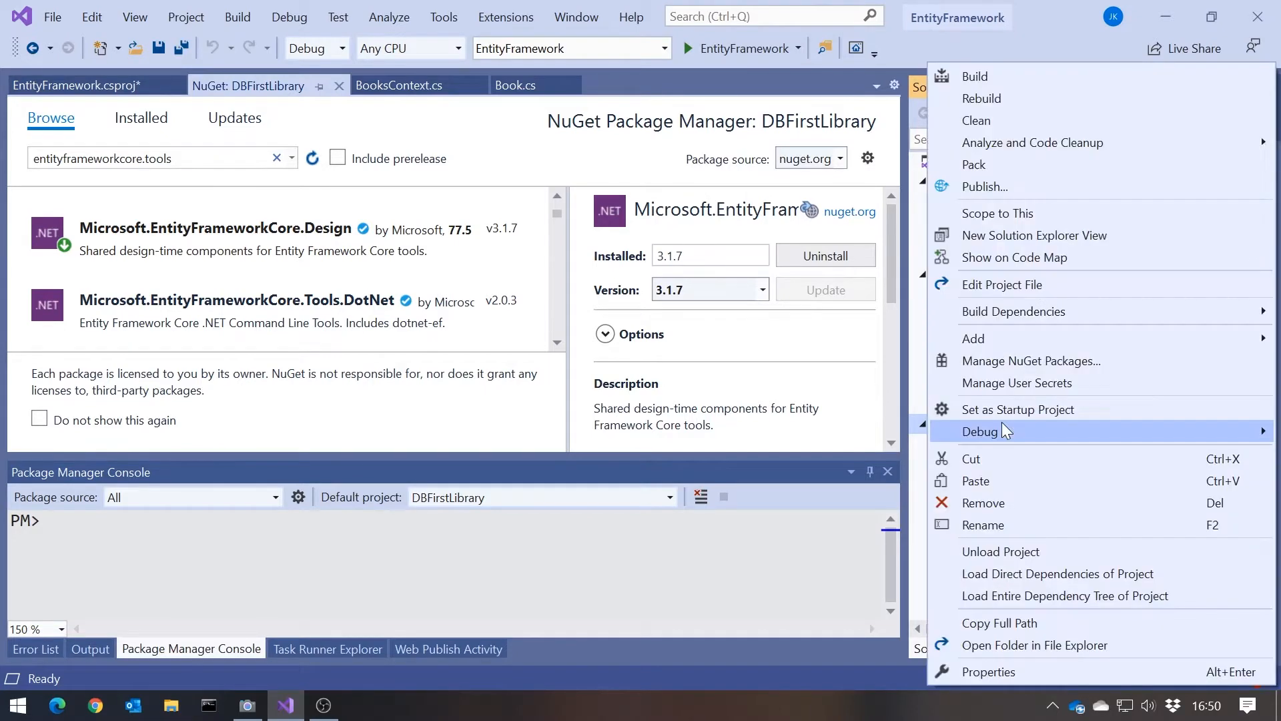
Search NuGet for 'design' and select Microsoft.EntityFrameworkCore.Design for EntityFramework.
left_click(1032, 360)
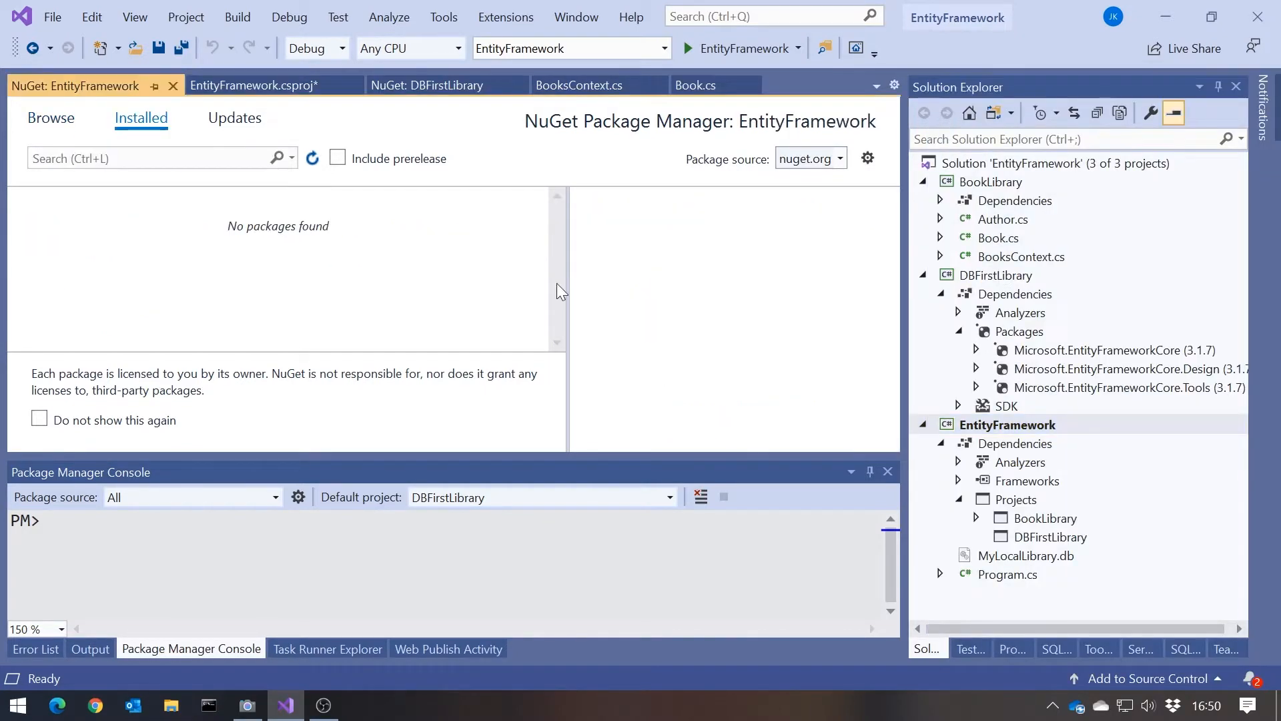
left_click(51, 117)
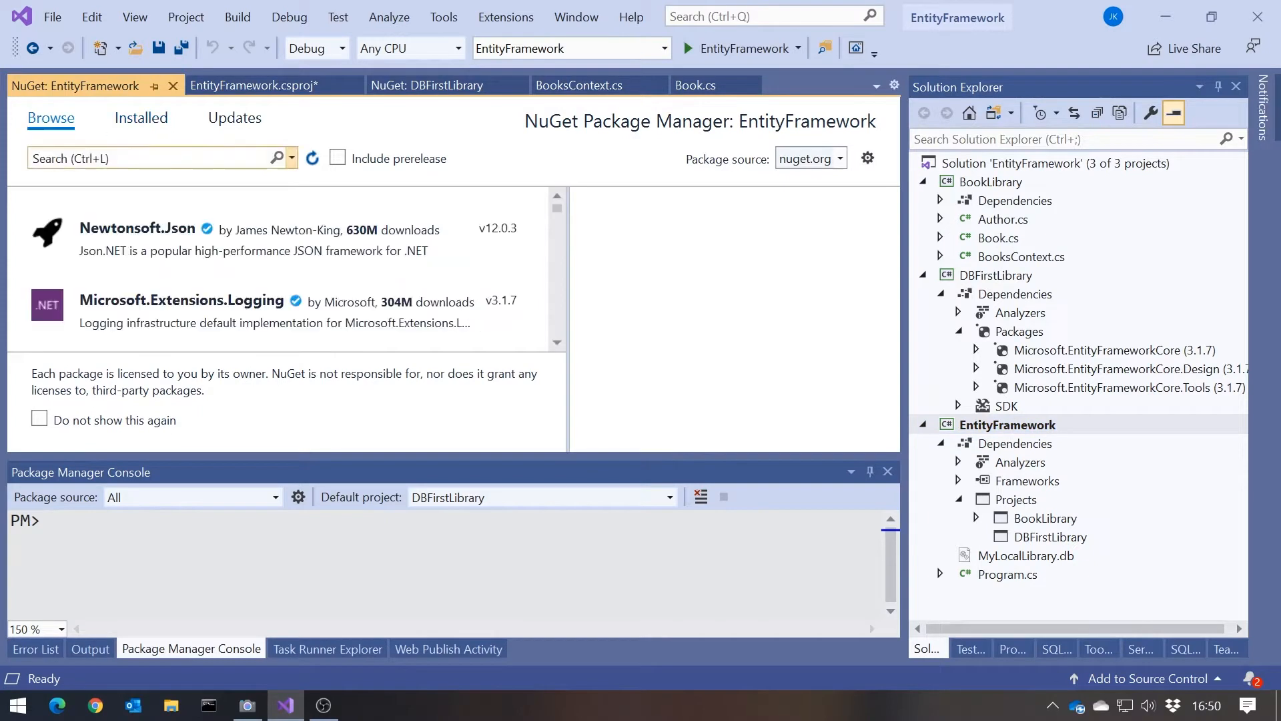
type("design")
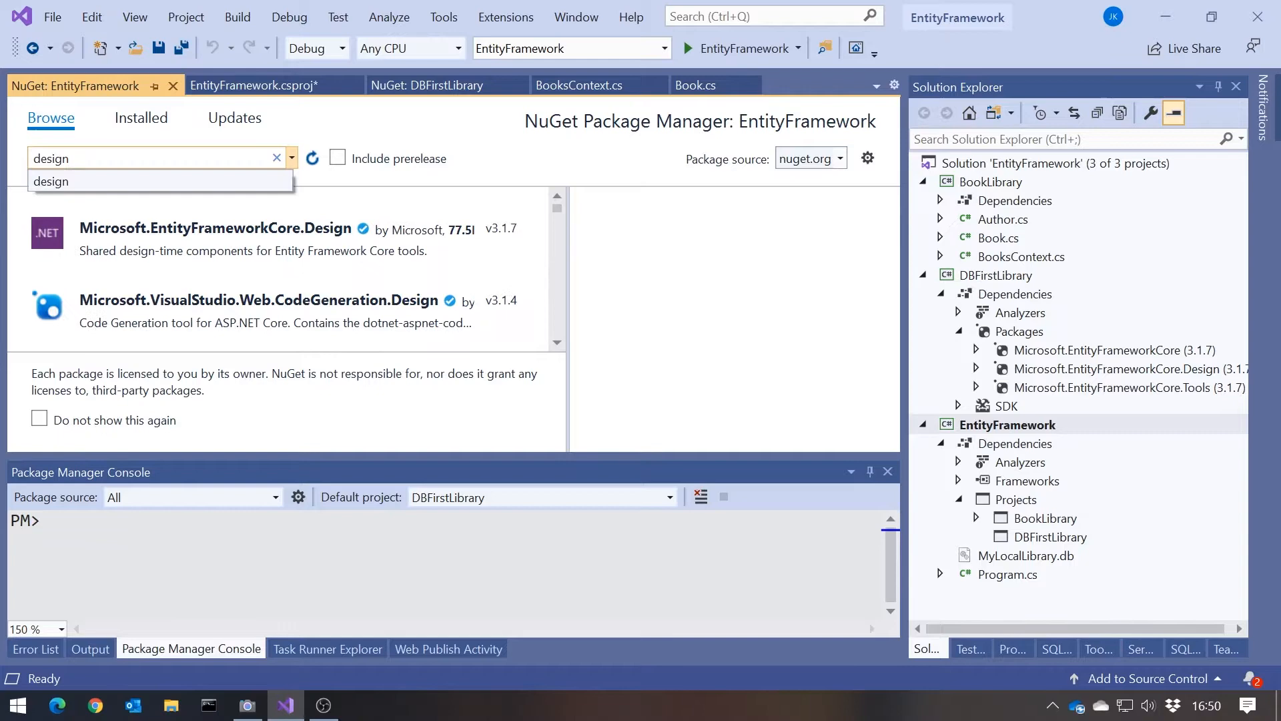
left_click(246, 237)
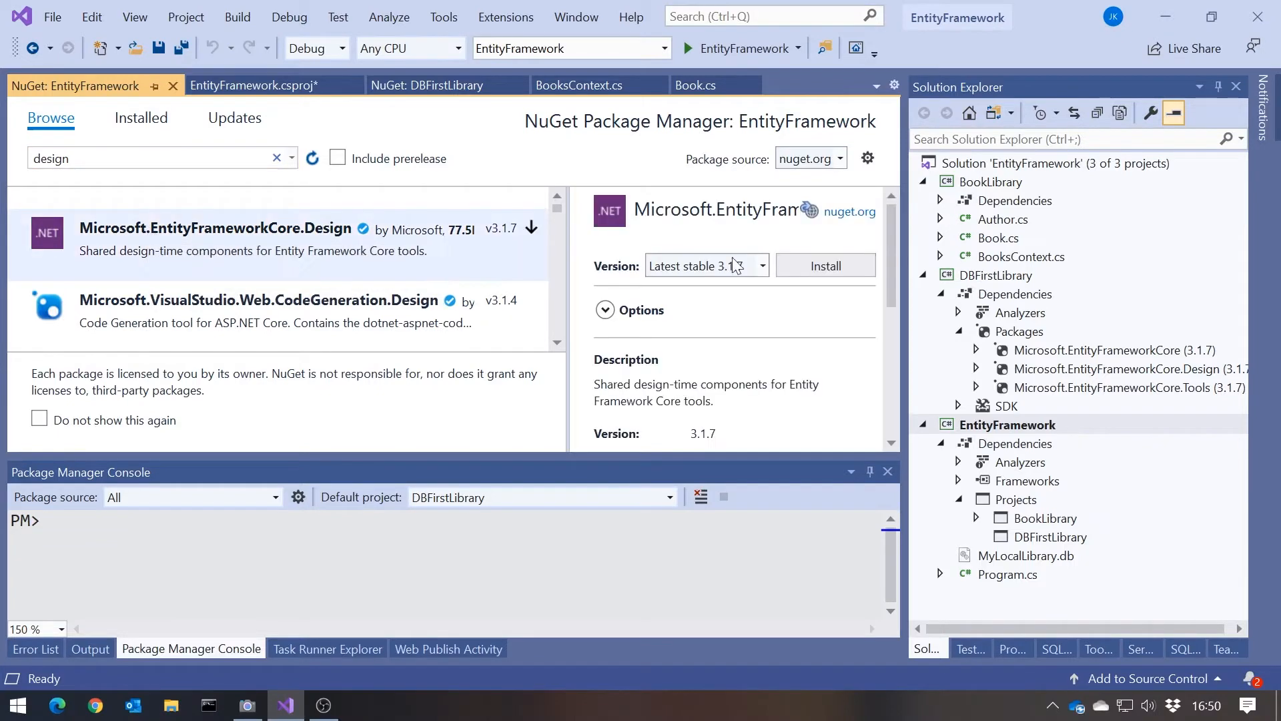
Install Microsoft.EntityFrameworkCore.Design 3.1.7 into the EntityFramework project.
left_click(824, 266)
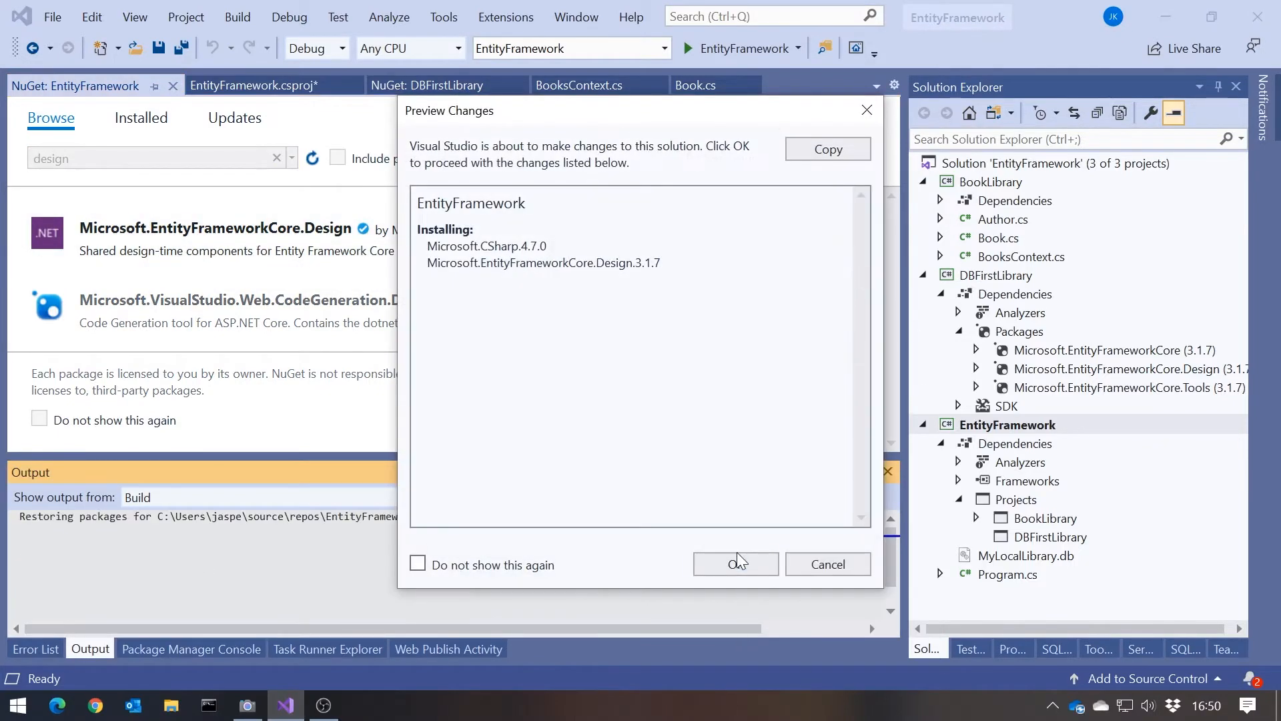
left_click(734, 563)
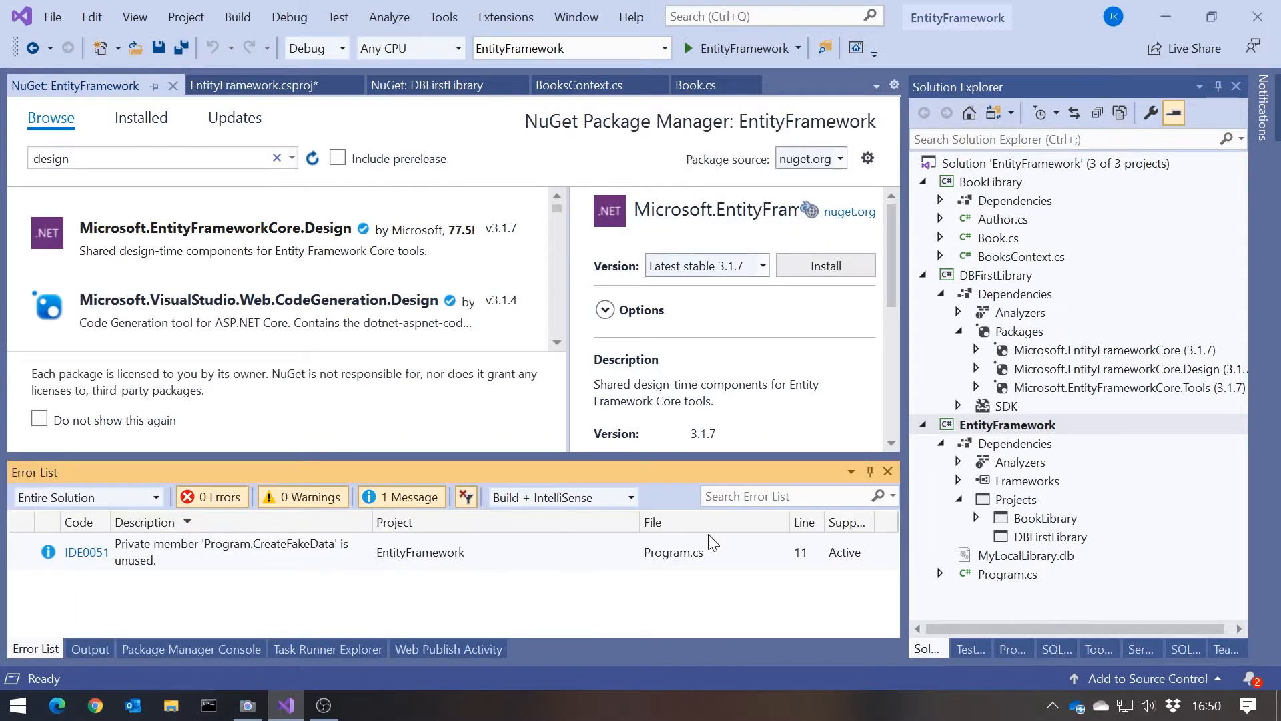
left_click(825, 265)
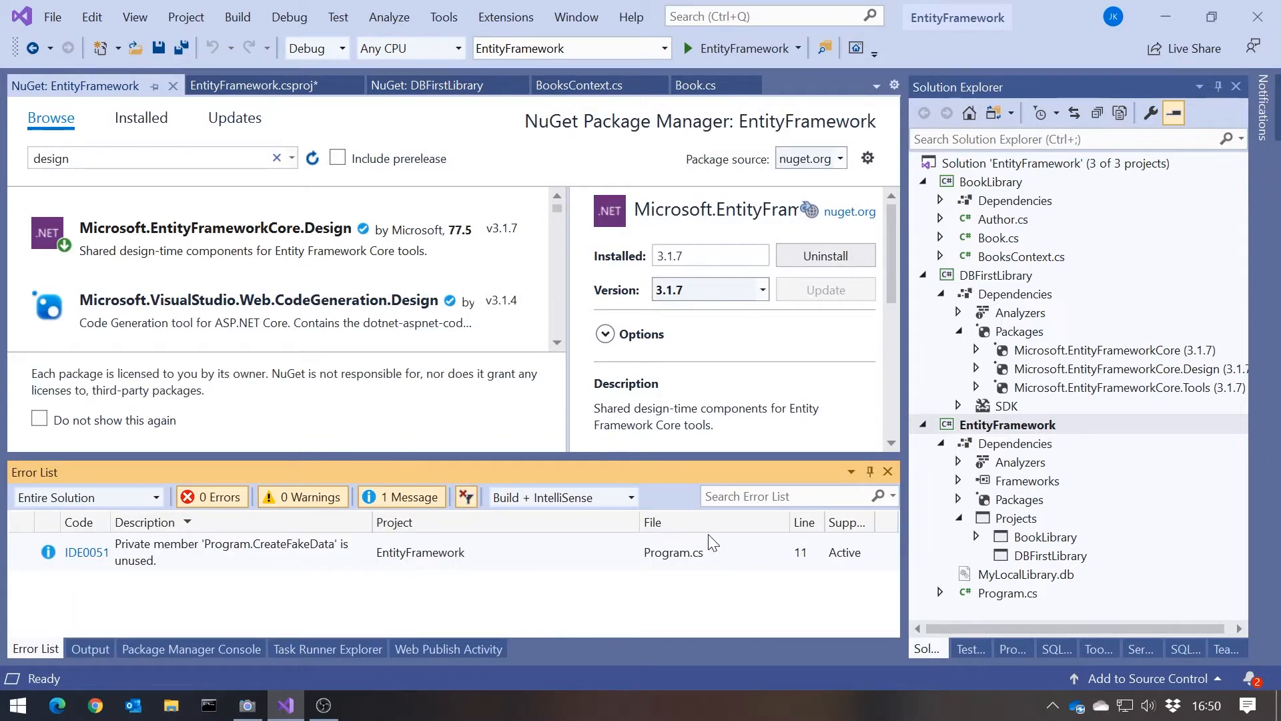
left_click(191, 649)
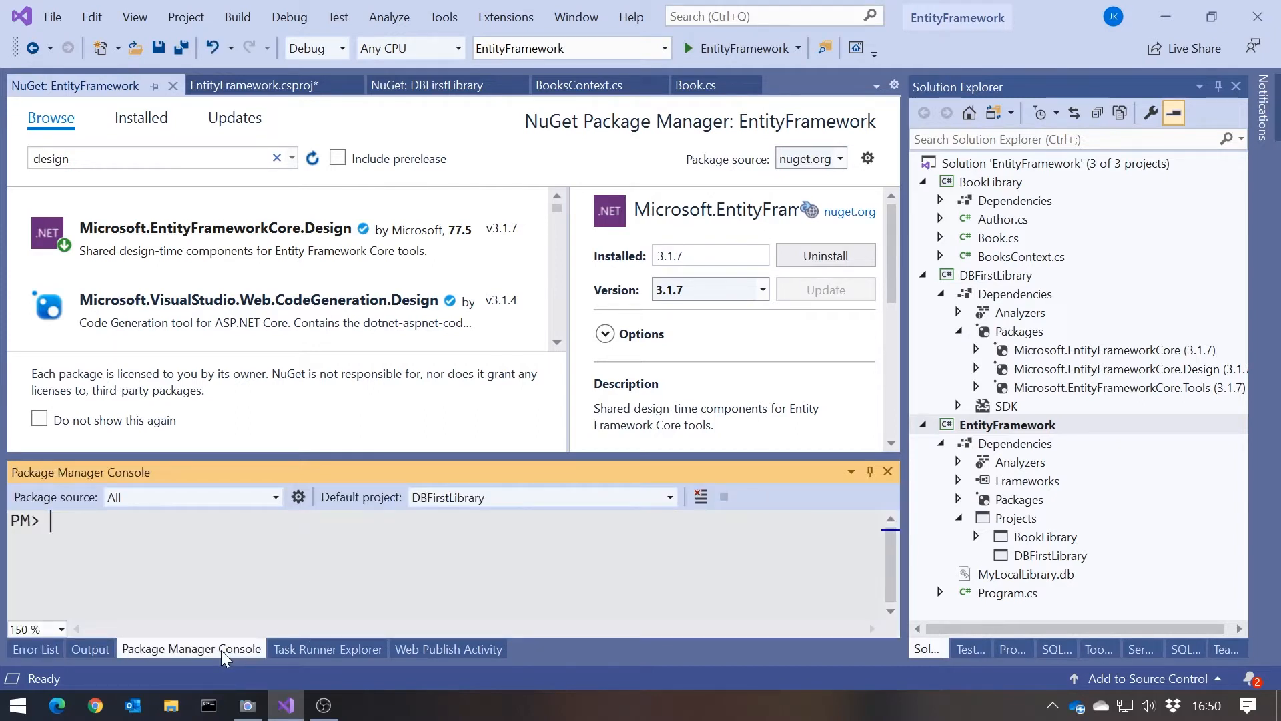
Run scaffold-dbcontext 'Filename=./MyLocalLibrary.db' Microsoft.EntityFrameworkCore.SQLite in the console.
type("s")
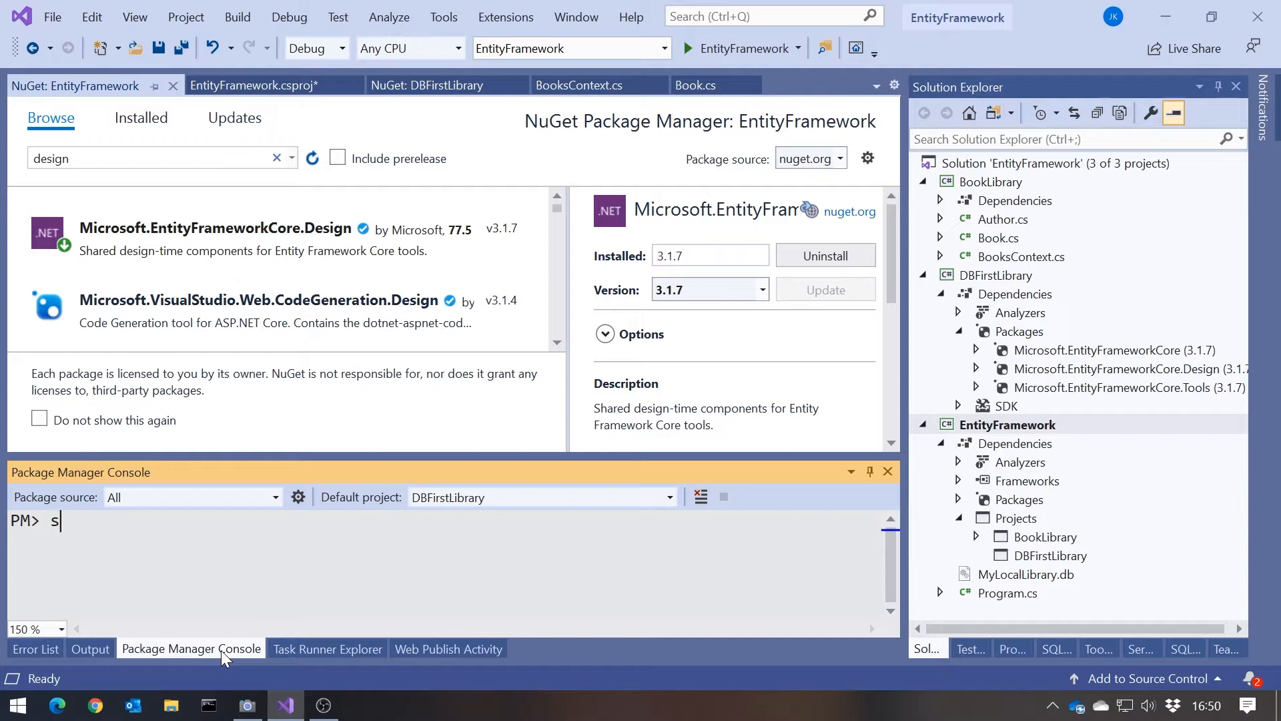
type("caffold")
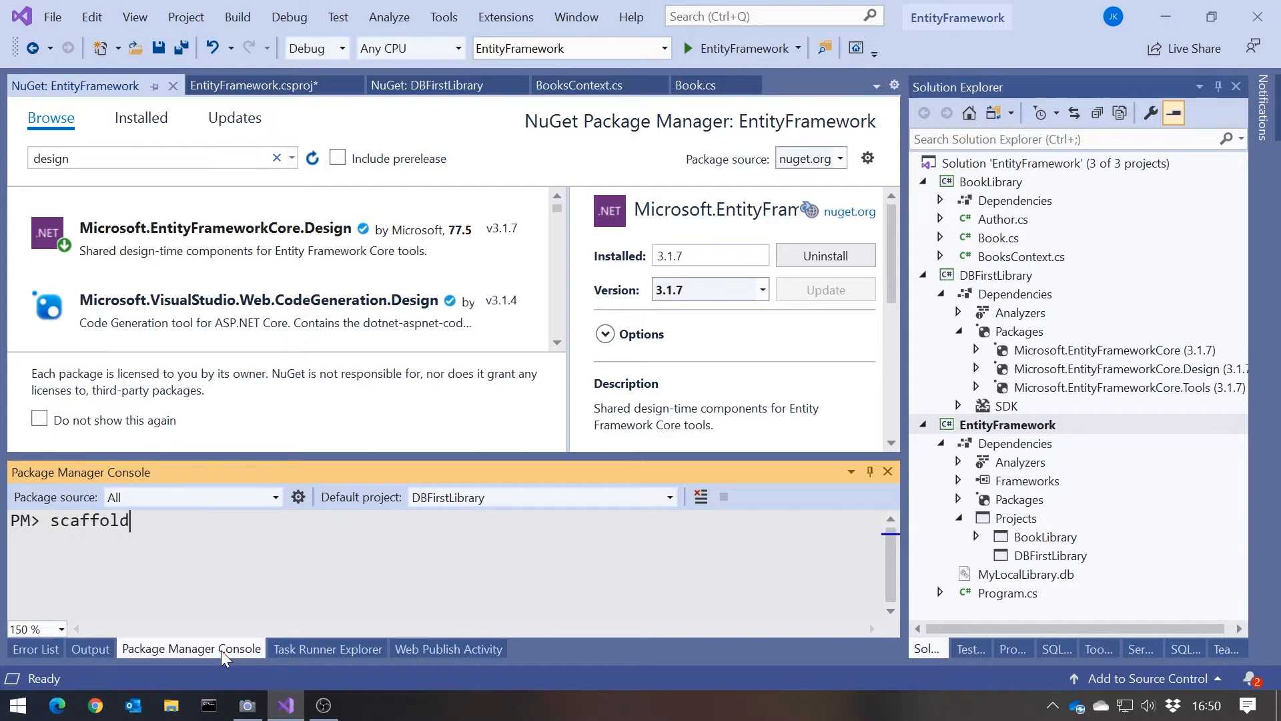
type("-dbco")
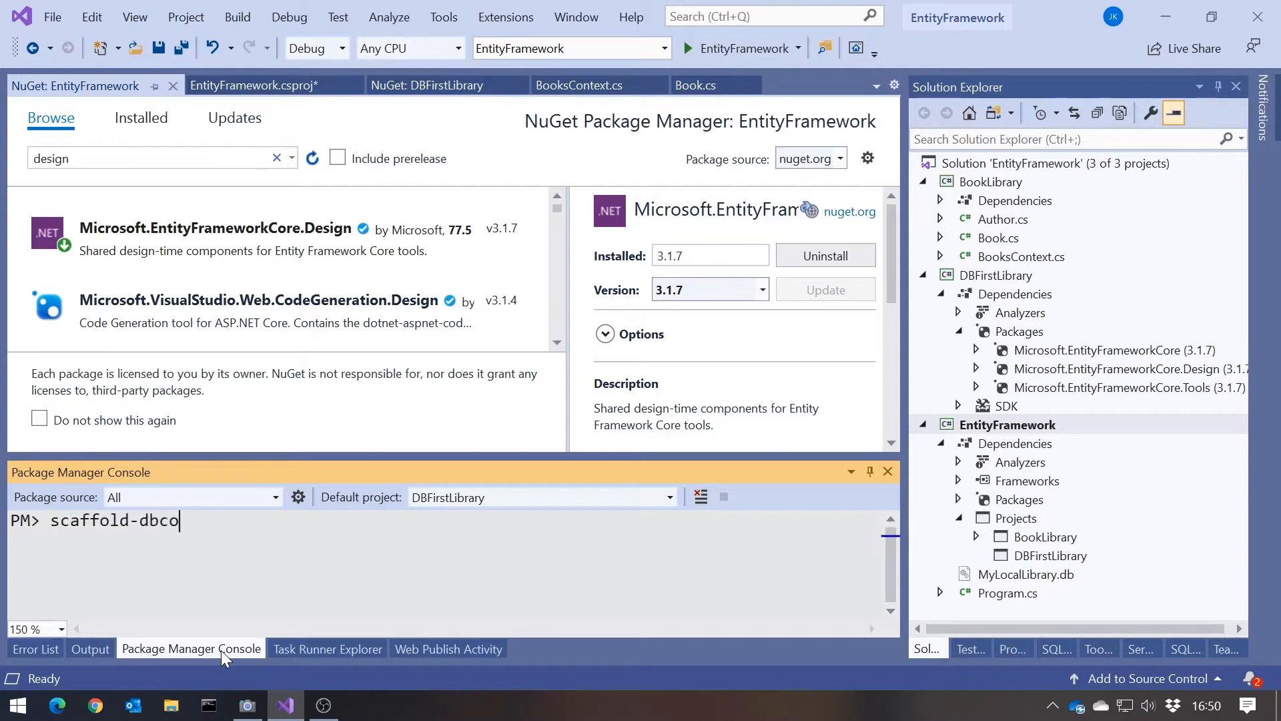
type("ntext")
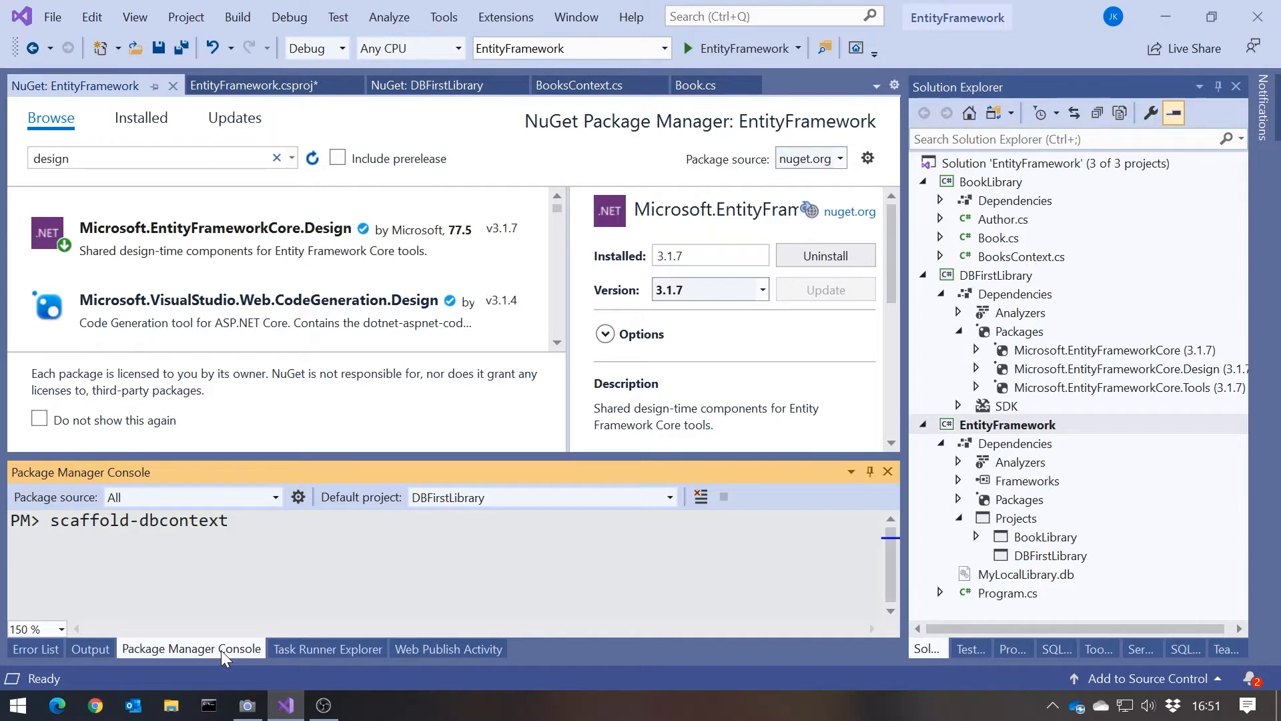
type("'")
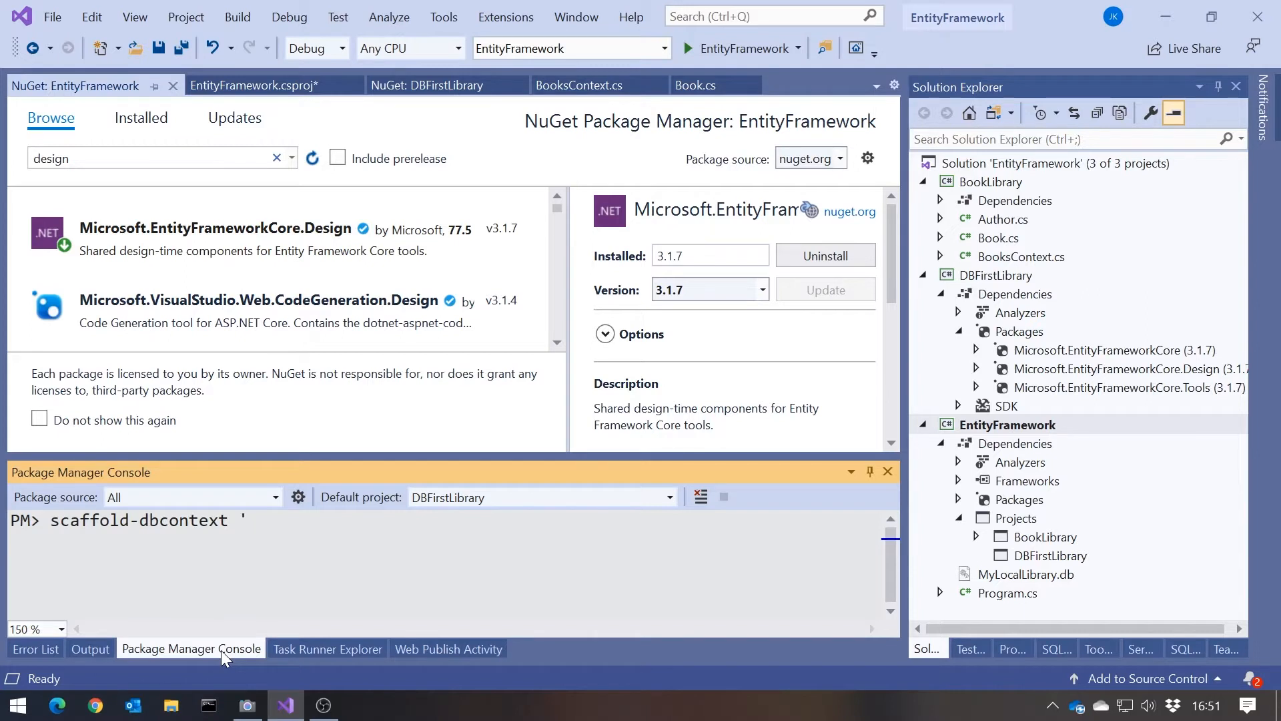
type("'File")
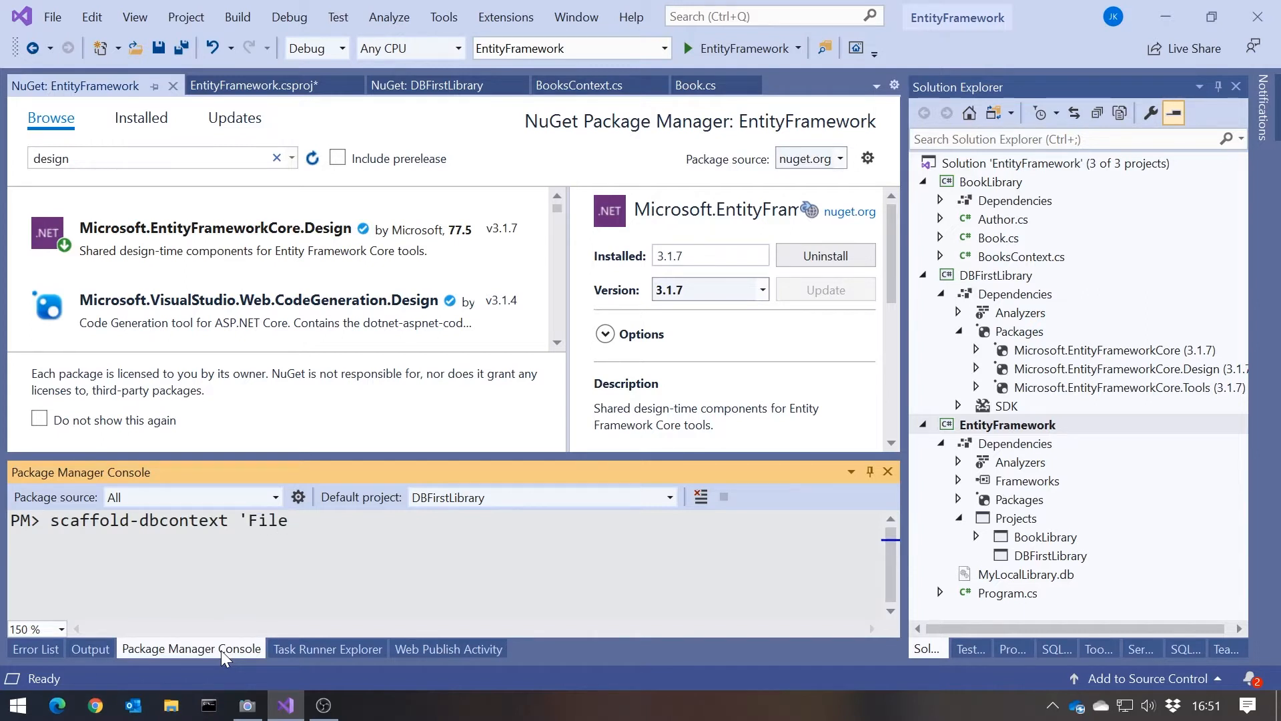
type("name")
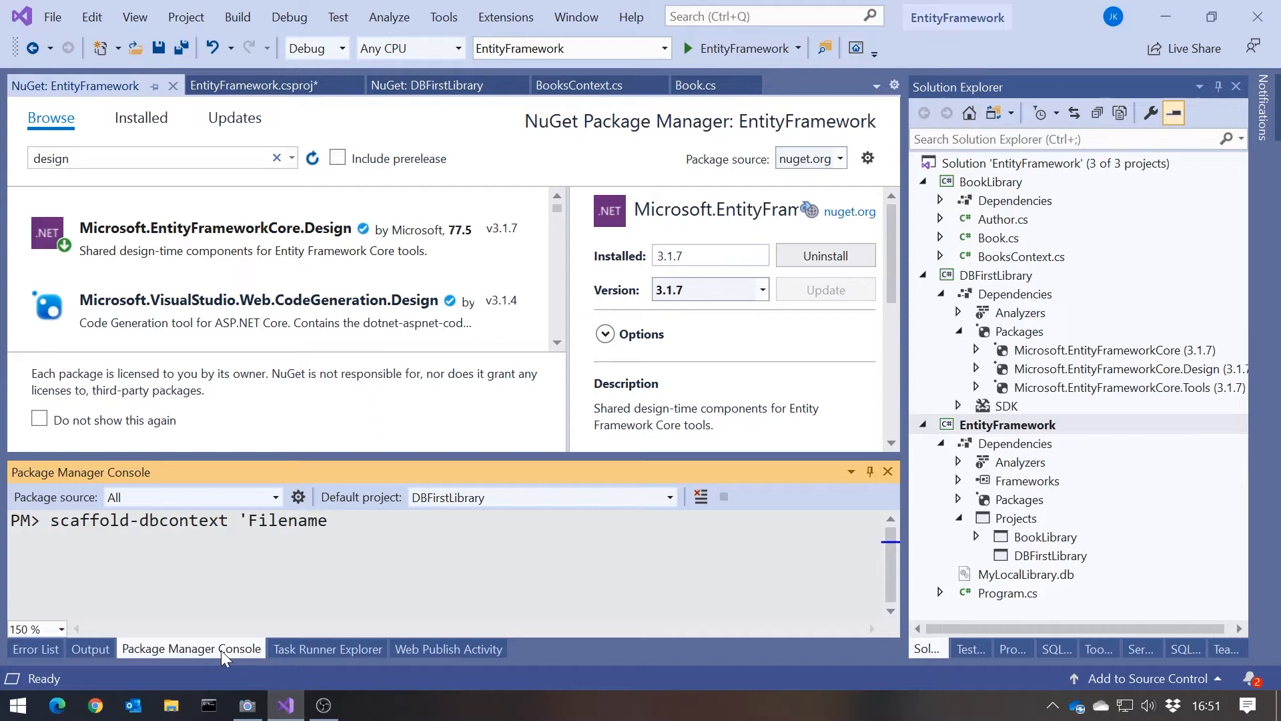
type("=")
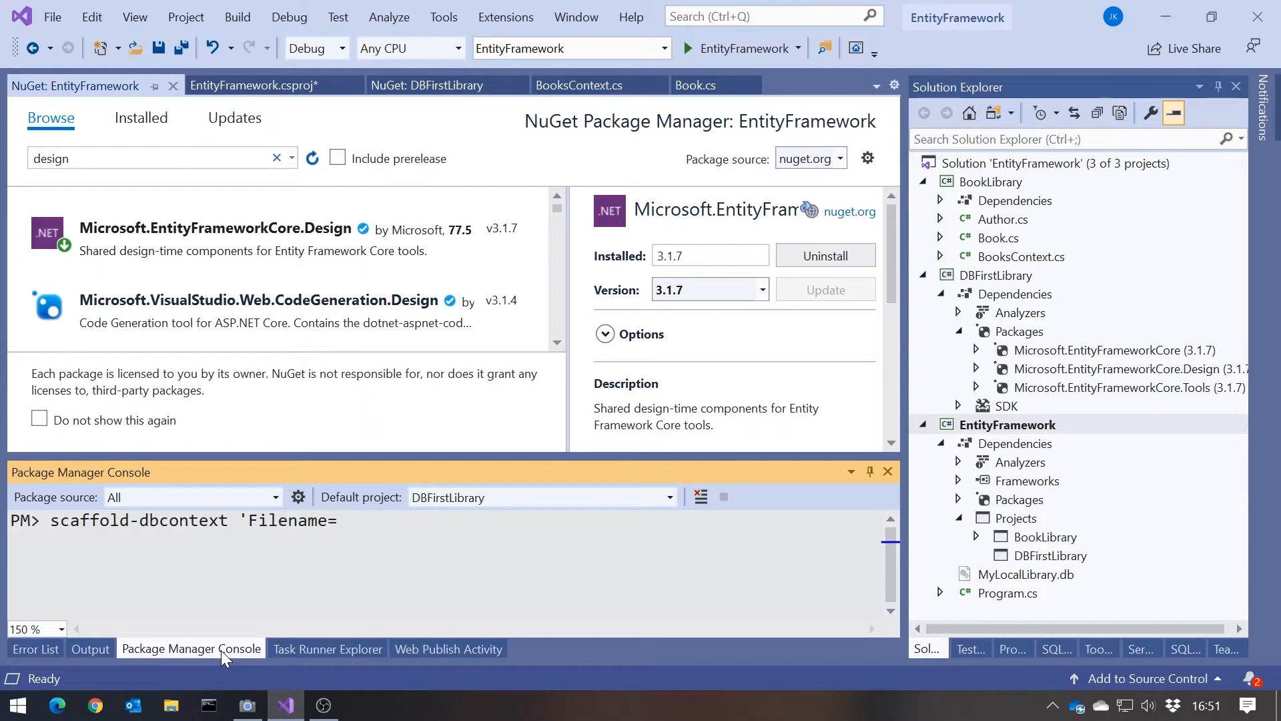
mouse_move(1053, 580)
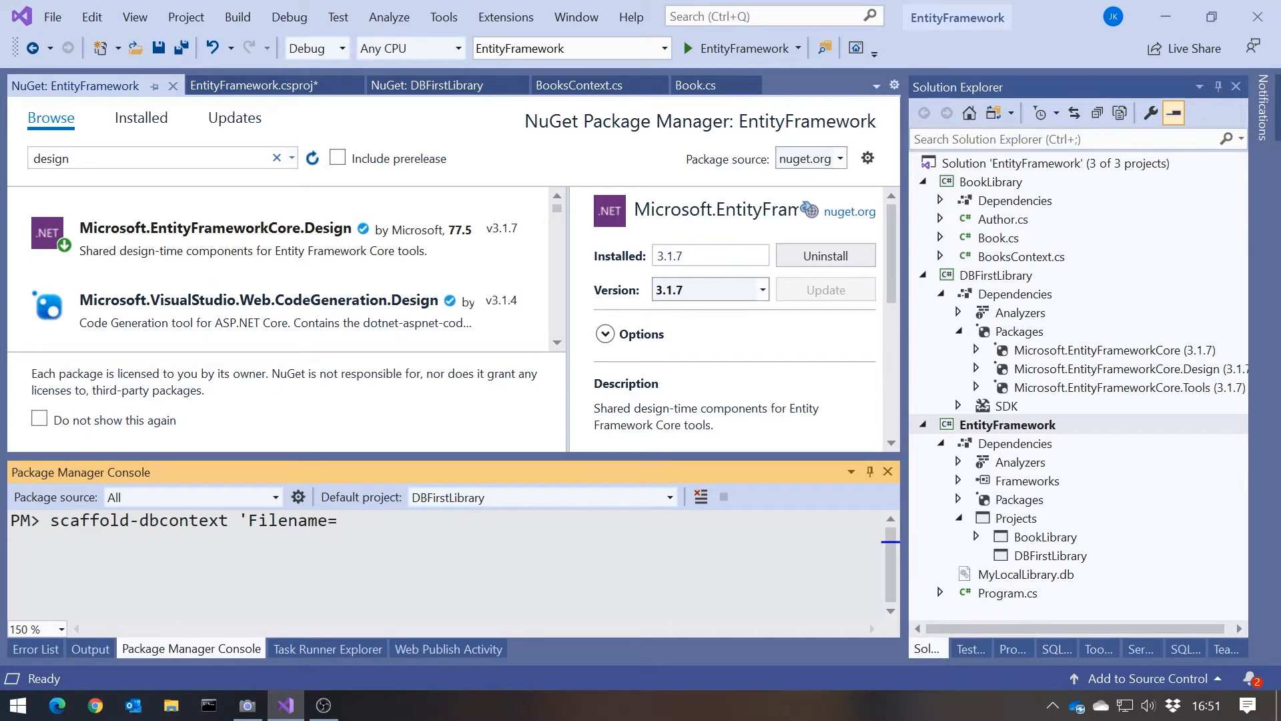
type("./")
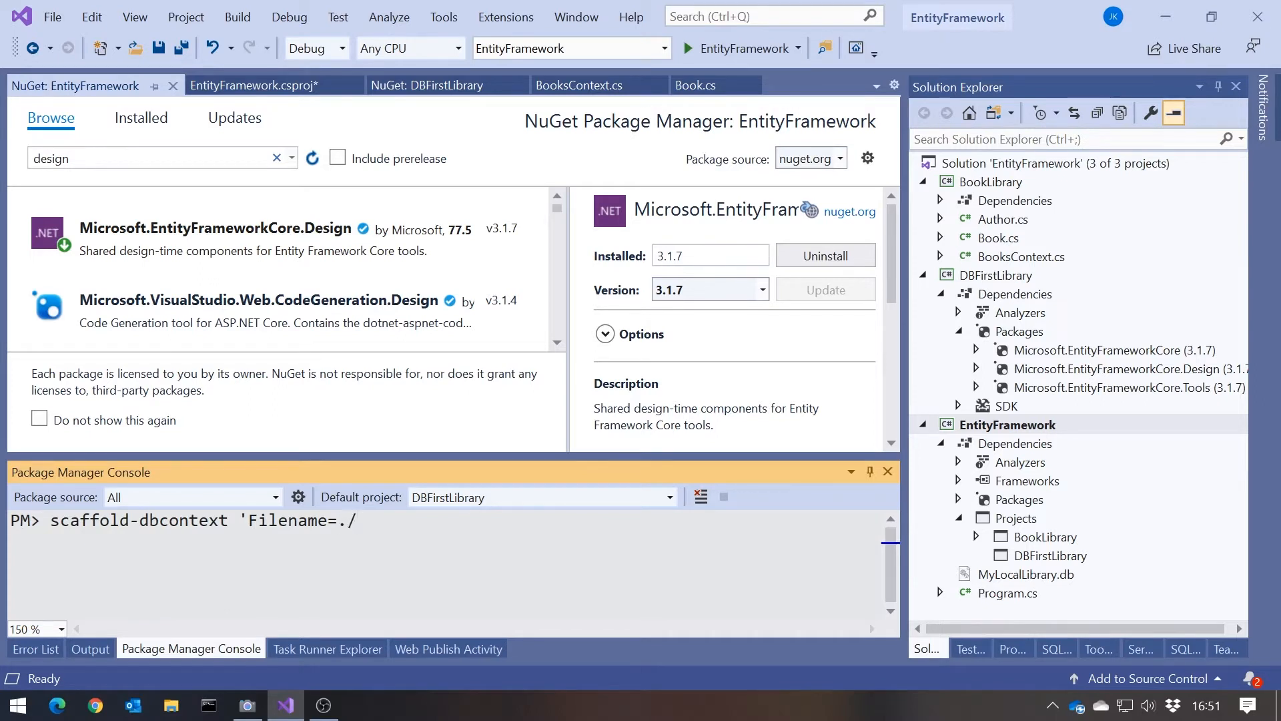
type("MyLocal")
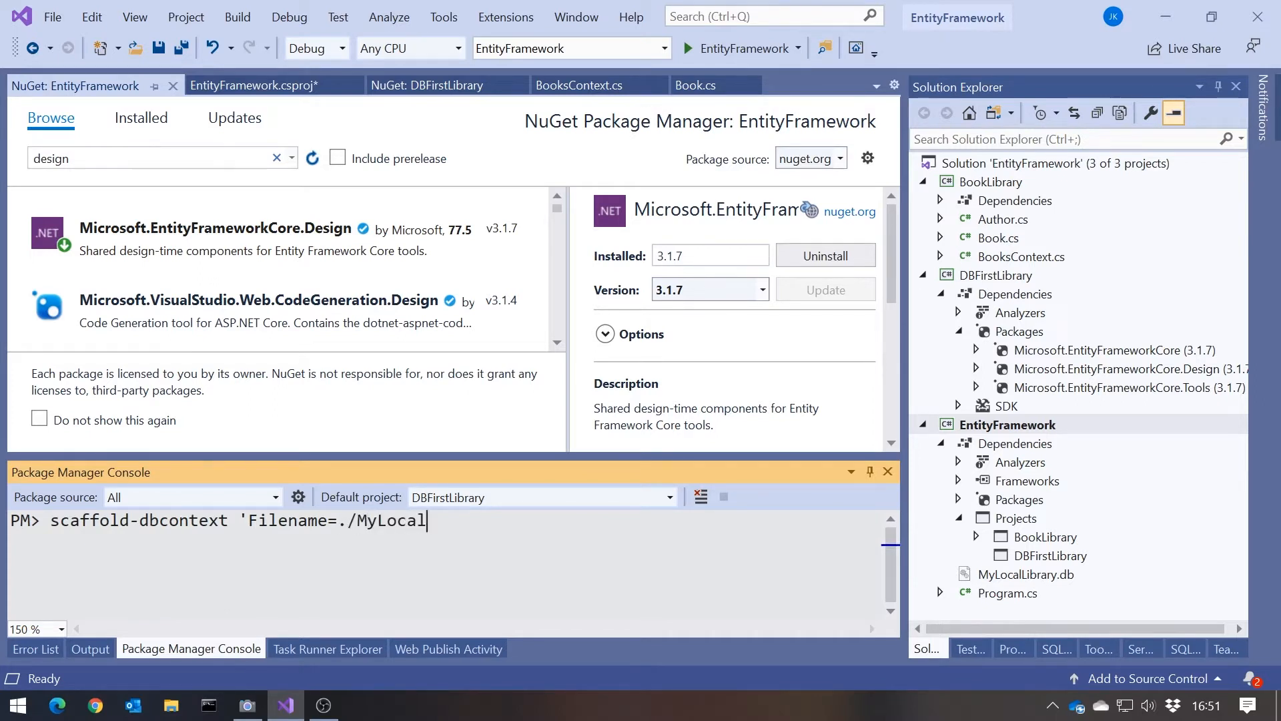
type("Library")
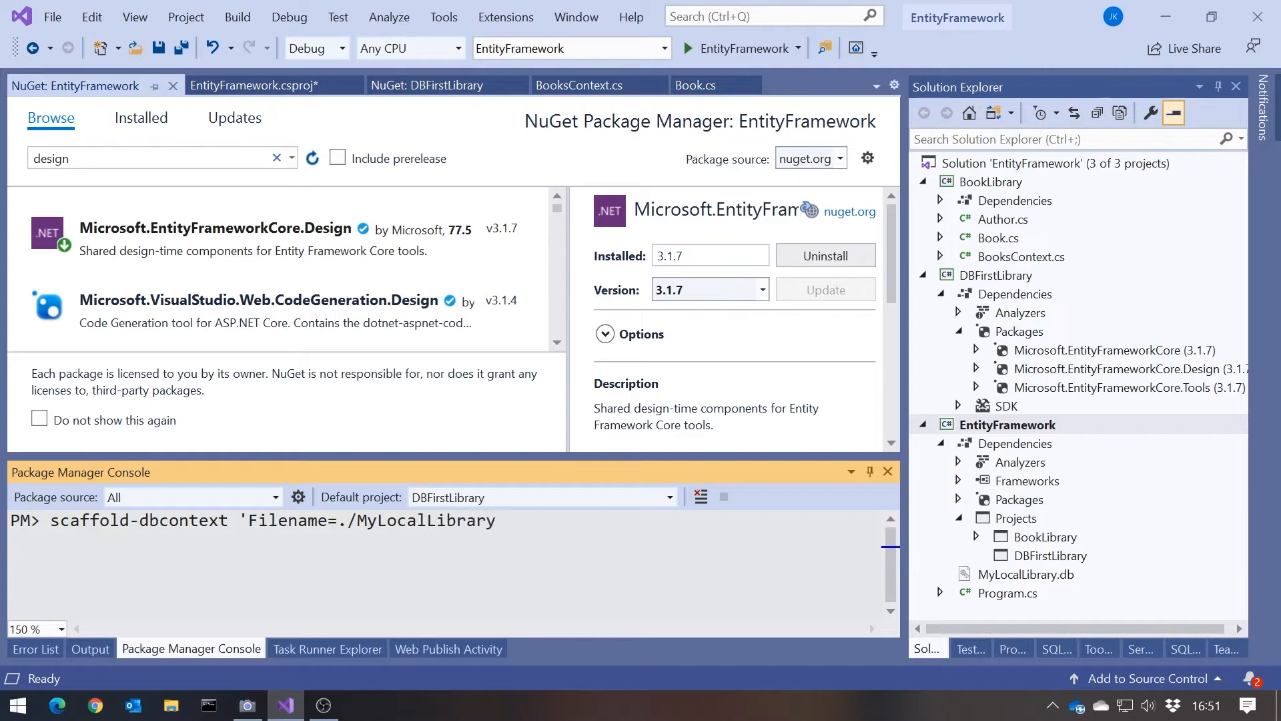
type(".db'")
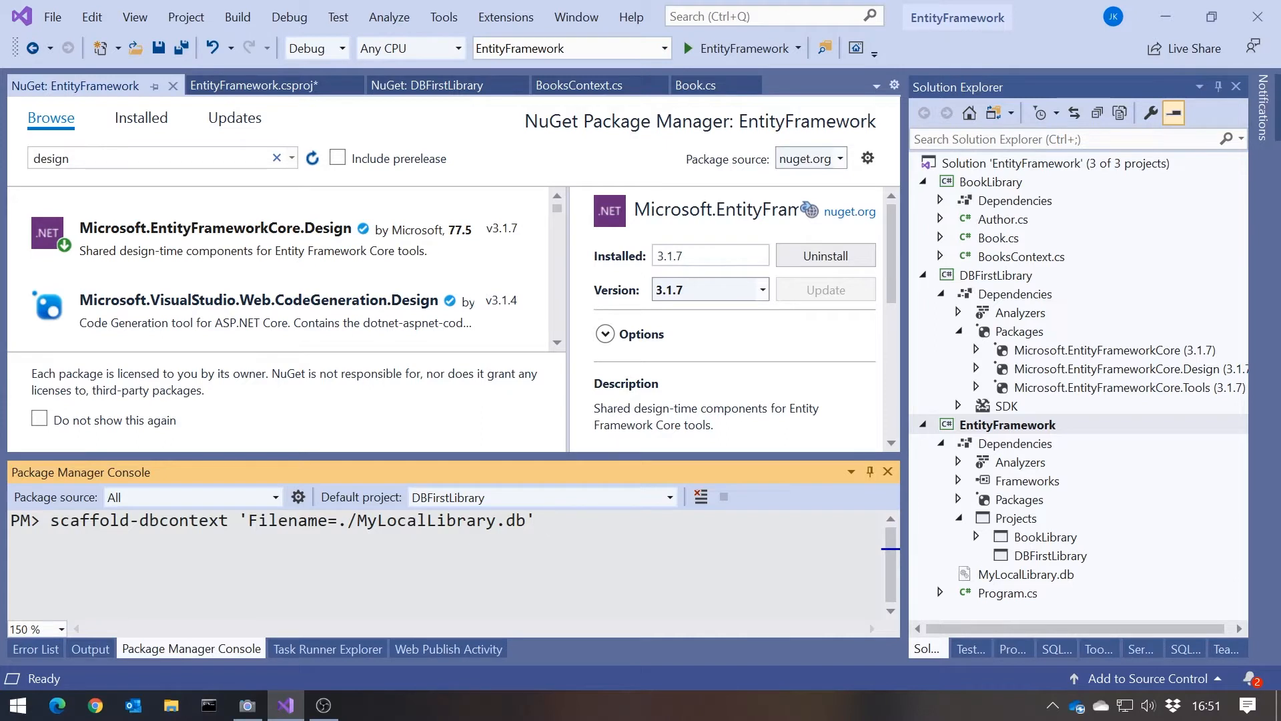
type("Micros")
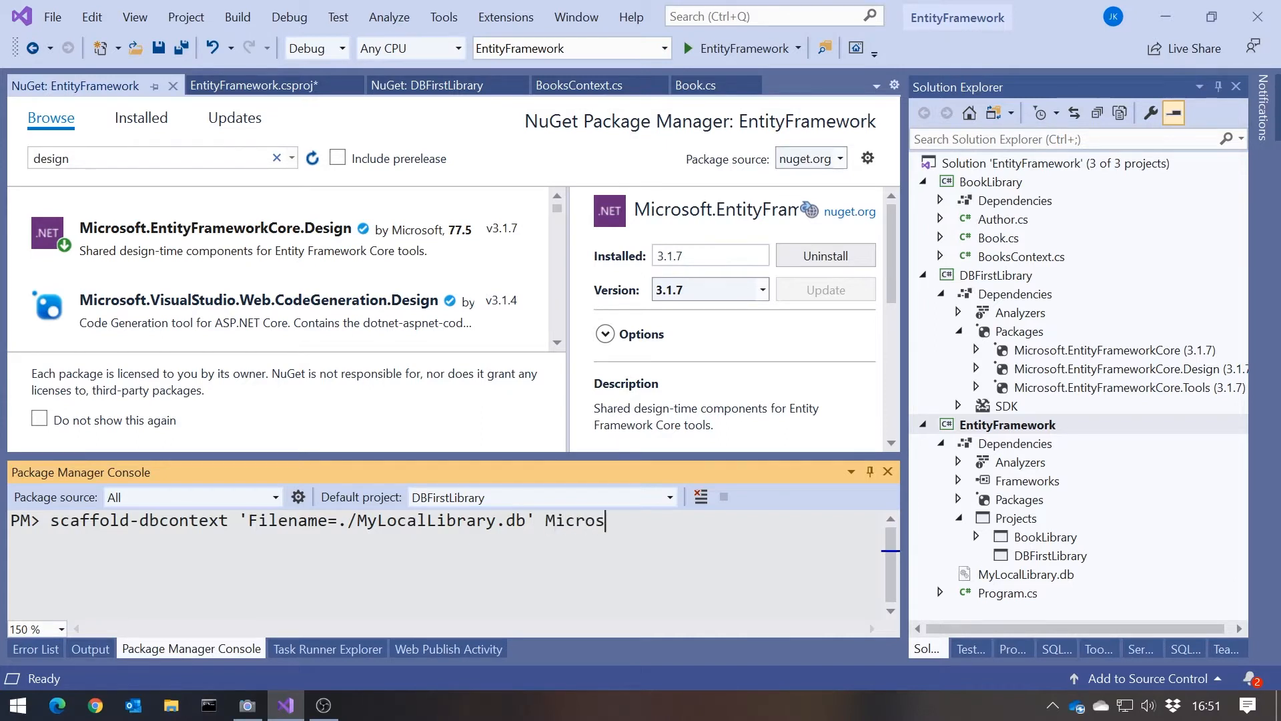
type("oft.EntityFrameworkCore.SQLite")
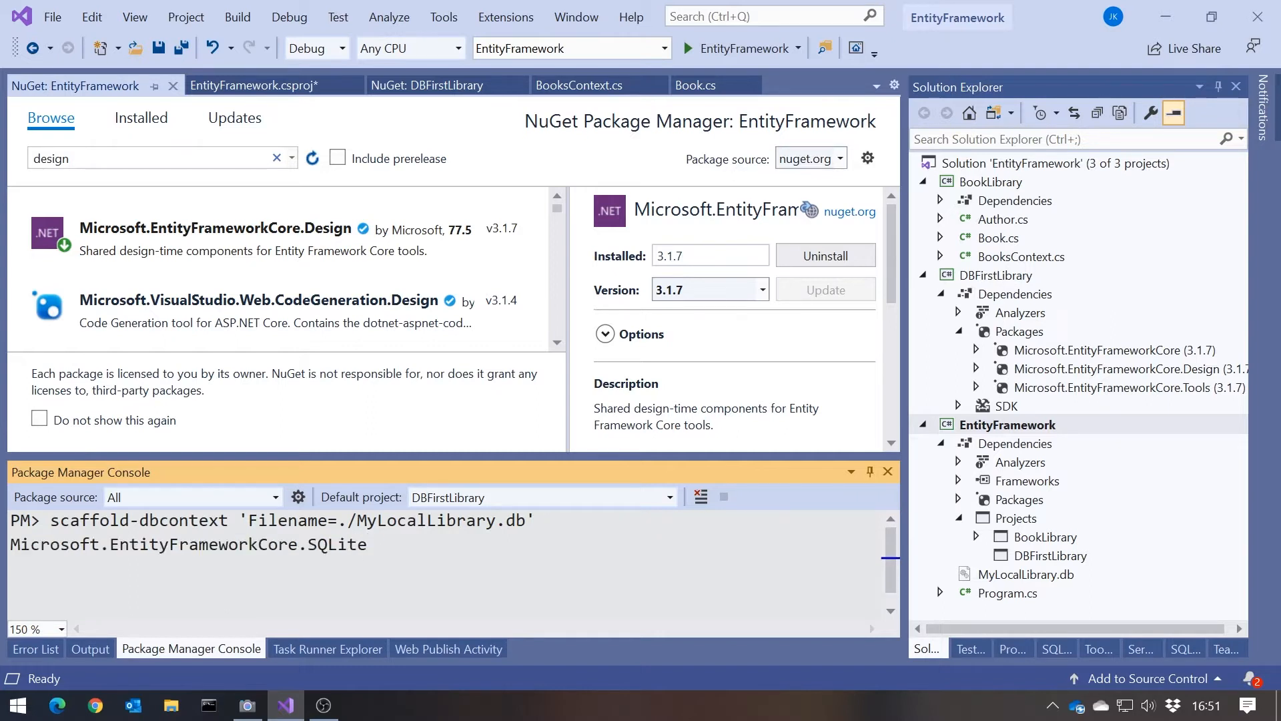
key("Return")
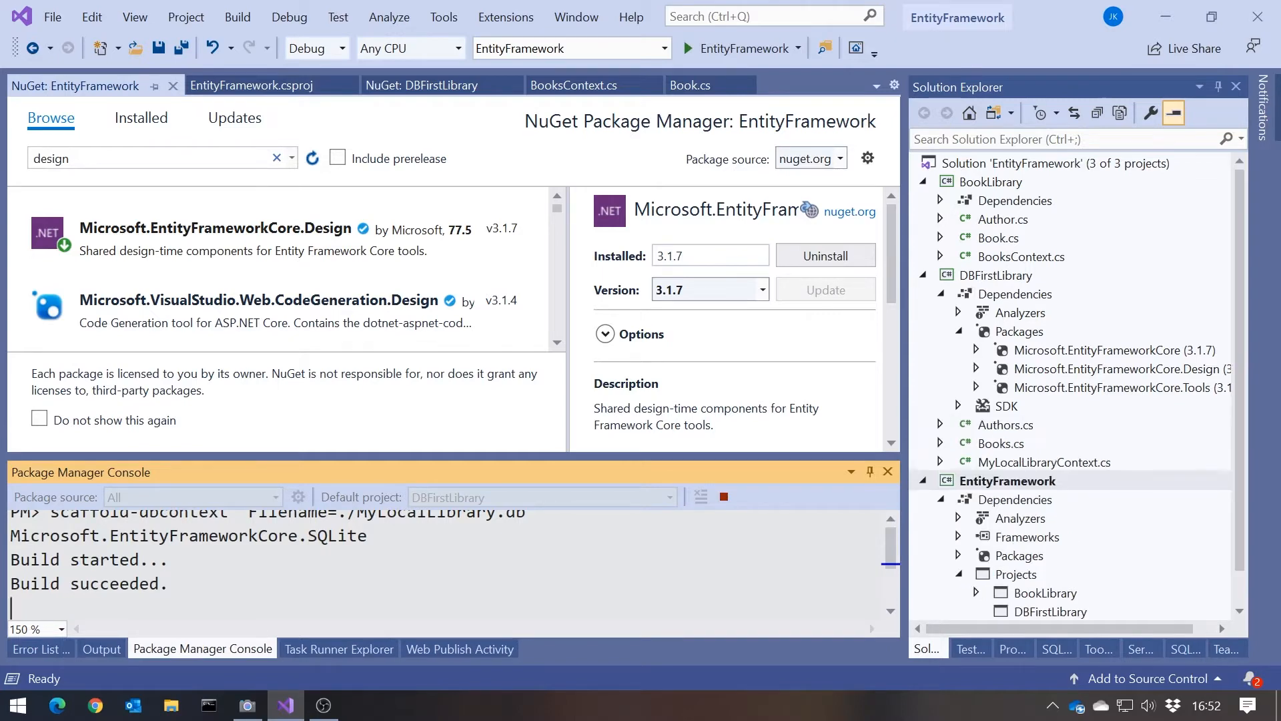
View the generated MyLocalLibraryContext class and collapse the Packages and EntityFramework nodes.
left_click(1042, 462)
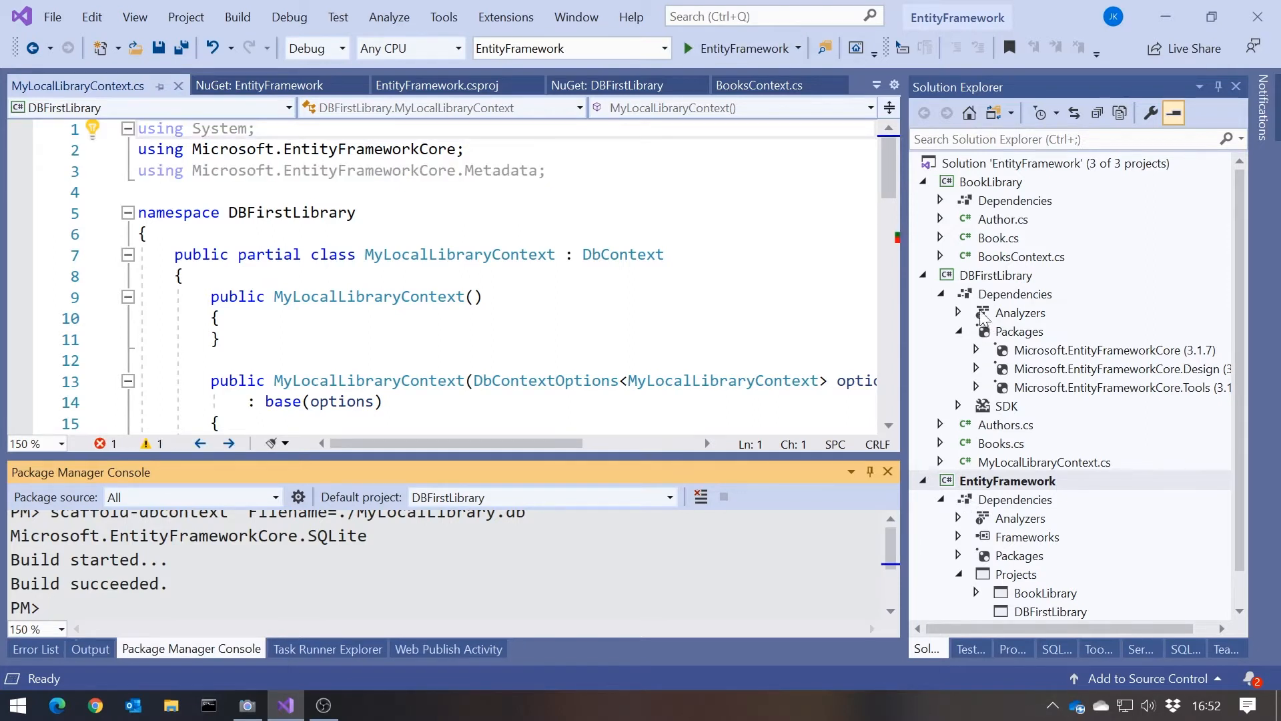
left_click(974, 331)
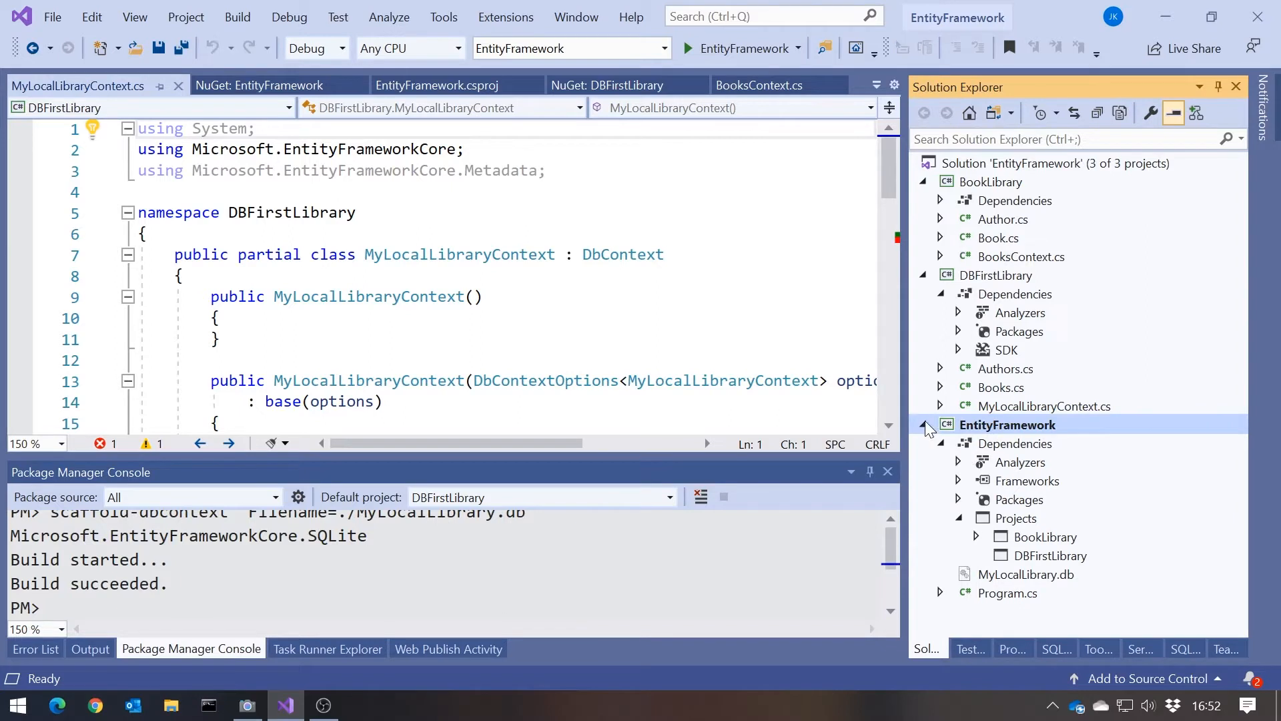
left_click(923, 424)
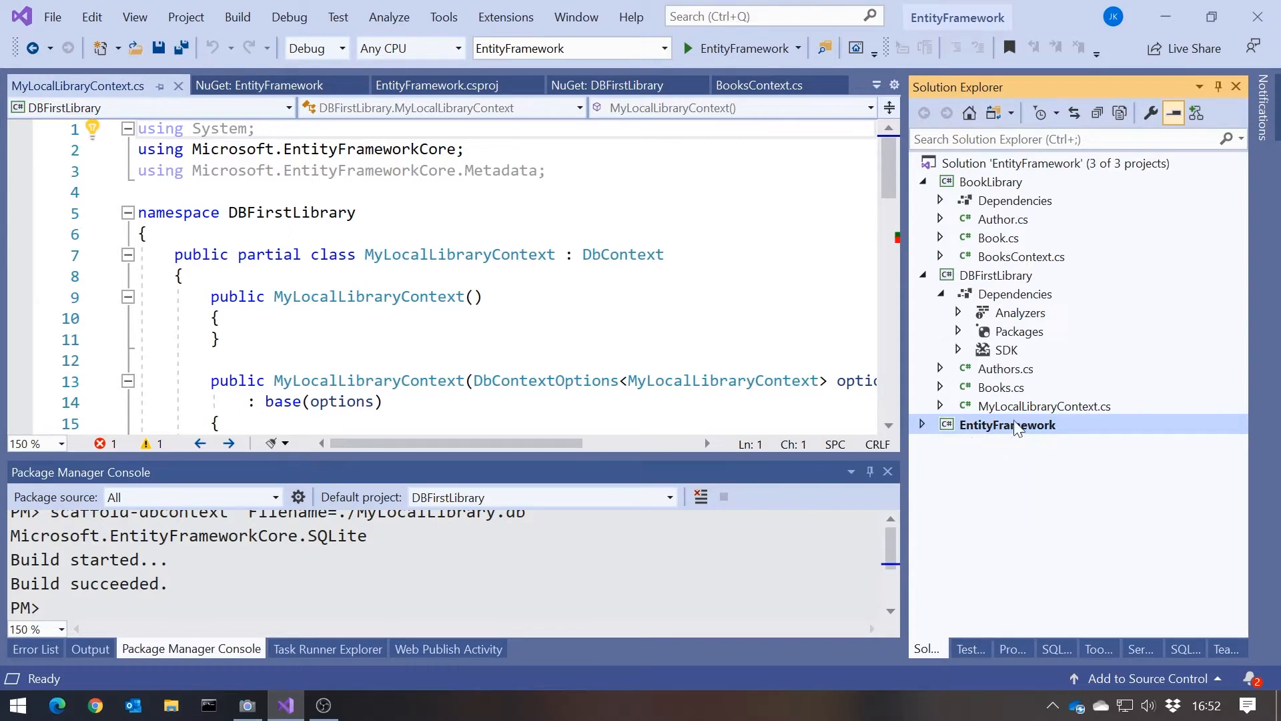
mouse_move(927, 419)
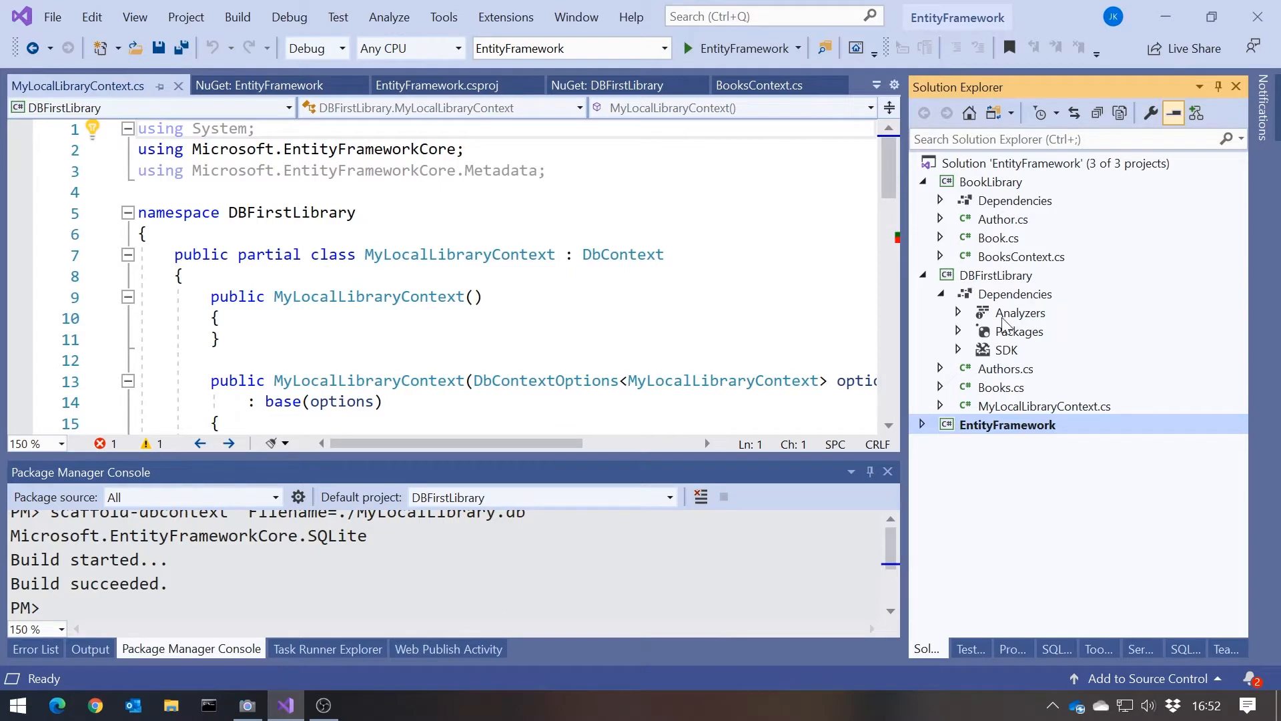
left_click(1021, 256)
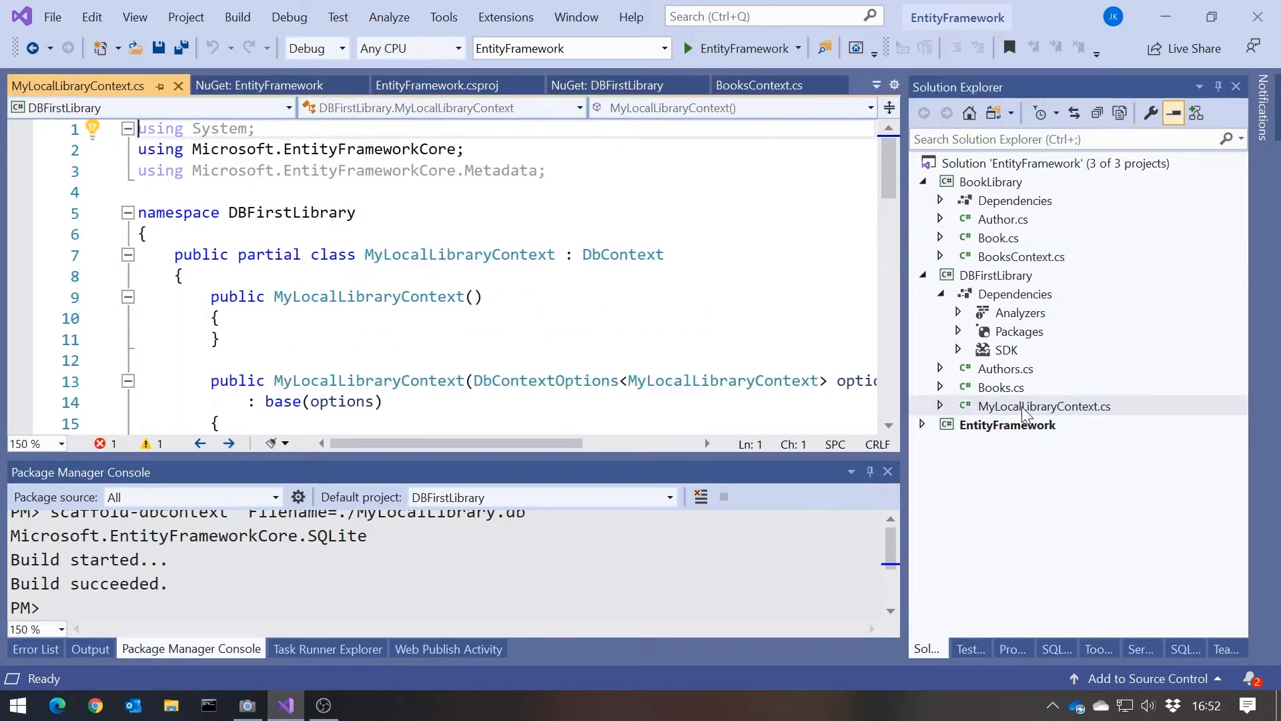
scroll("down", 3)
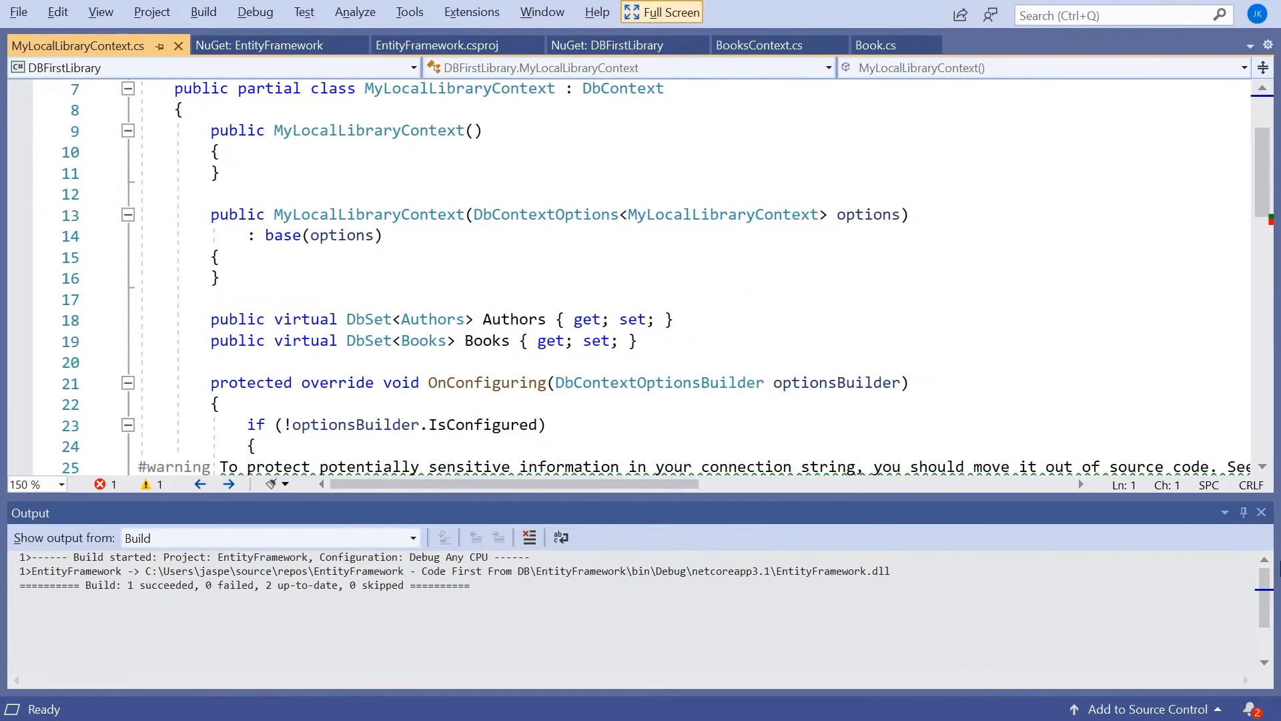
left_click(1261, 513)
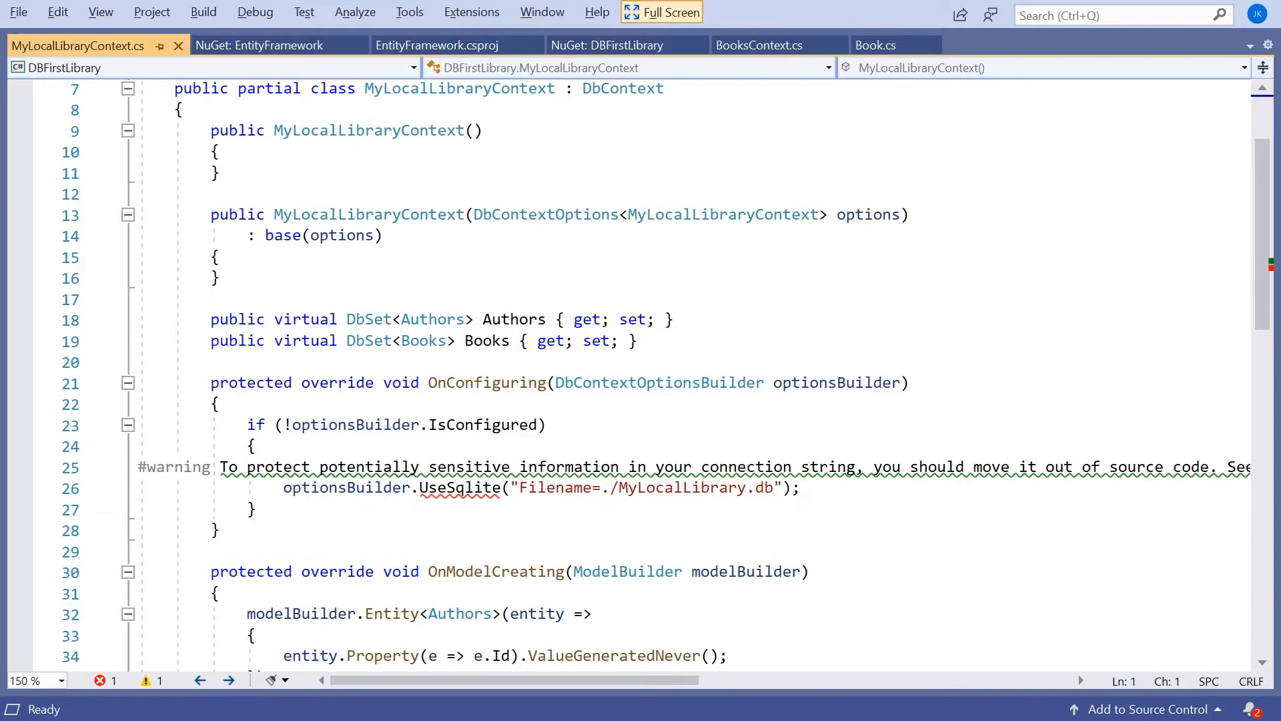
scroll("up", 3)
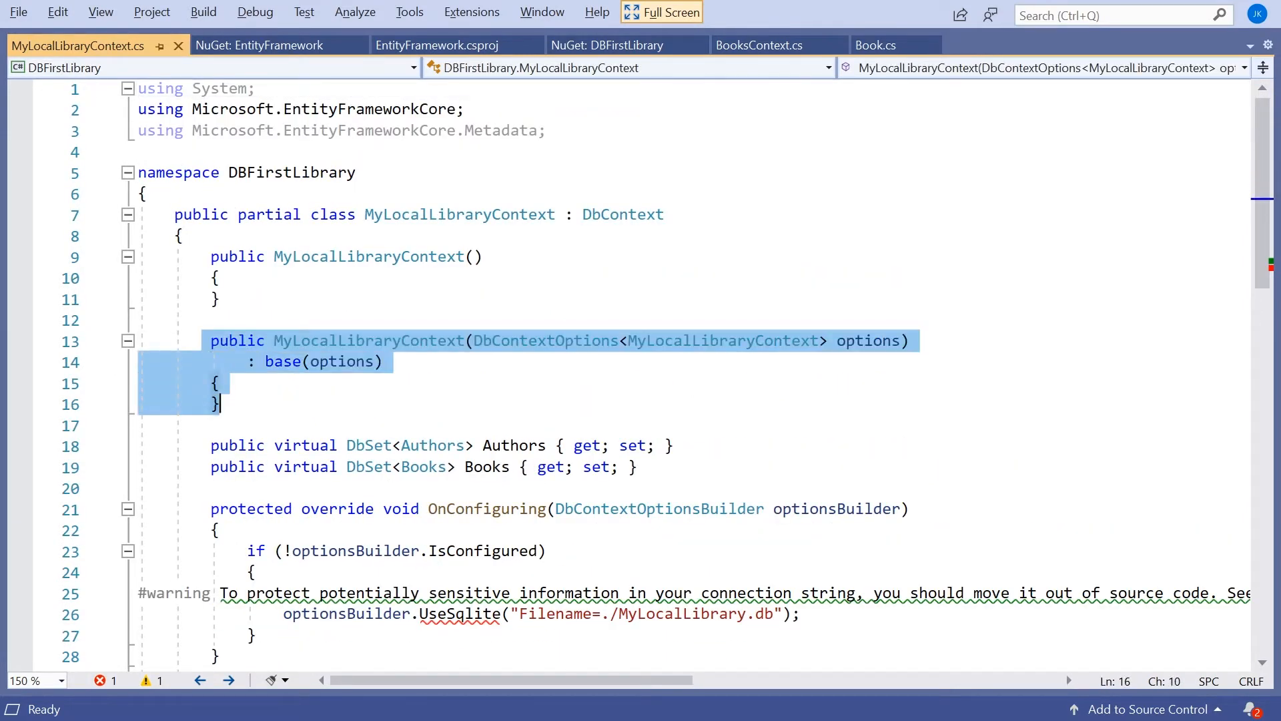
scroll("down", 3)
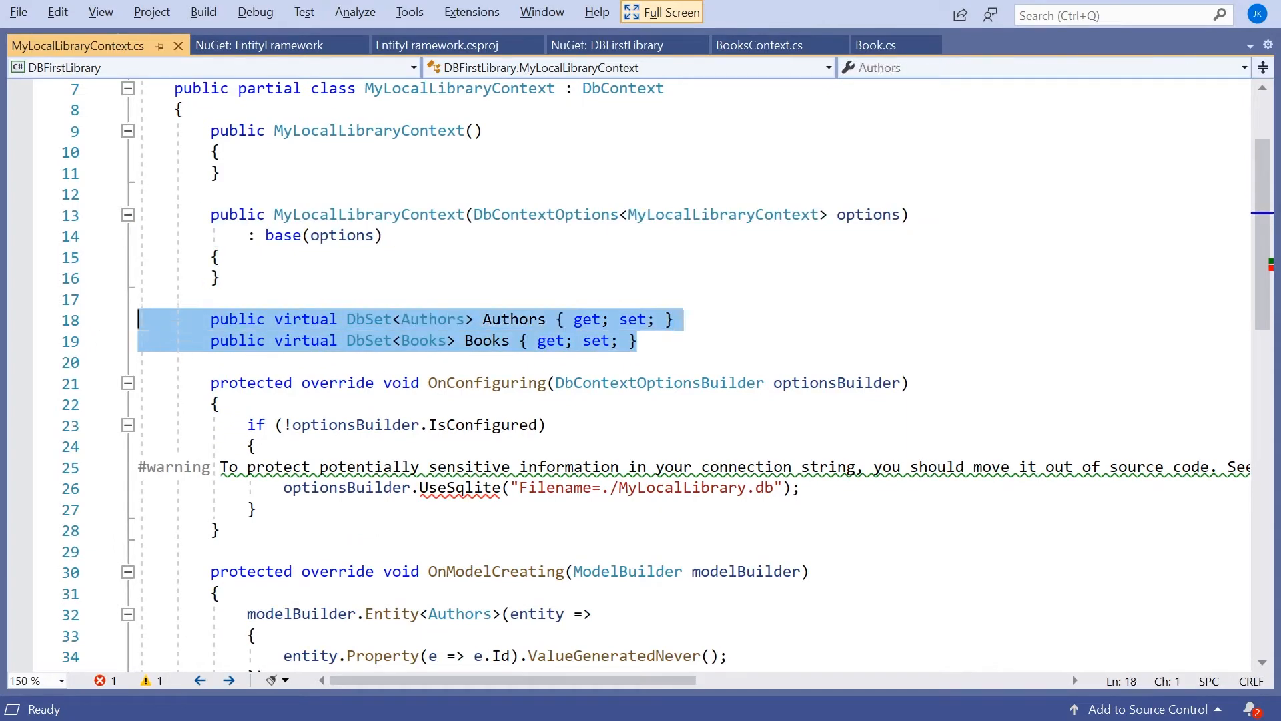
scroll("down", 3)
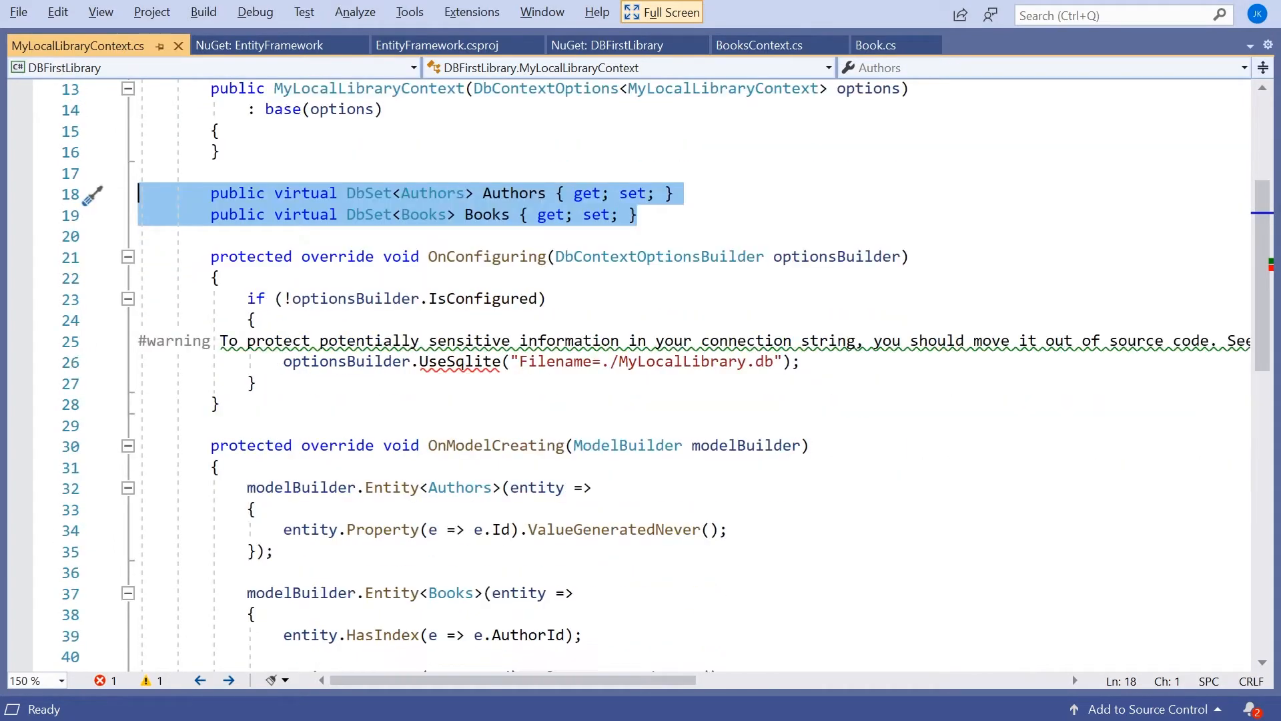
scroll("down", 3)
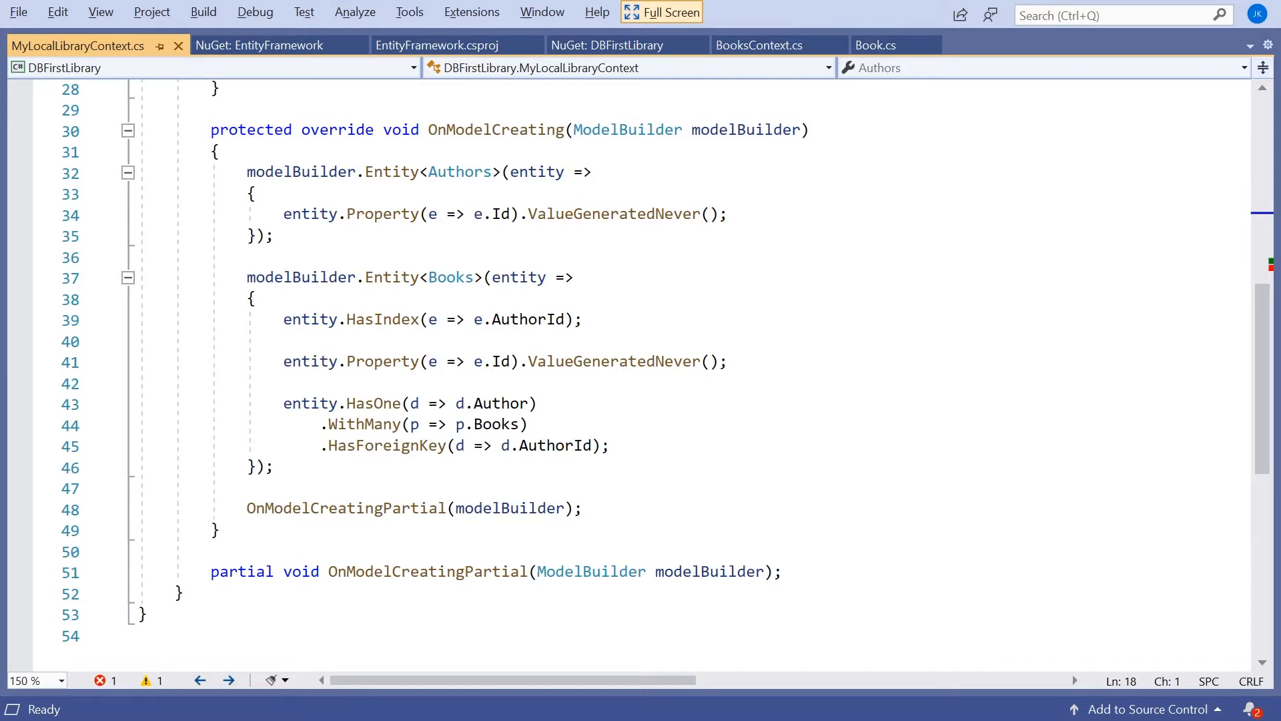
scroll("up", 3)
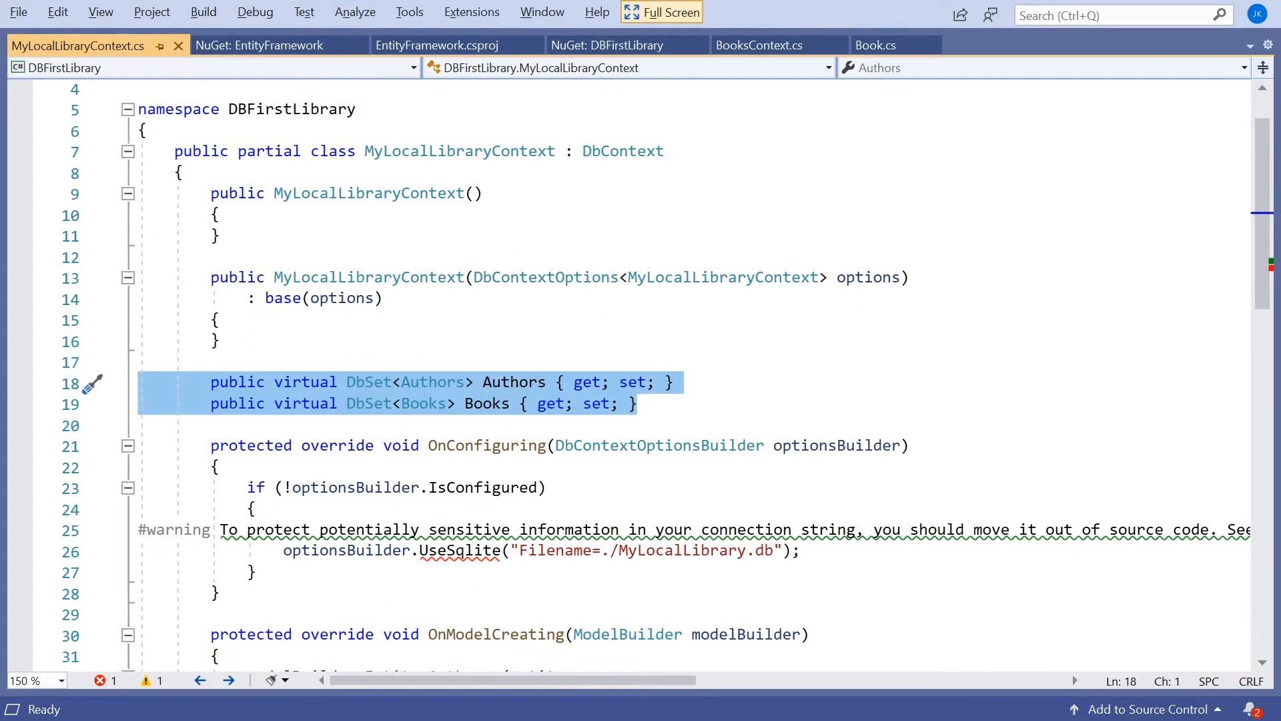
scroll("up", 3)
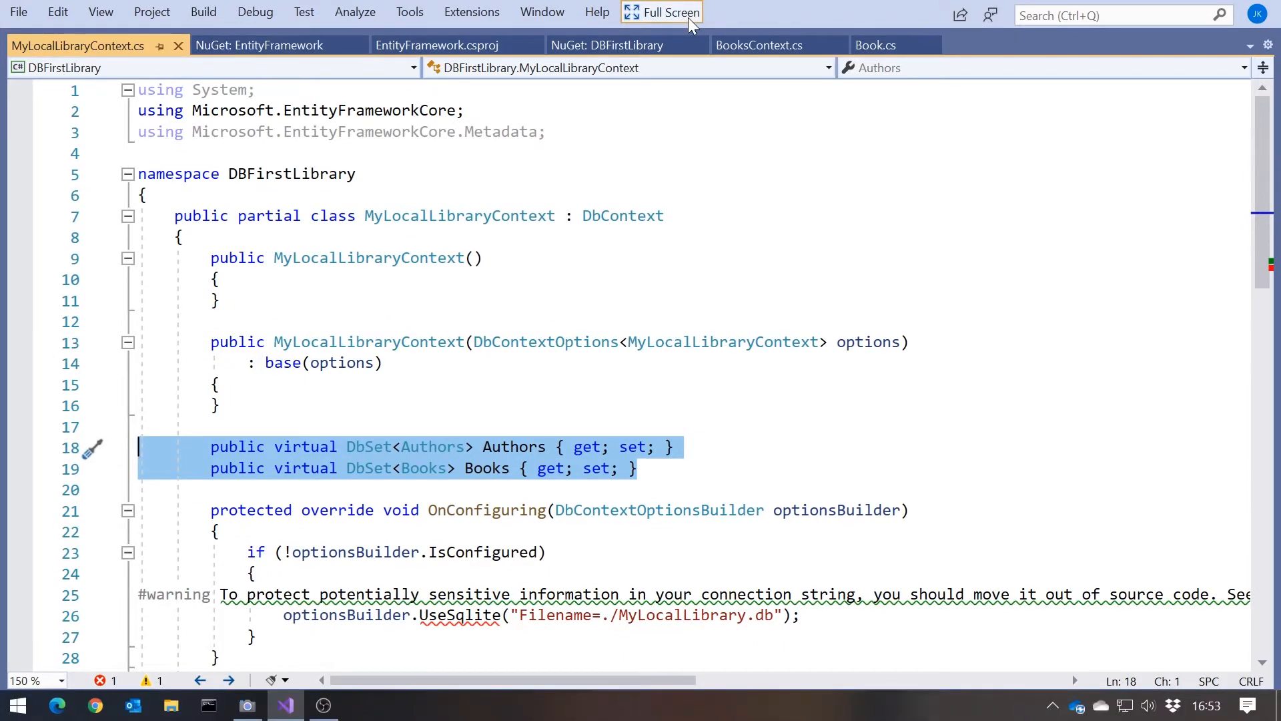
left_click(661, 12)
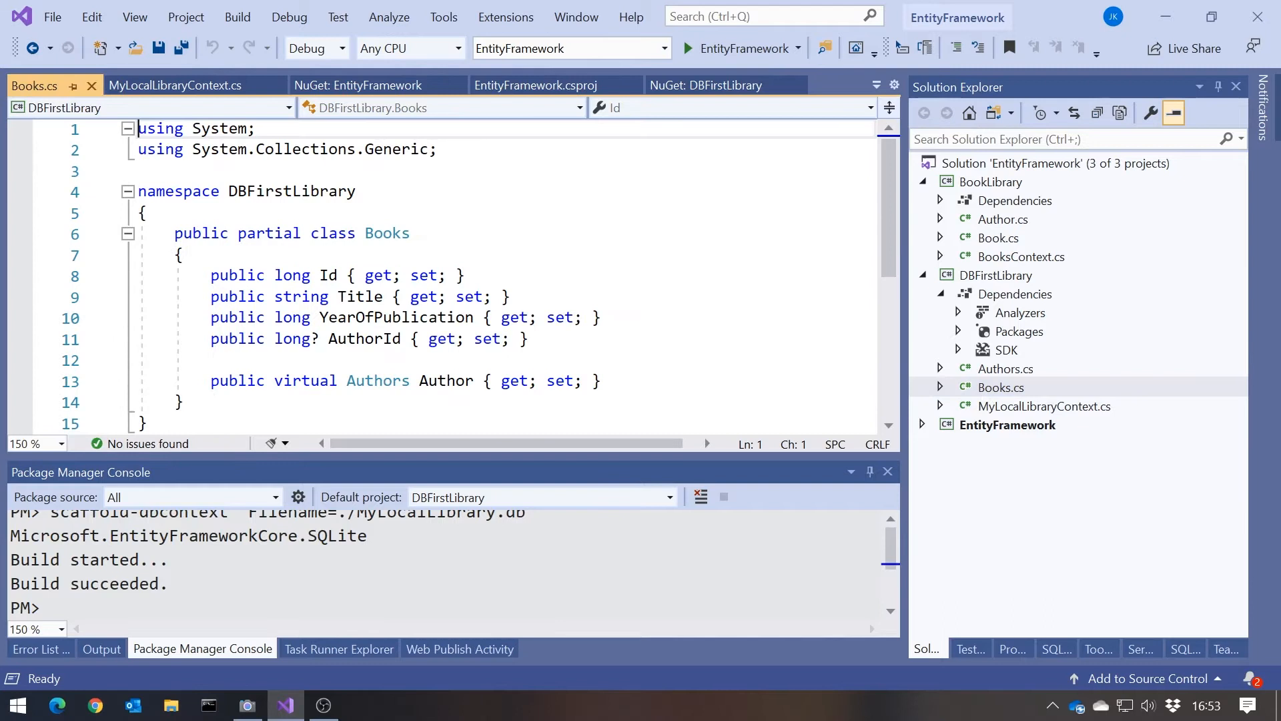
Compare the generated Books and Authors classes with BookLibrary's original Author class.
left_click(348, 317)
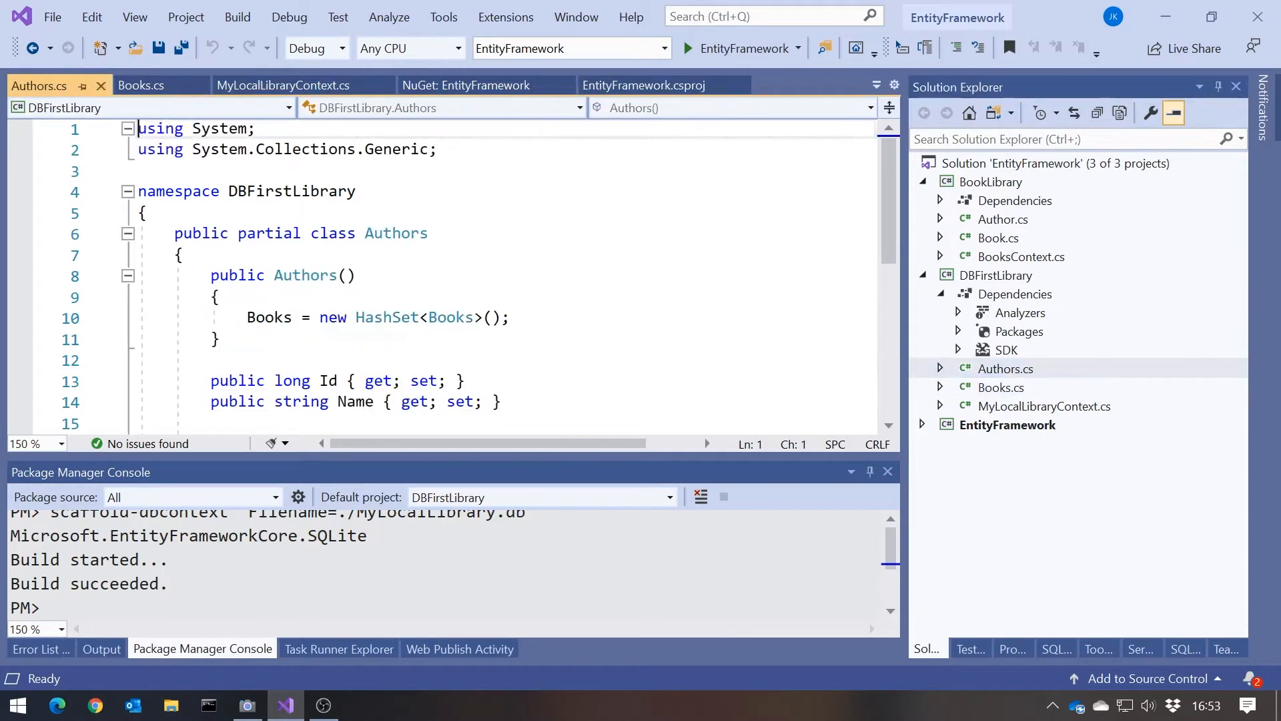
left_click(347, 318)
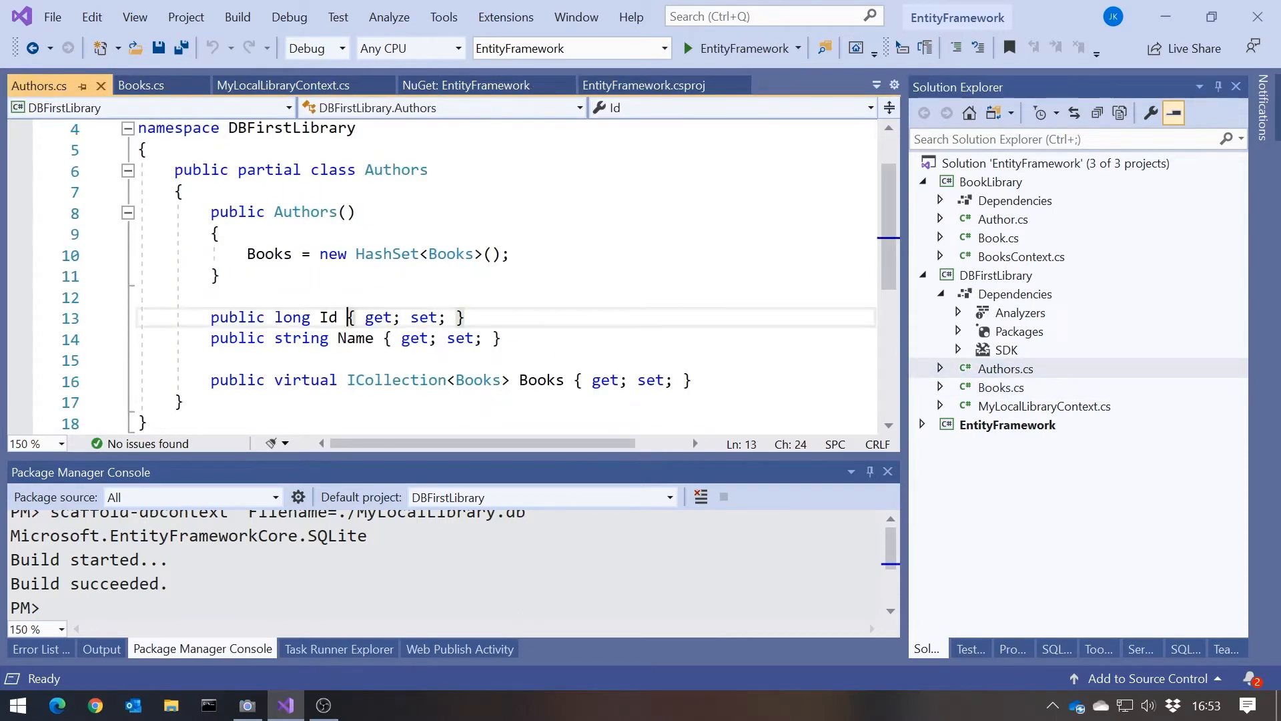
left_click(369, 381)
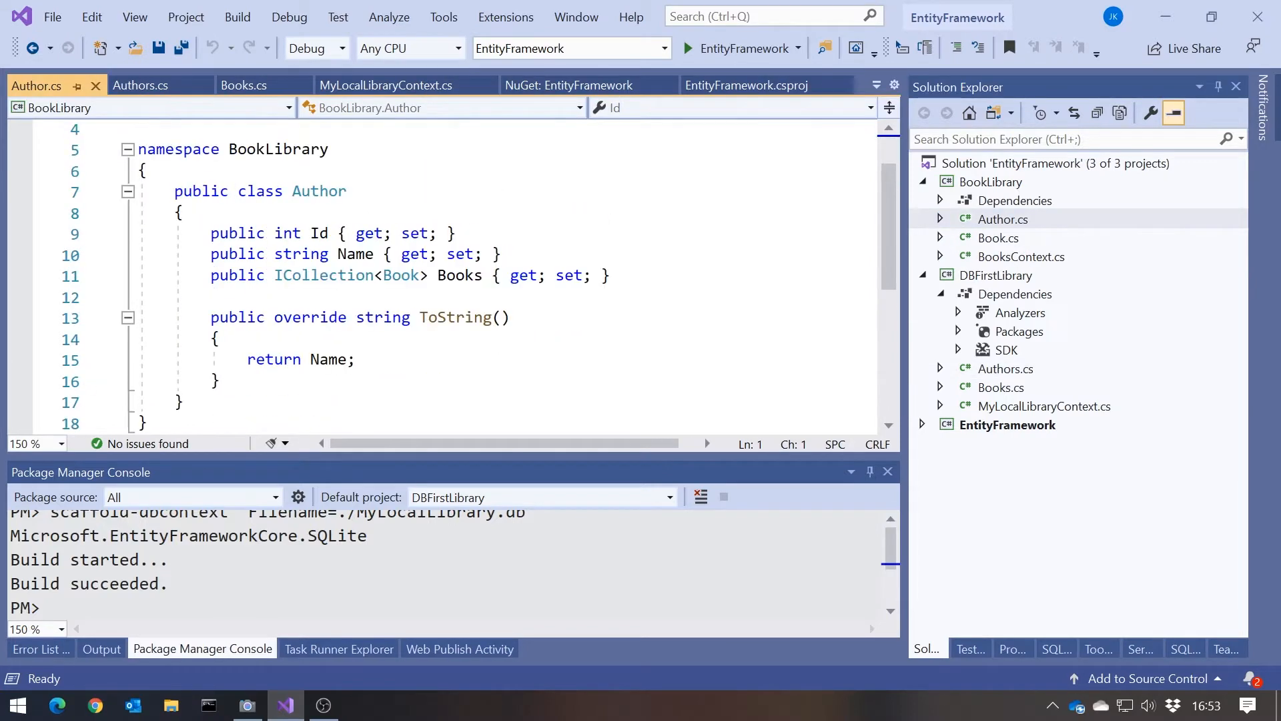
scroll("down", 3)
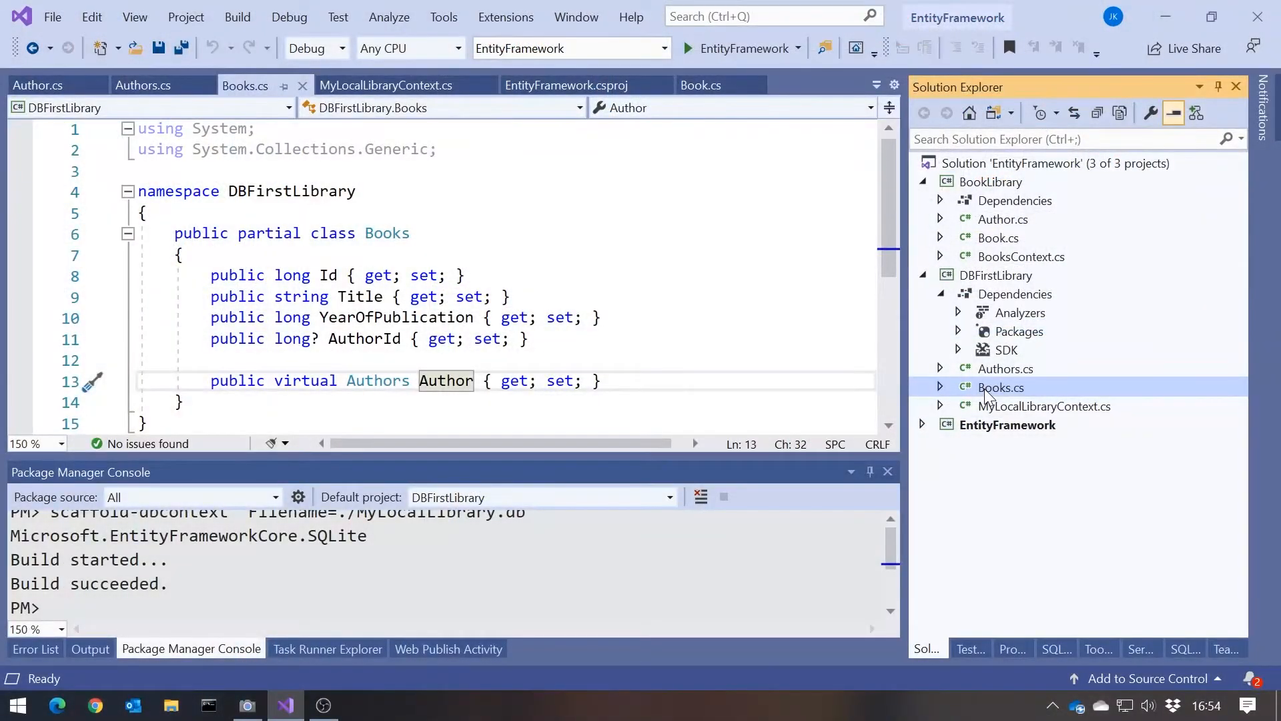
In Program.cs Main, create the db as MyLocalLibraryContext instead of BooksContext.
left_click(922, 424)
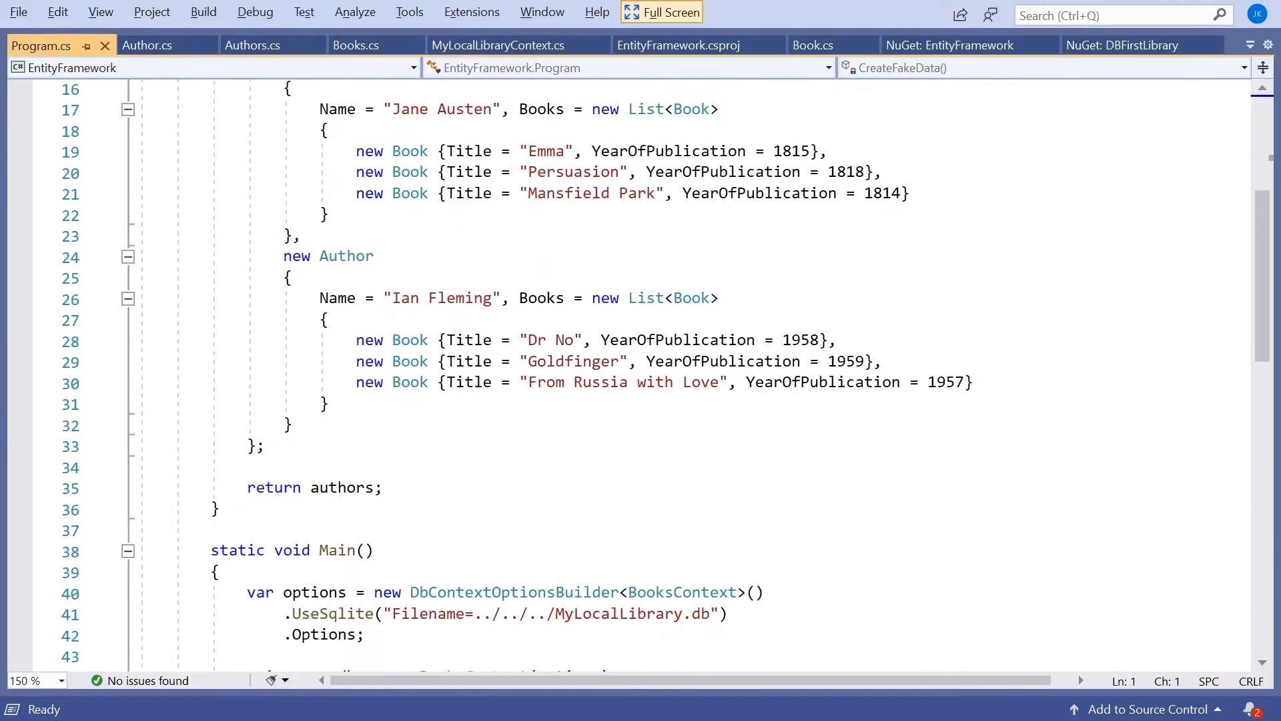
scroll("down", 3)
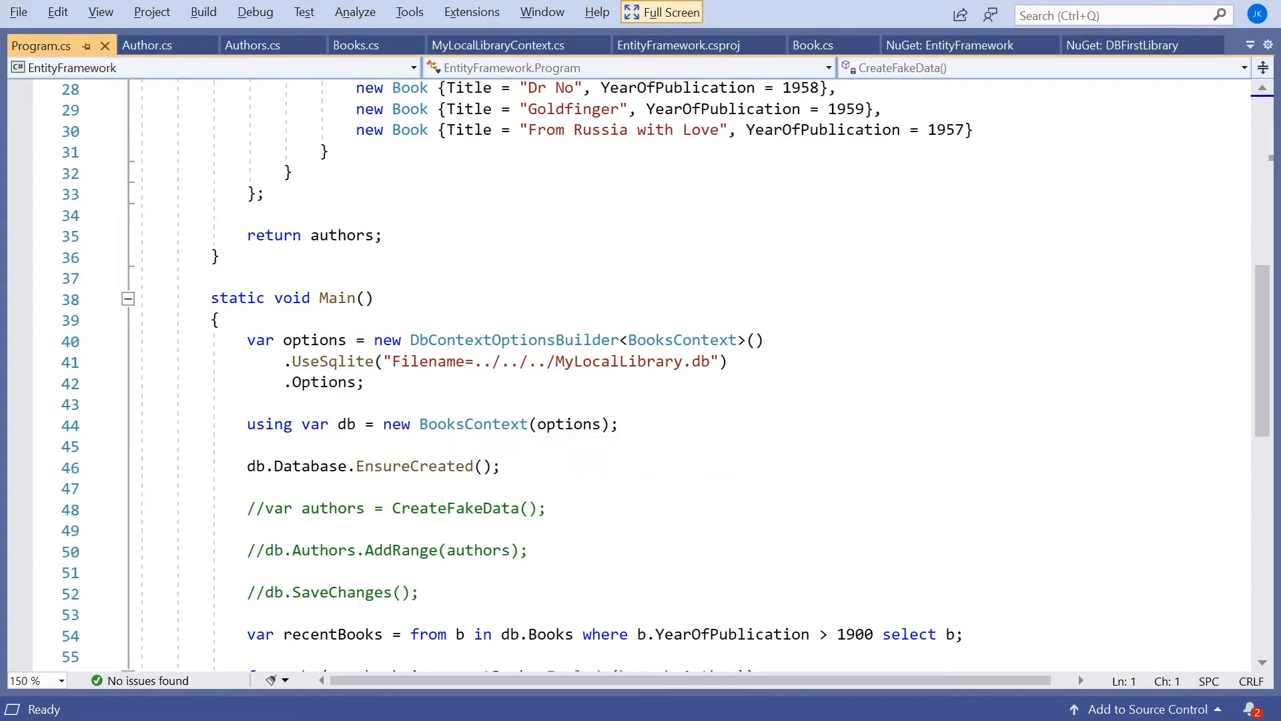
double_click(442, 423)
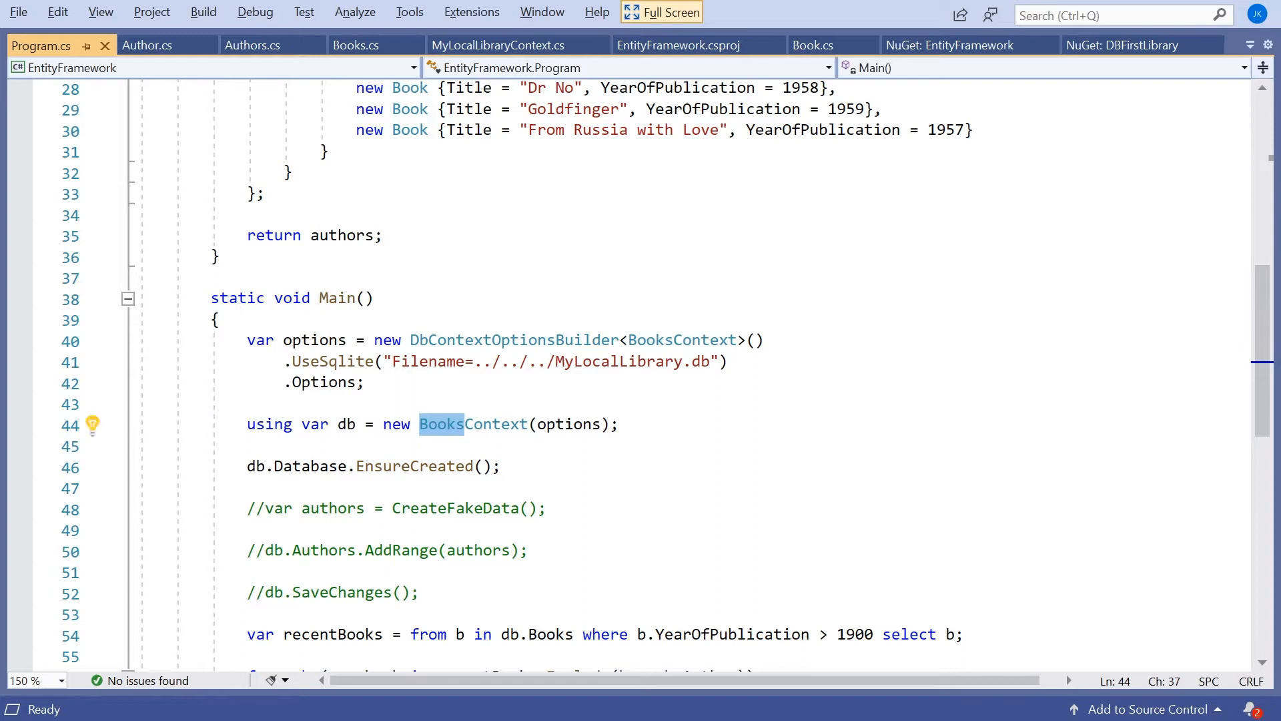
type("MyLocalContext")
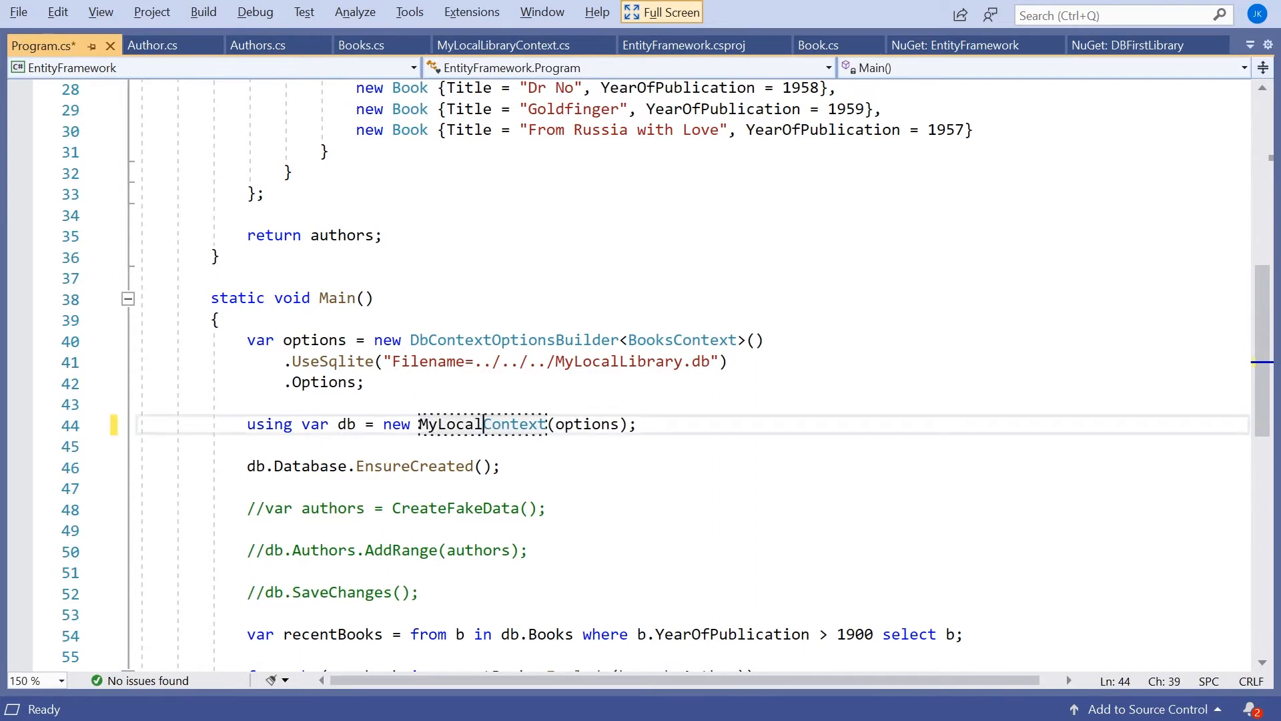
type("L")
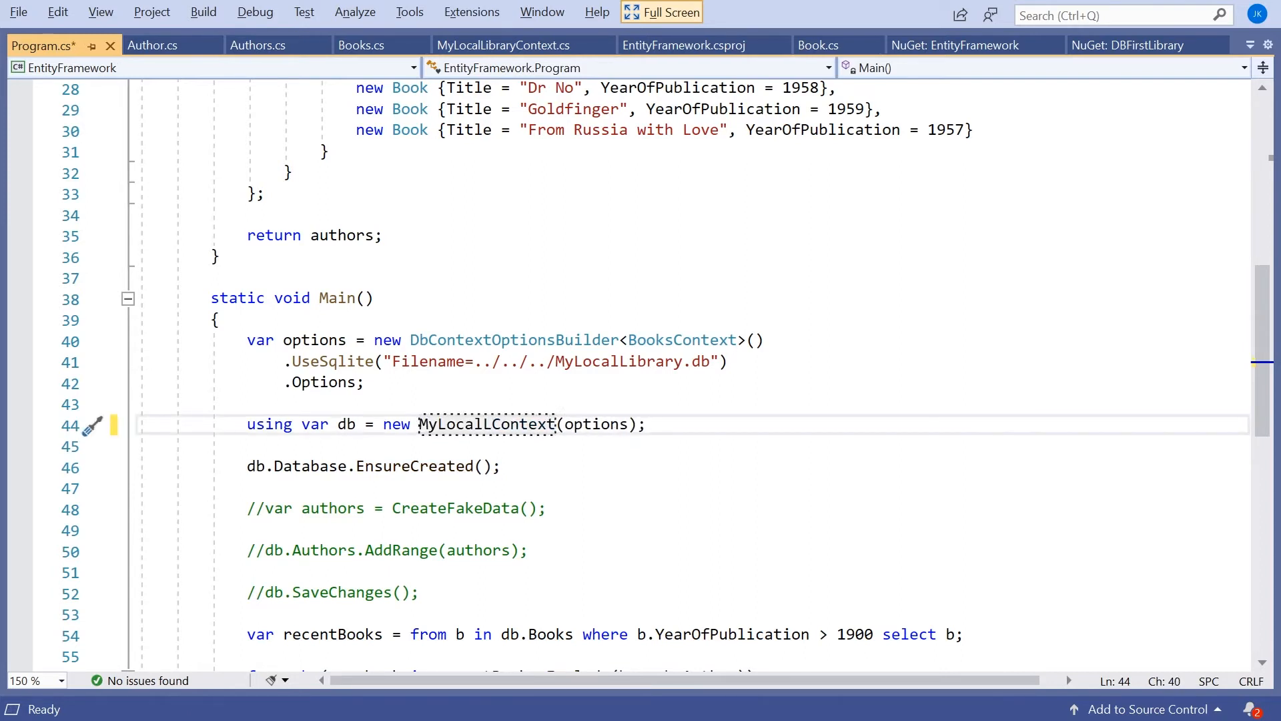
left_click(489, 424)
type("ibrary")
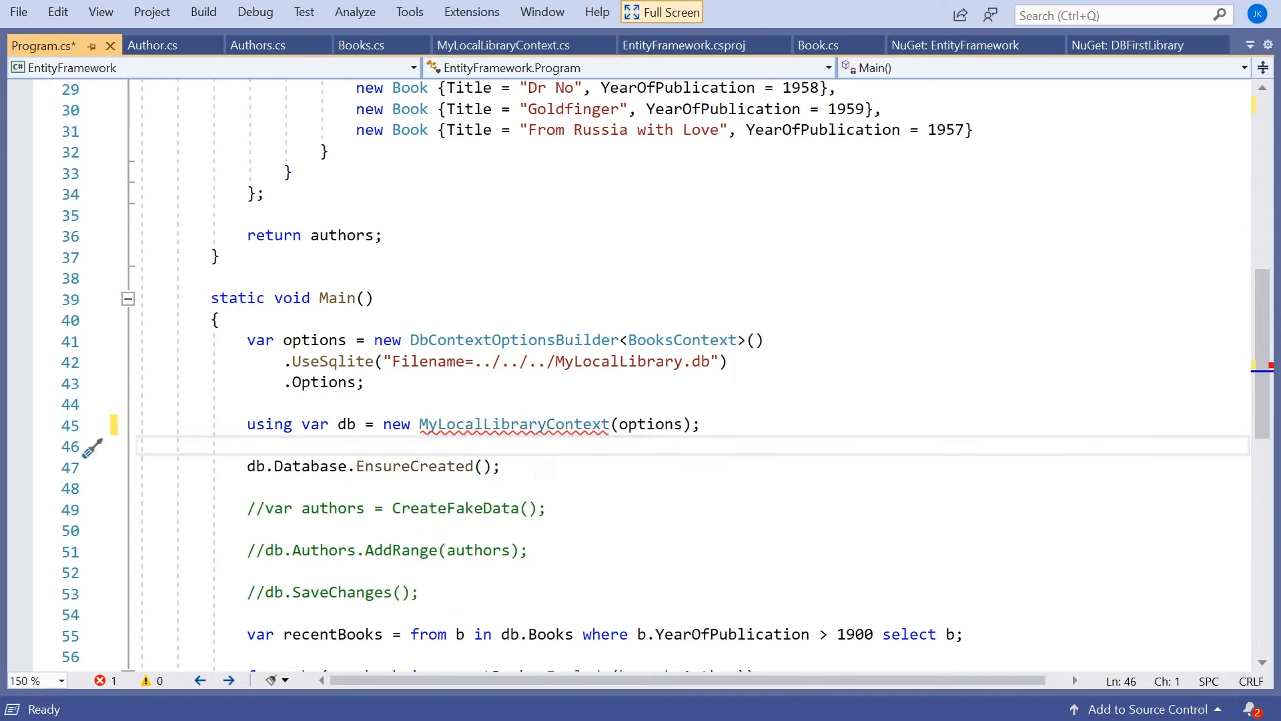
Build the DbContextOptionsBuilder for MyLocalLibraryContext instead of BooksContext.
double_click(512, 424)
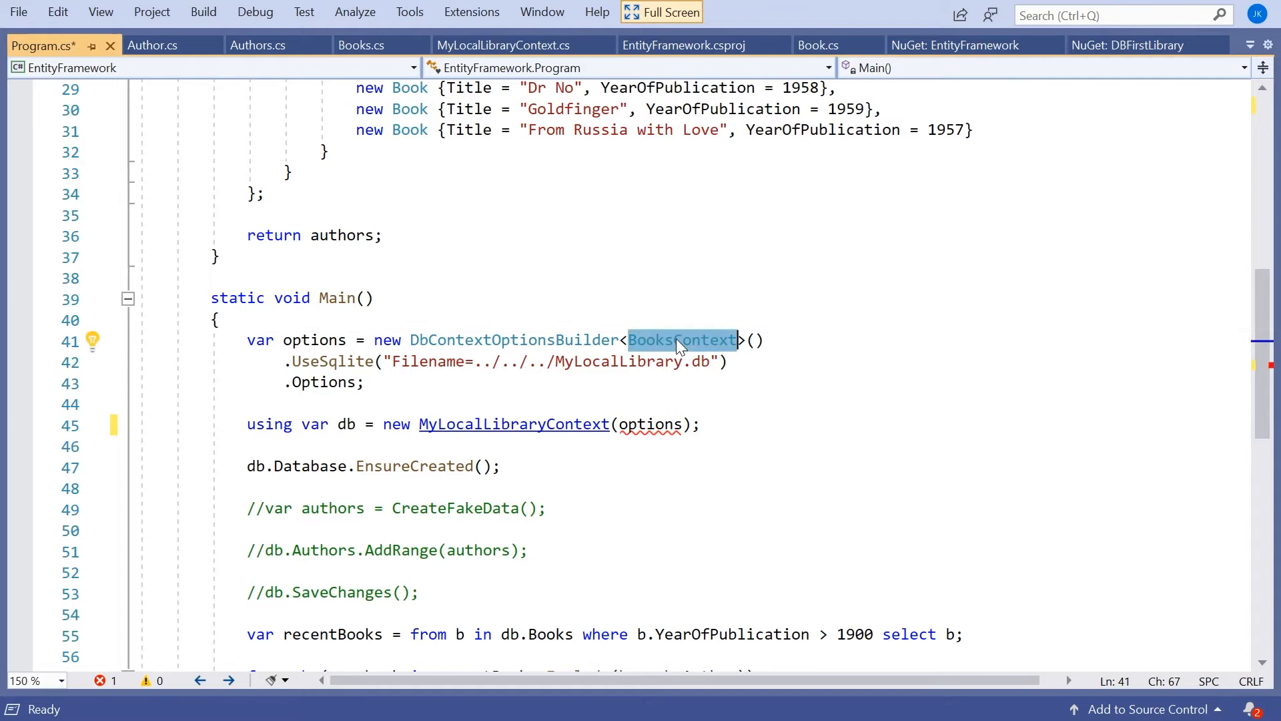
type("MyLocalLibraryContext")
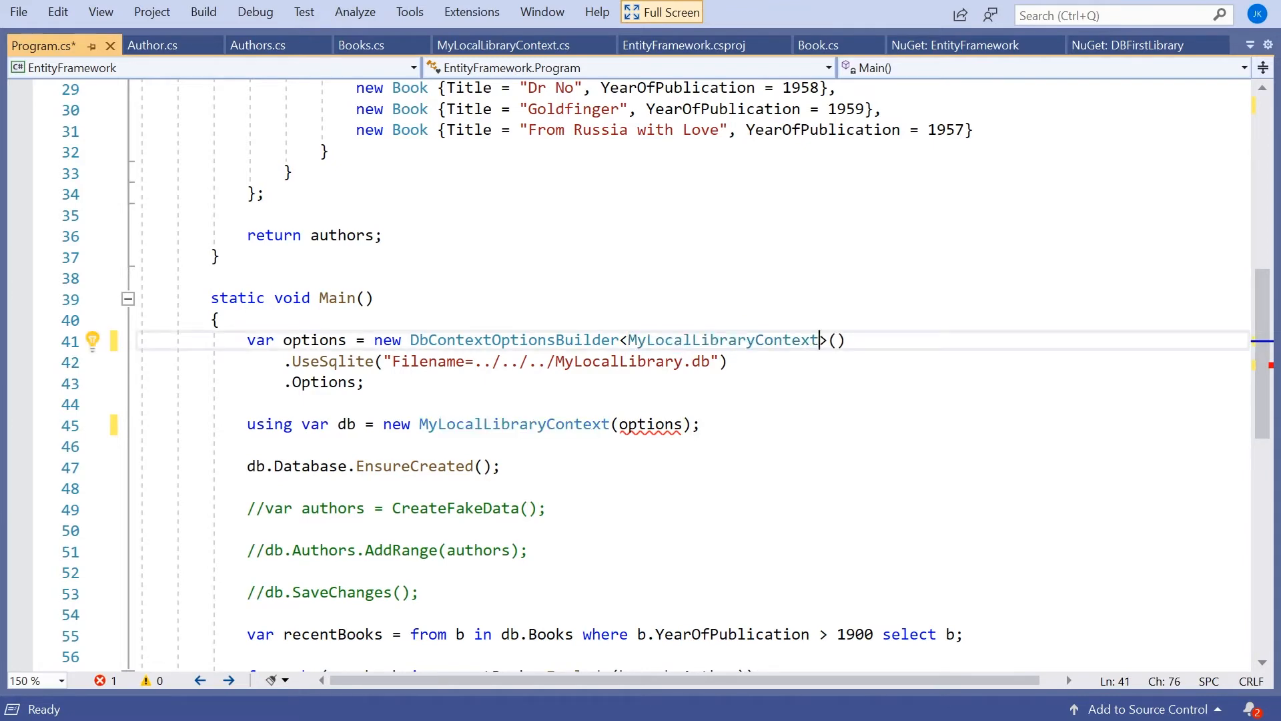